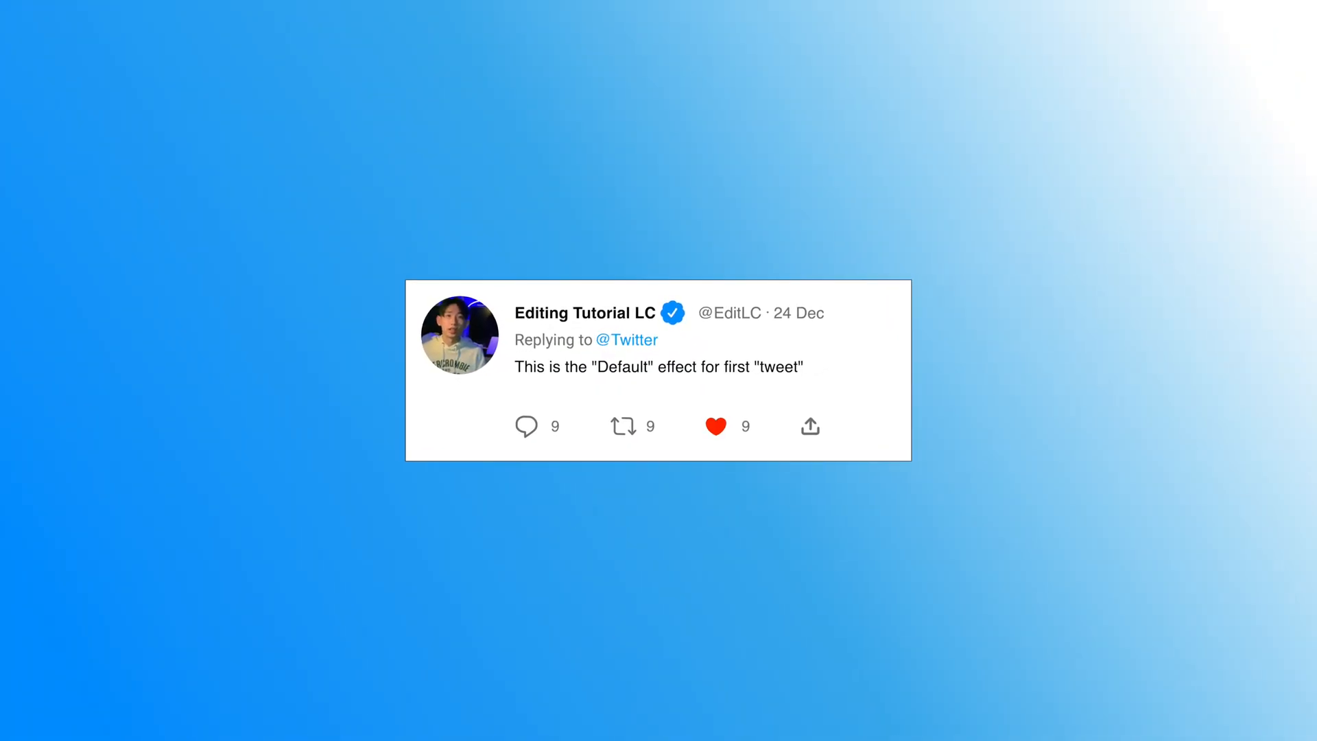
# Step: Browse into the Titles folder and select the LC Tweets folder holding the Twitter templates
pyautogui.click(623, 425)
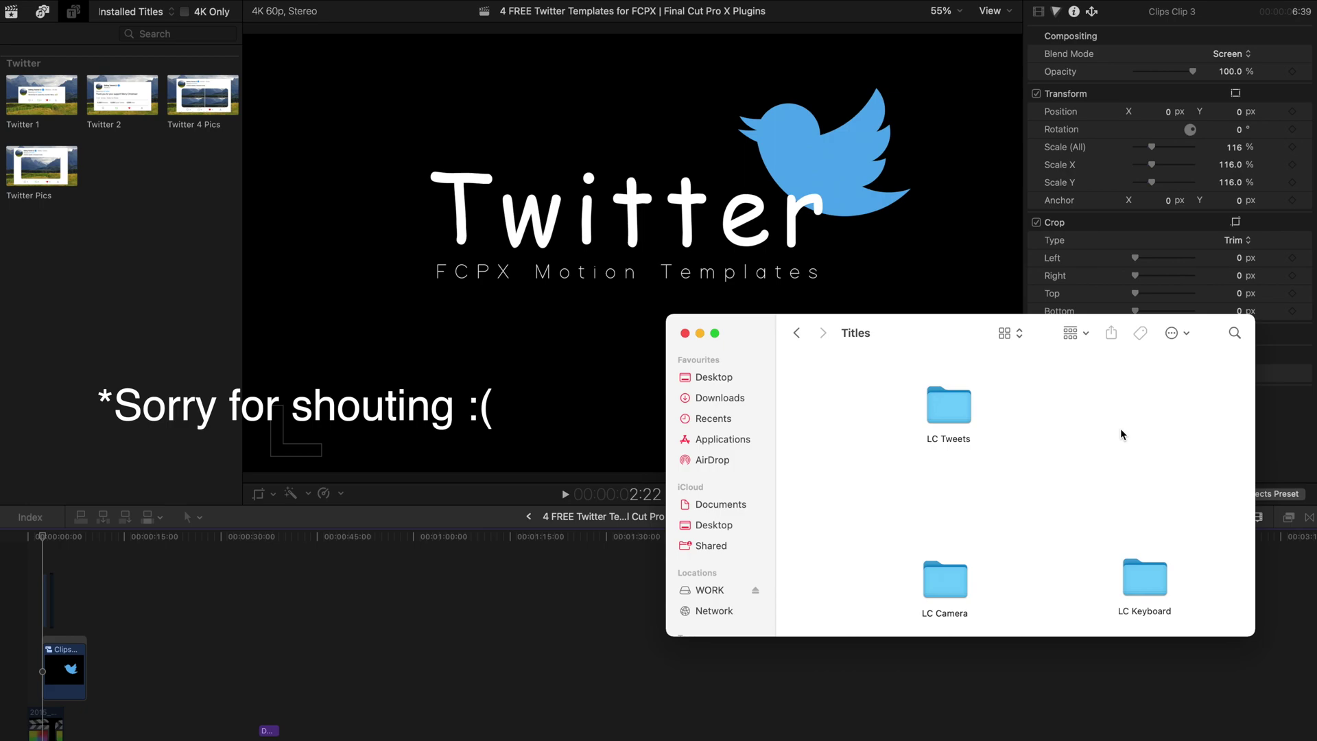
pyautogui.write('HOLIDAY YAY~')
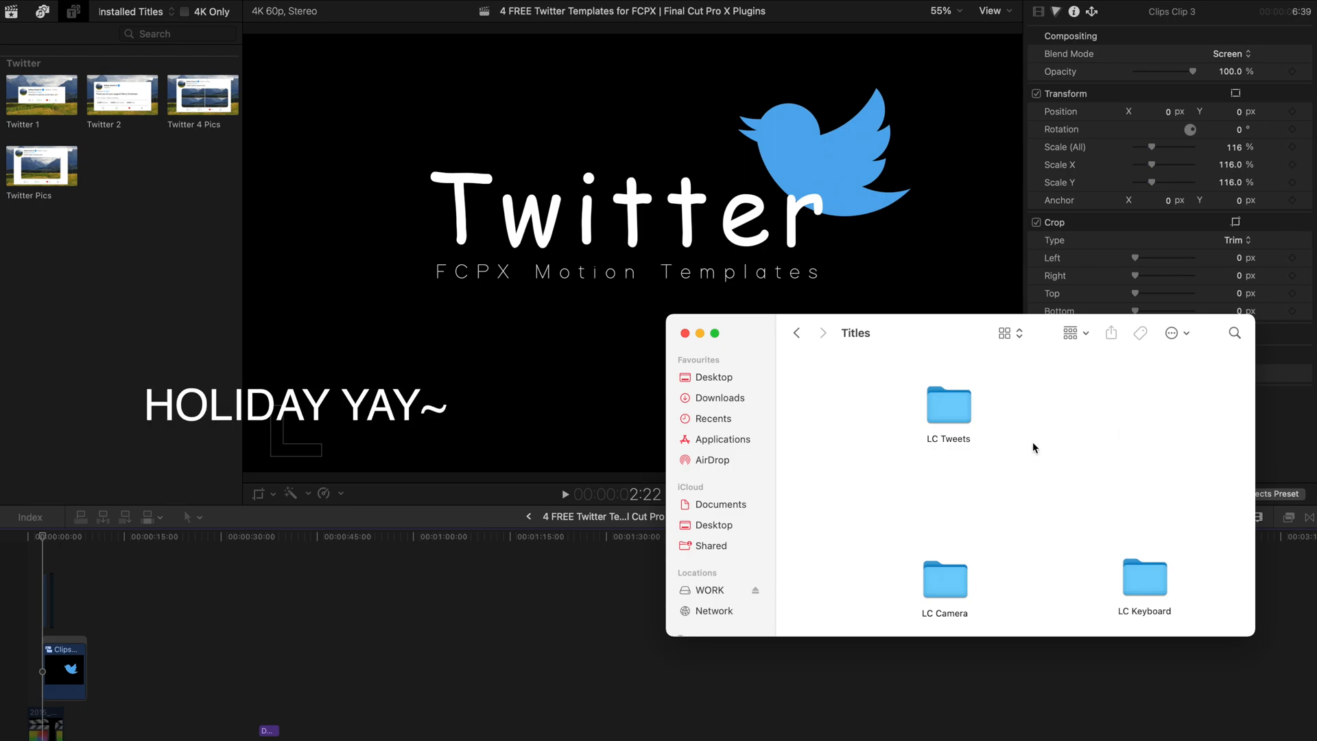
pyautogui.moveTo(963, 403)
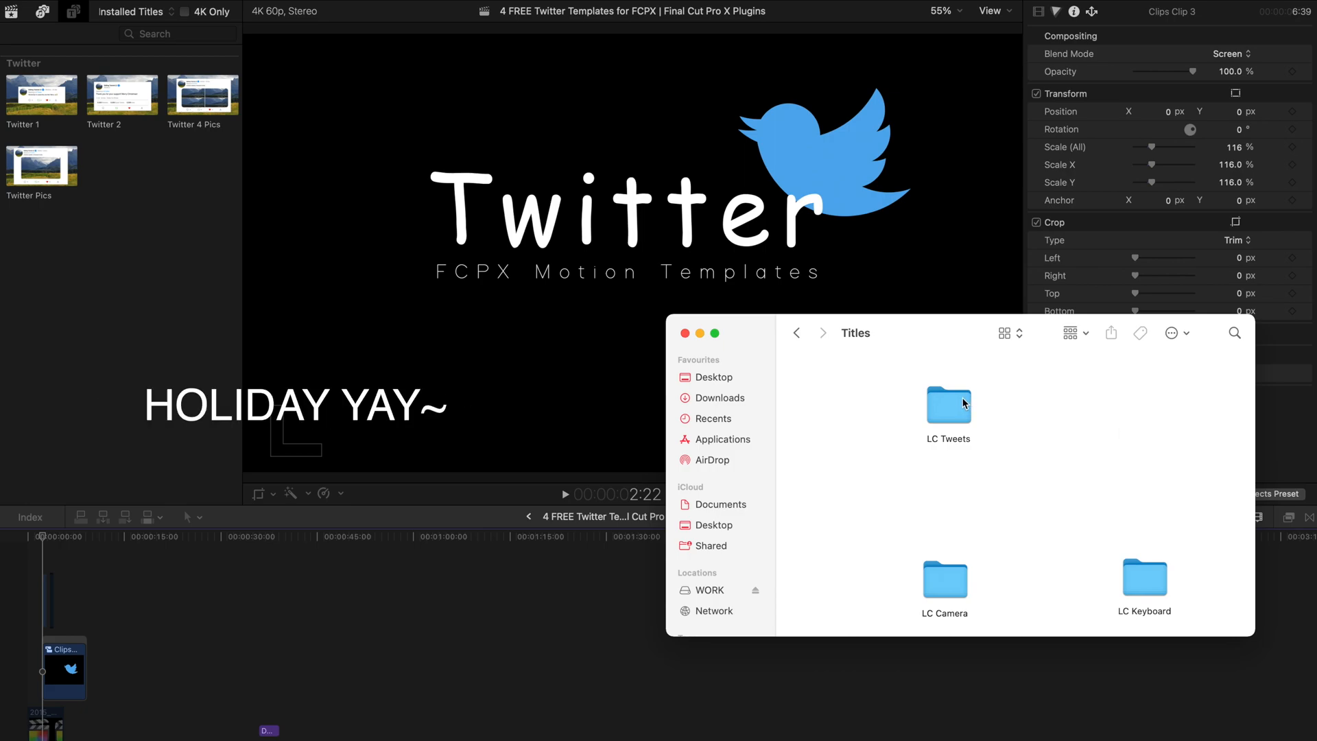
pyautogui.moveTo(997, 417)
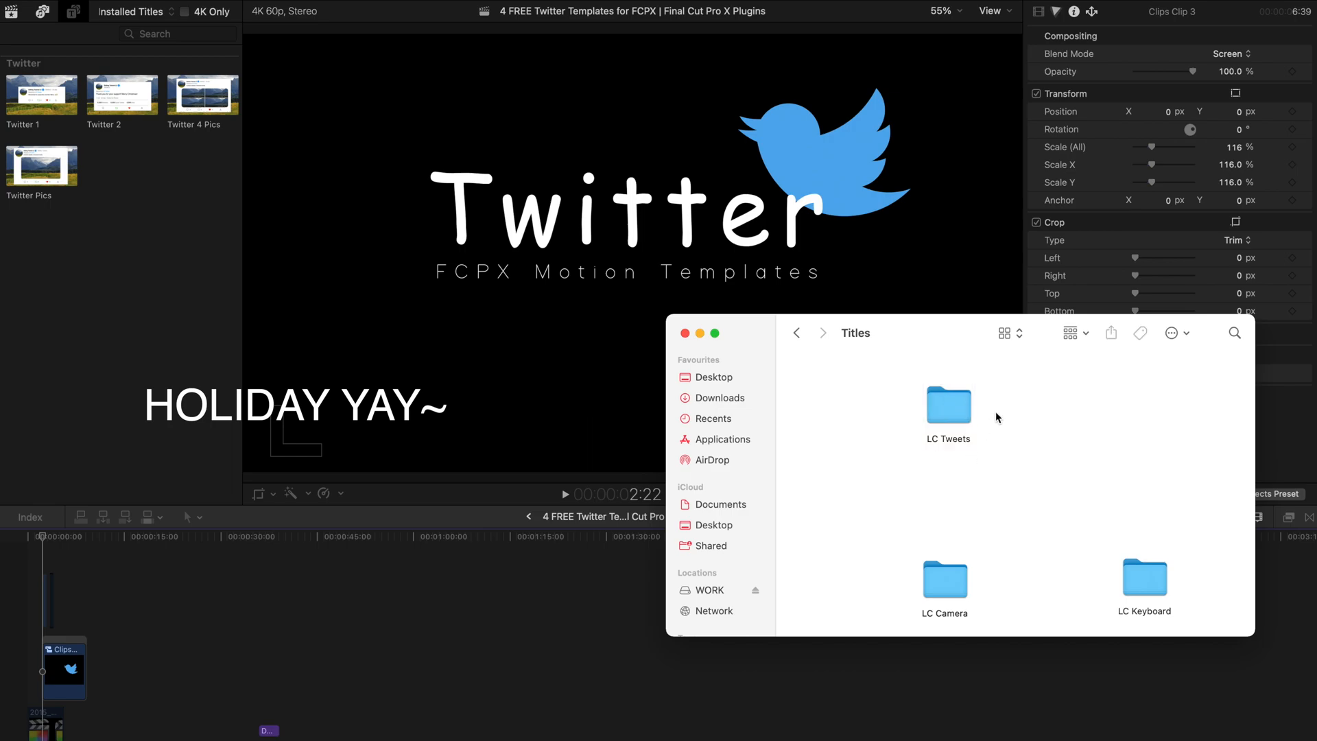
pyautogui.moveTo(580, 211)
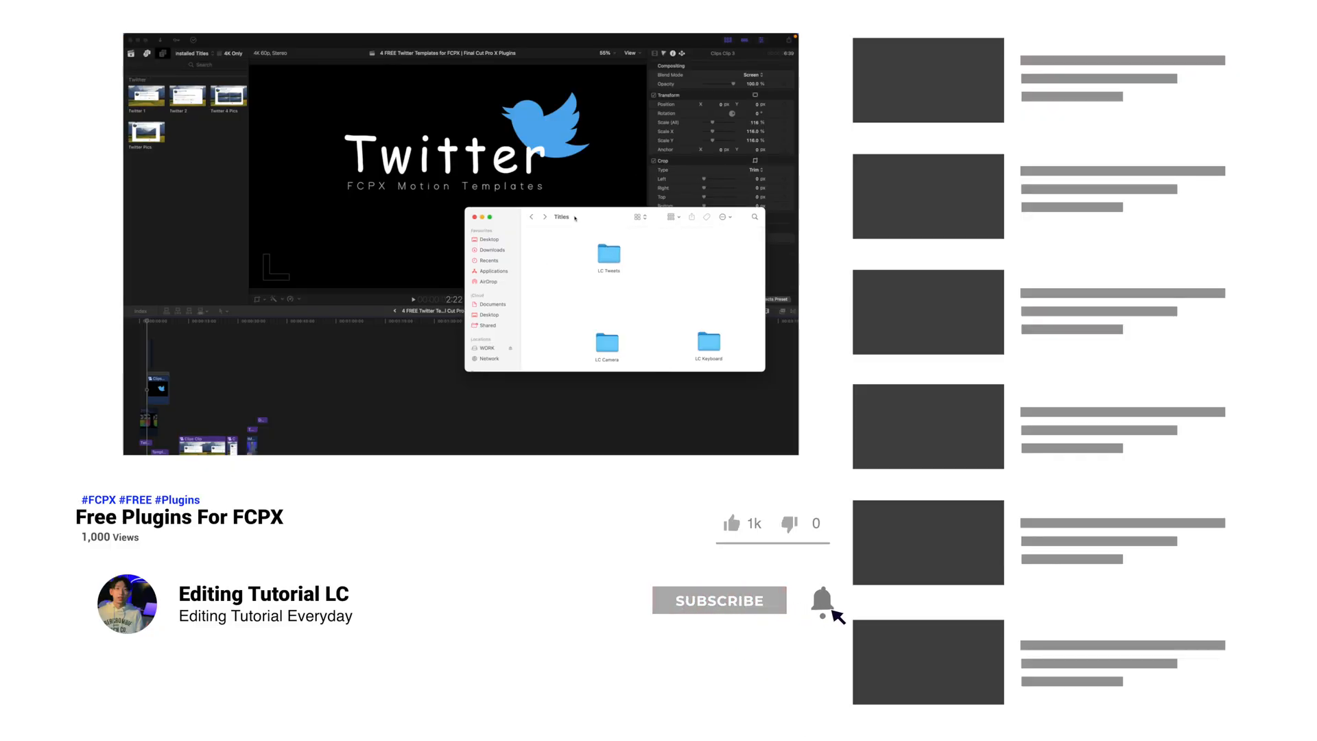
pyautogui.click(820, 604)
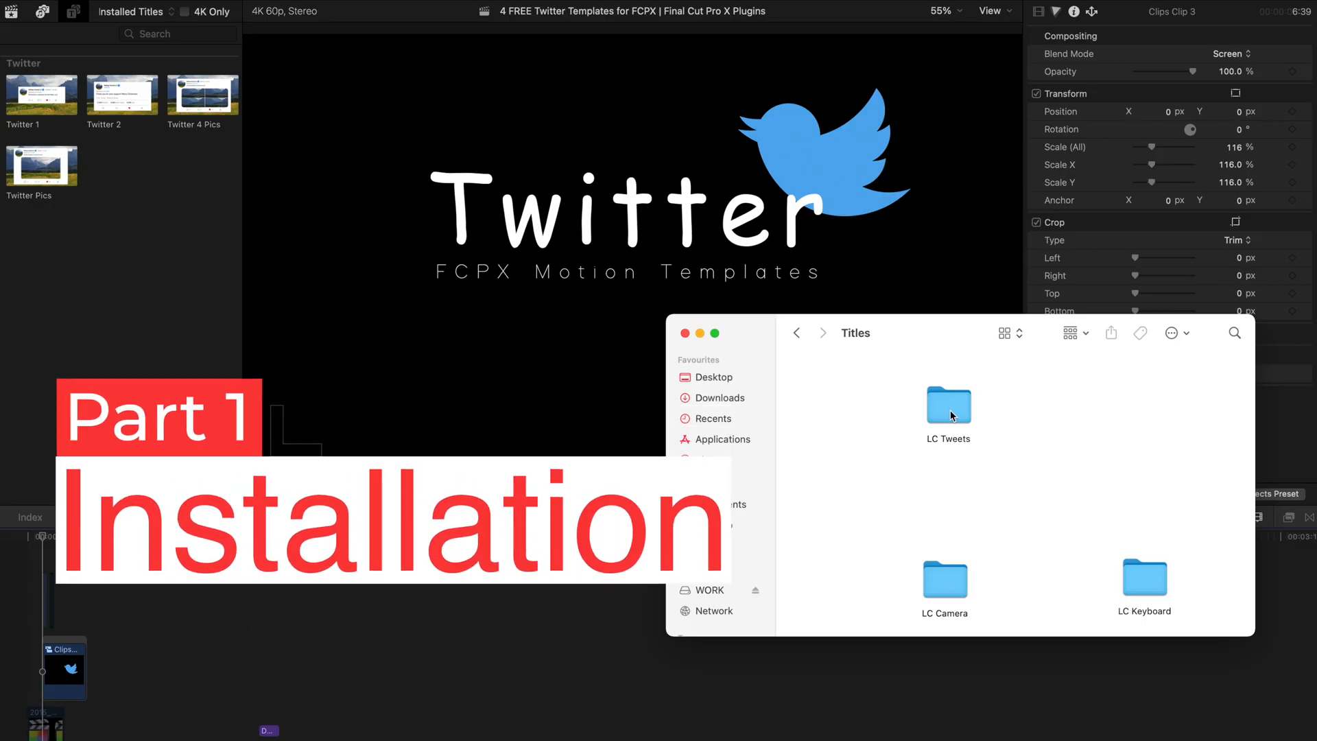
pyautogui.click(950, 405)
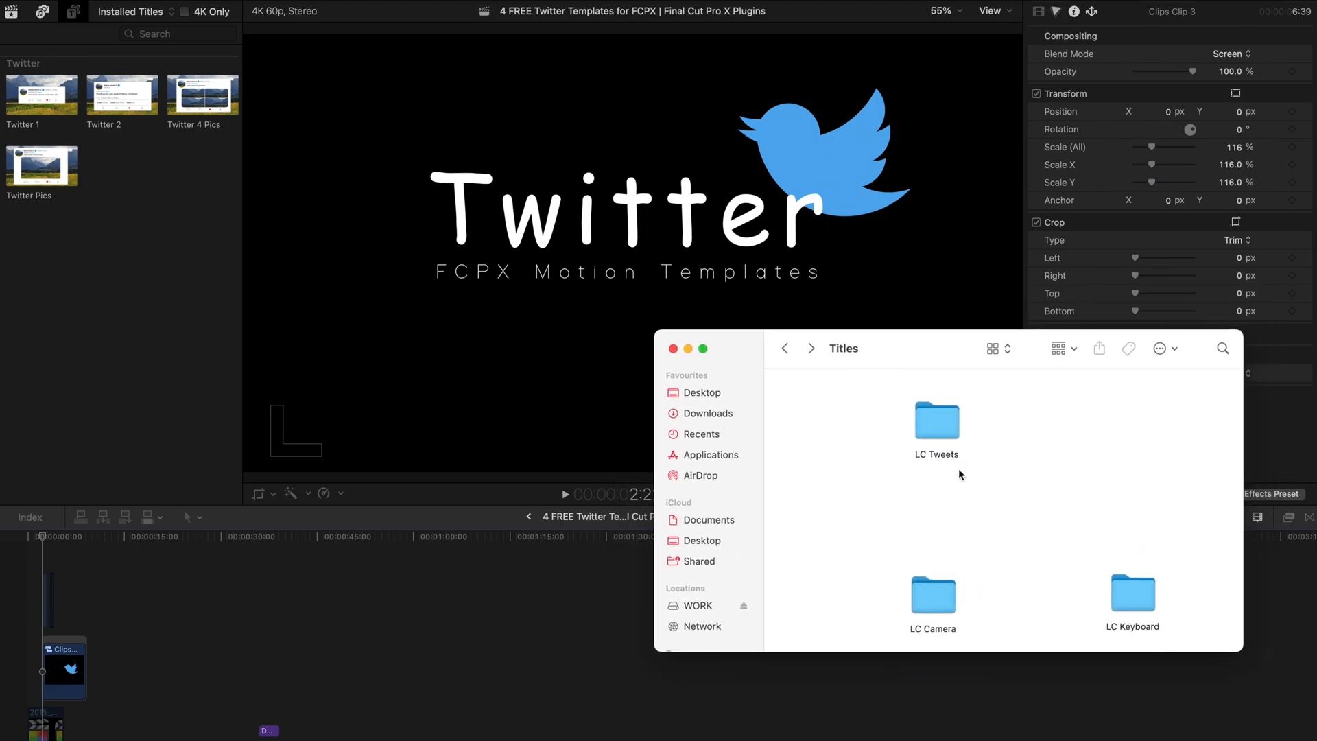
pyautogui.doubleClick(936, 419)
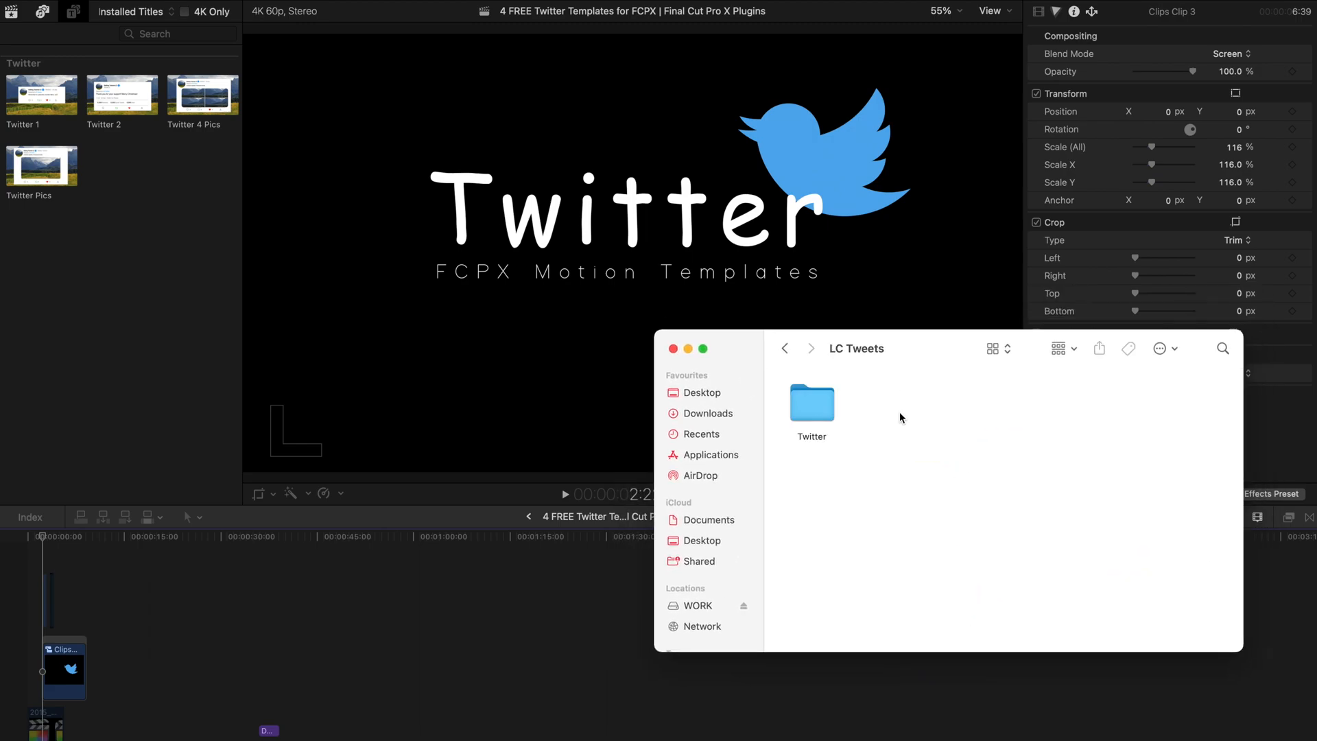
pyautogui.doubleClick(812, 404)
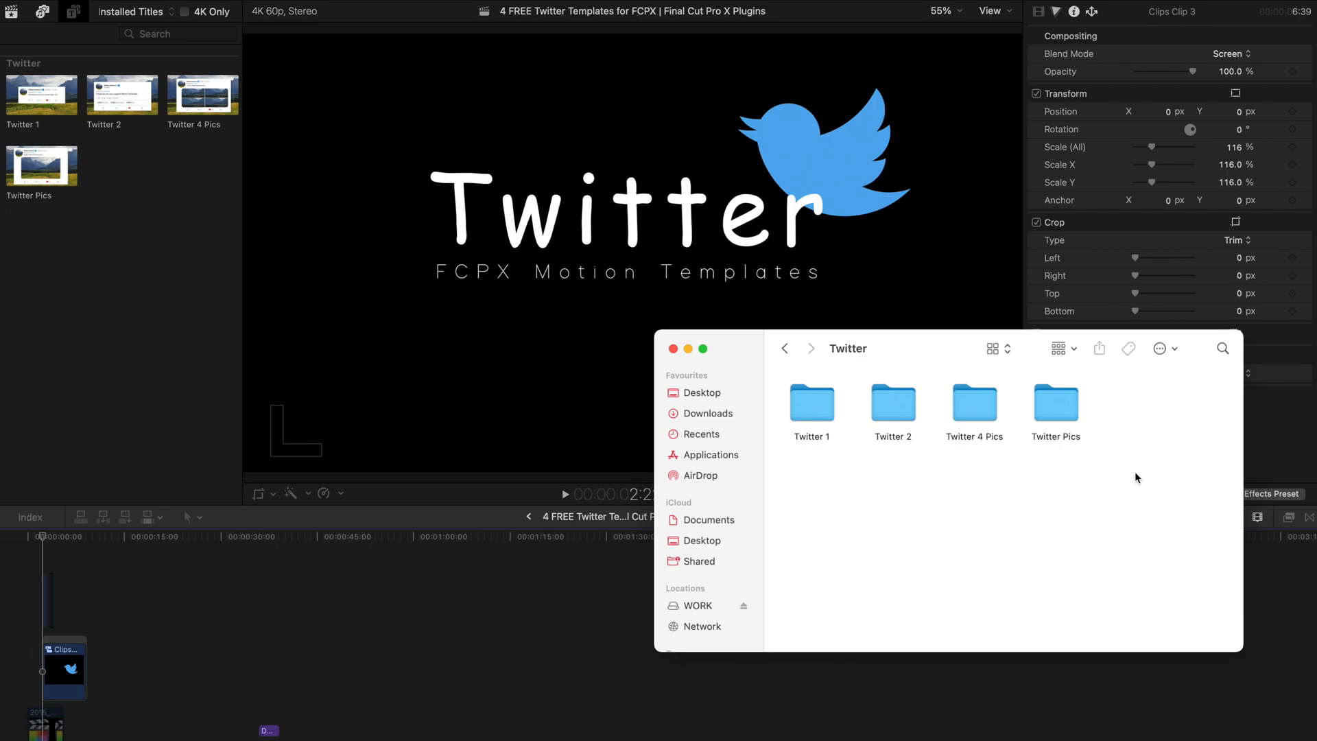
pyautogui.moveTo(1048, 502)
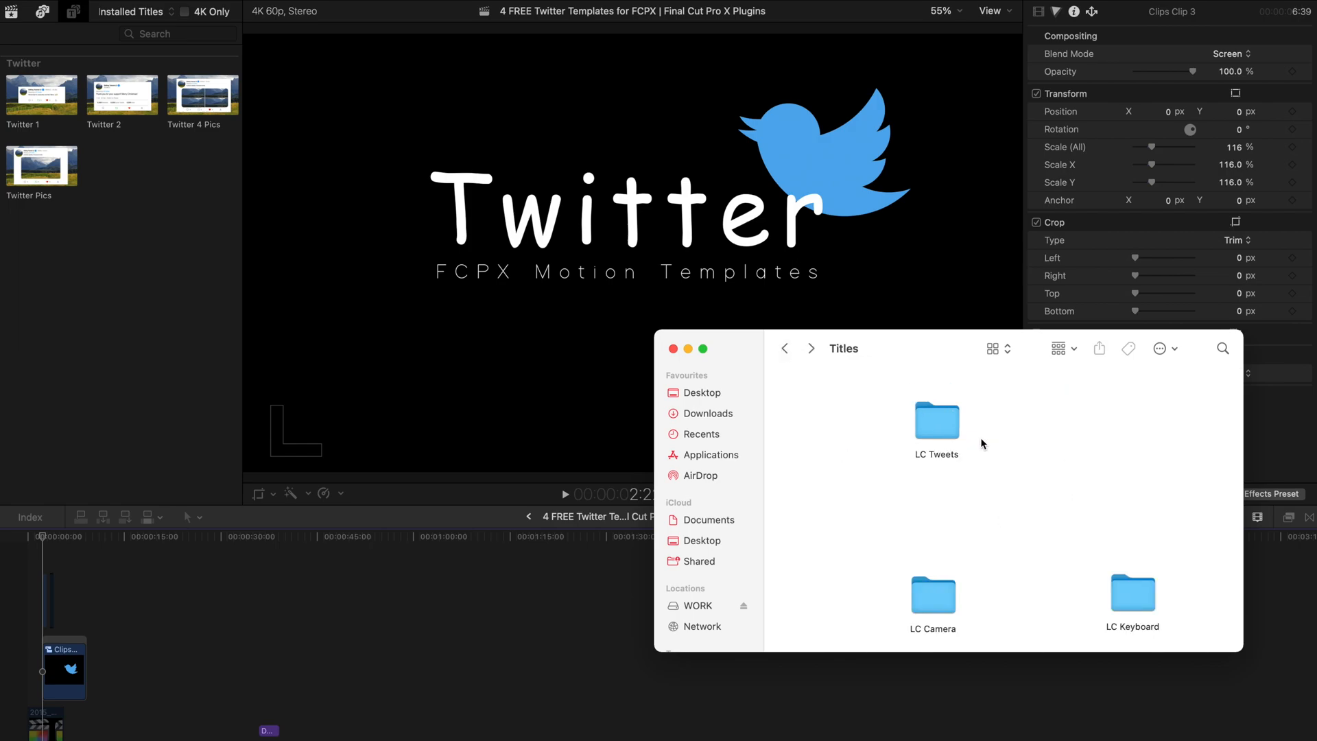
pyautogui.click(936, 420)
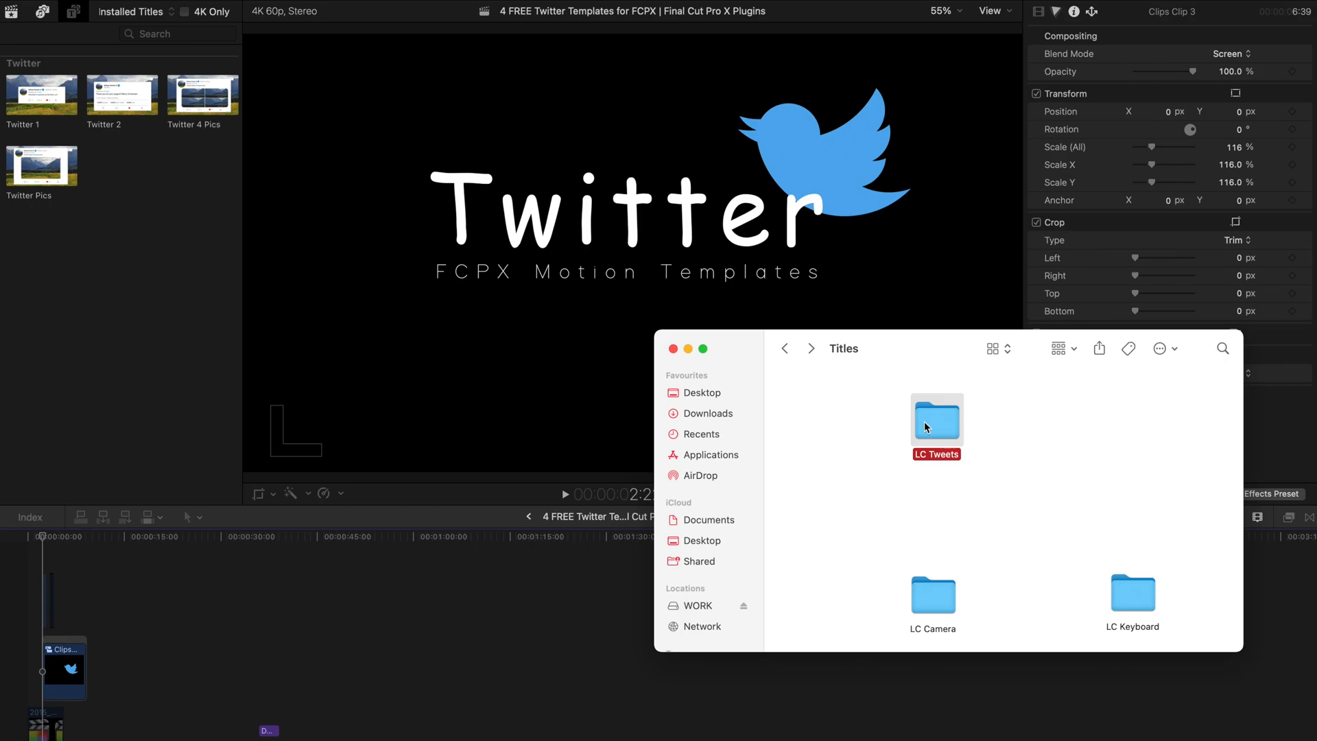
# Step: From the home folder, trace Movies › Motion Templates › Titles to LC Tweets, then return to Final Cut Pro
pyautogui.click(188, 7)
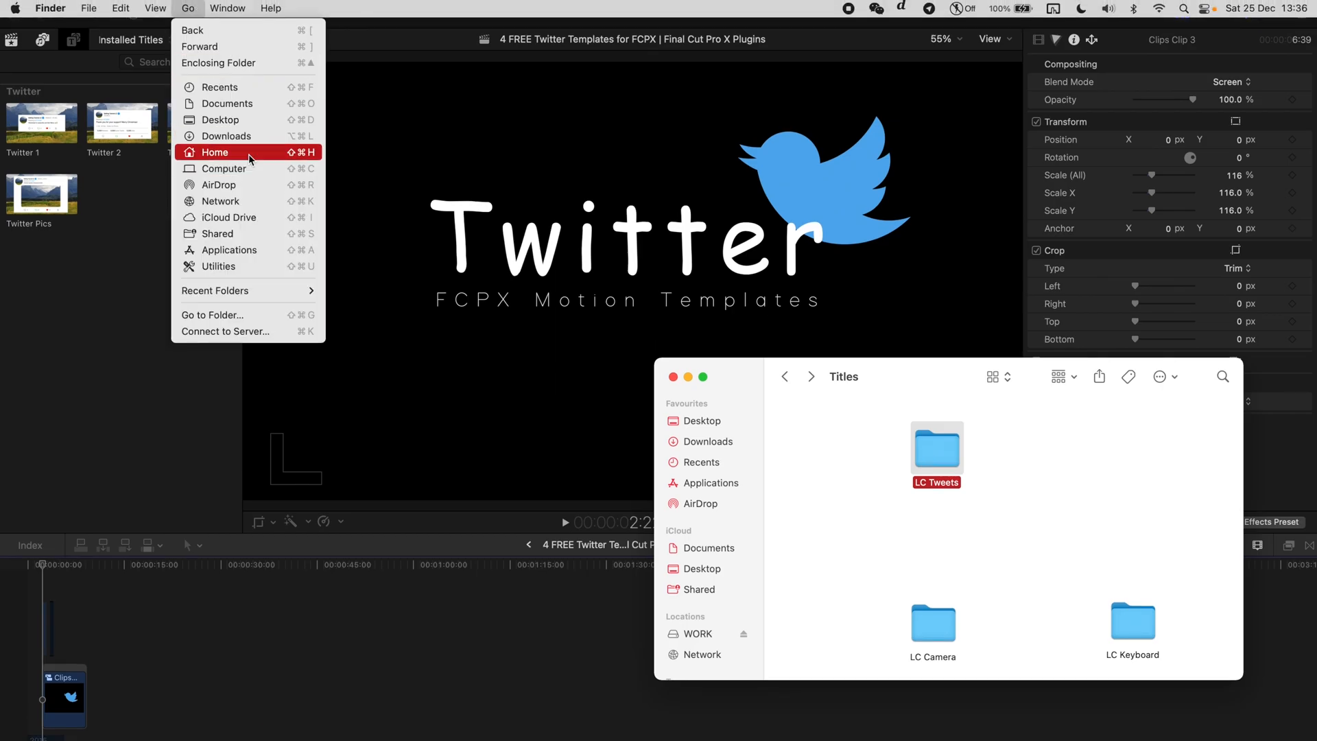
pyautogui.click(214, 151)
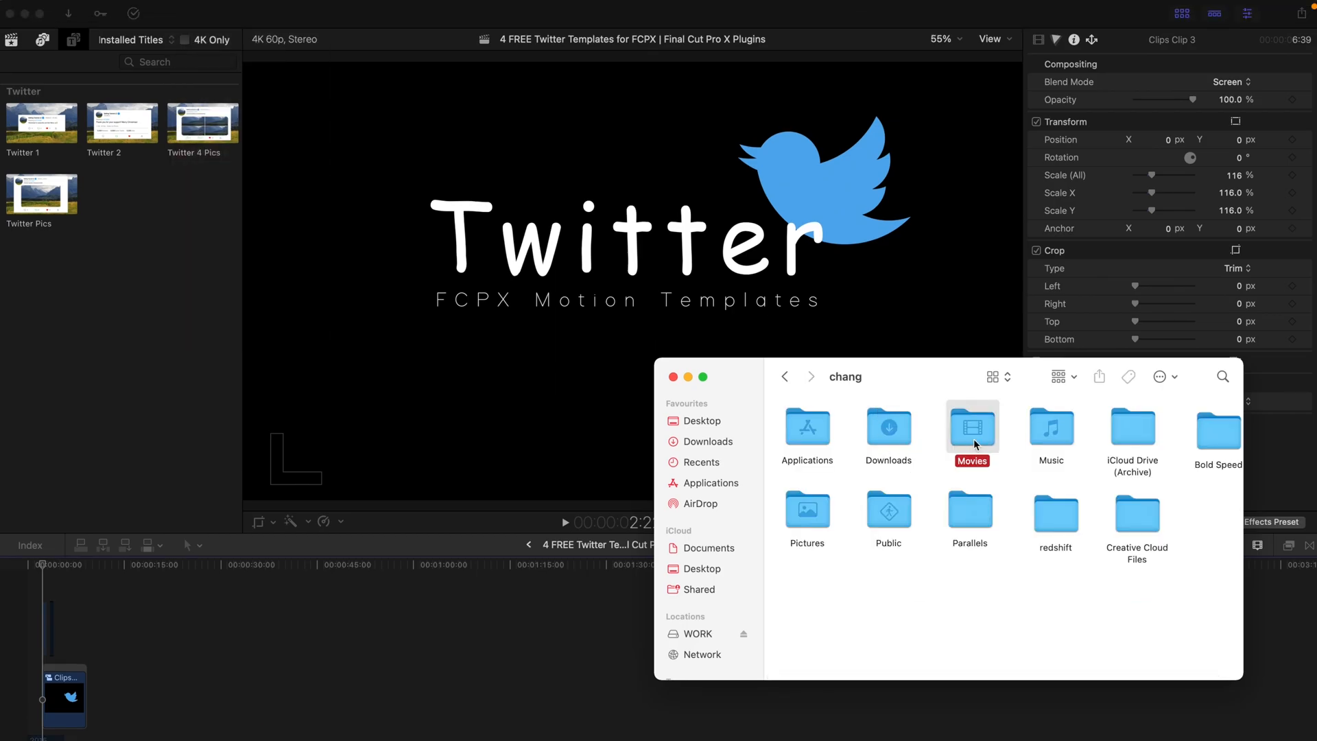
pyautogui.doubleClick(972, 428)
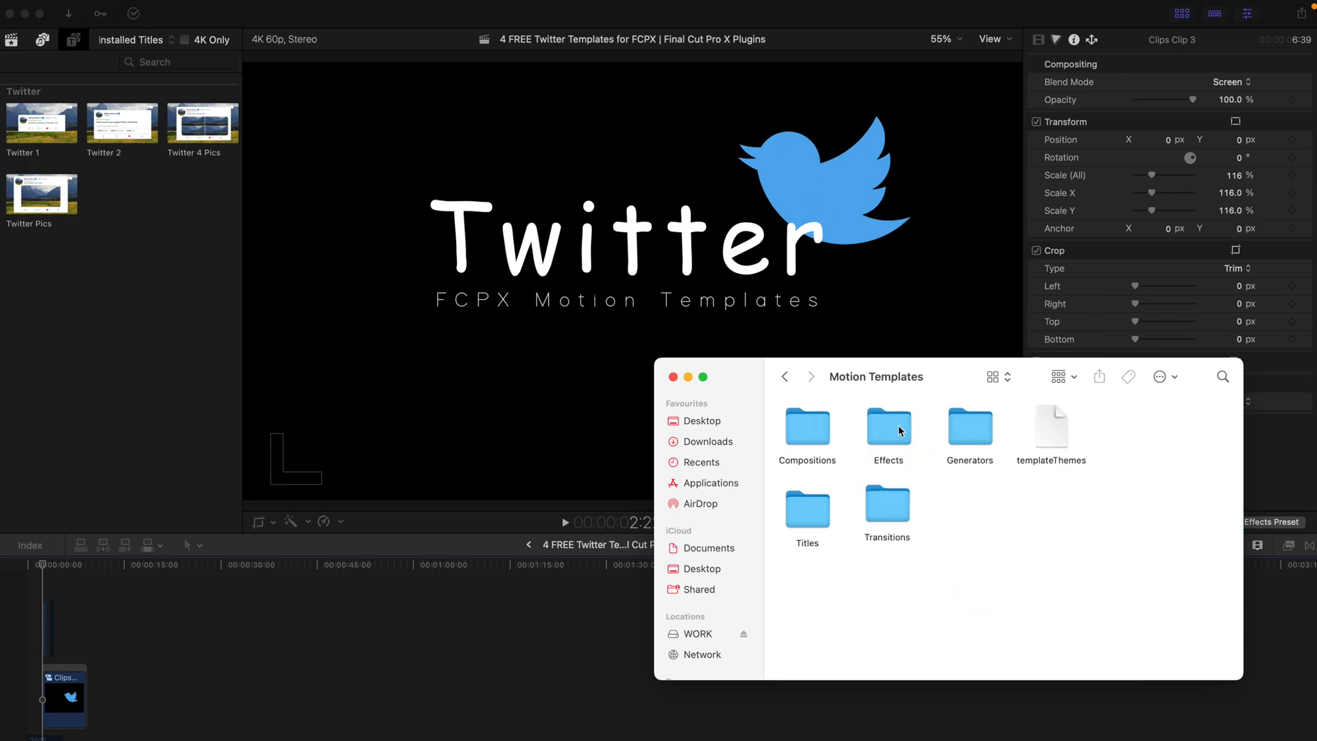
pyautogui.doubleClick(807, 505)
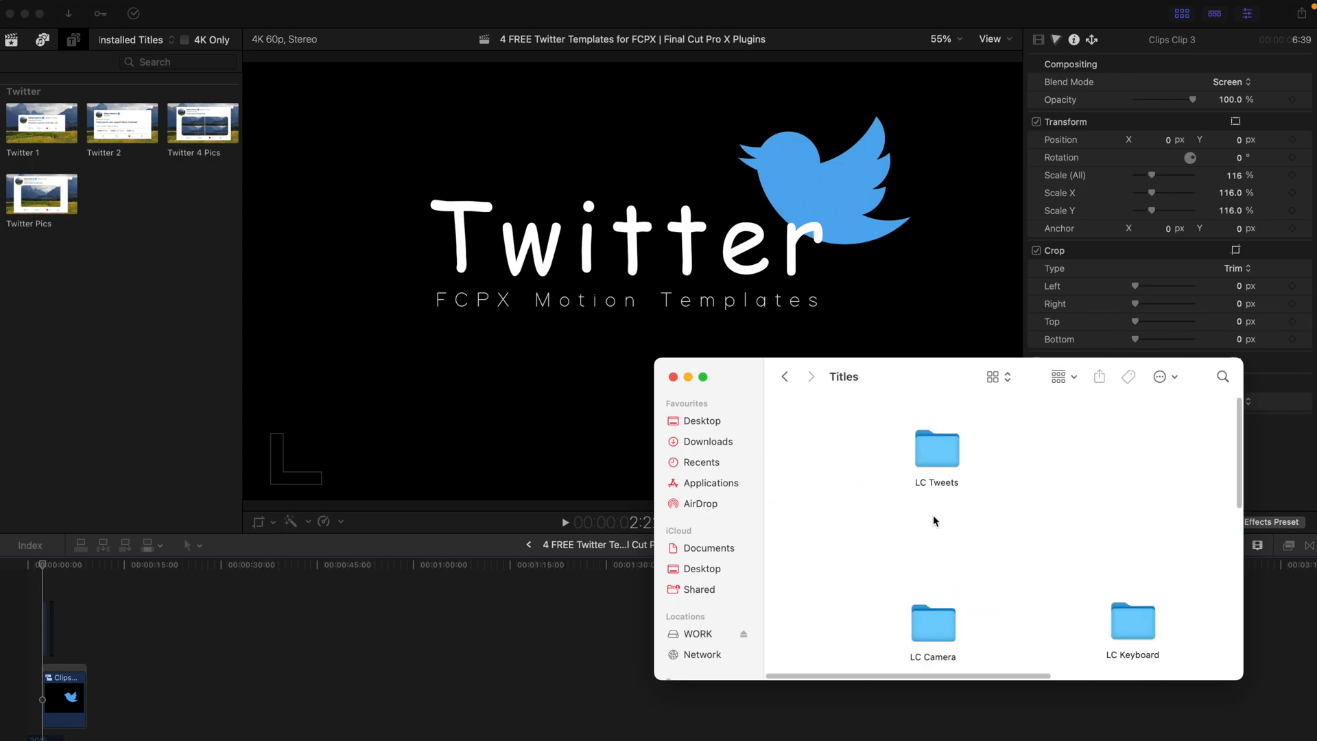
pyautogui.click(936, 447)
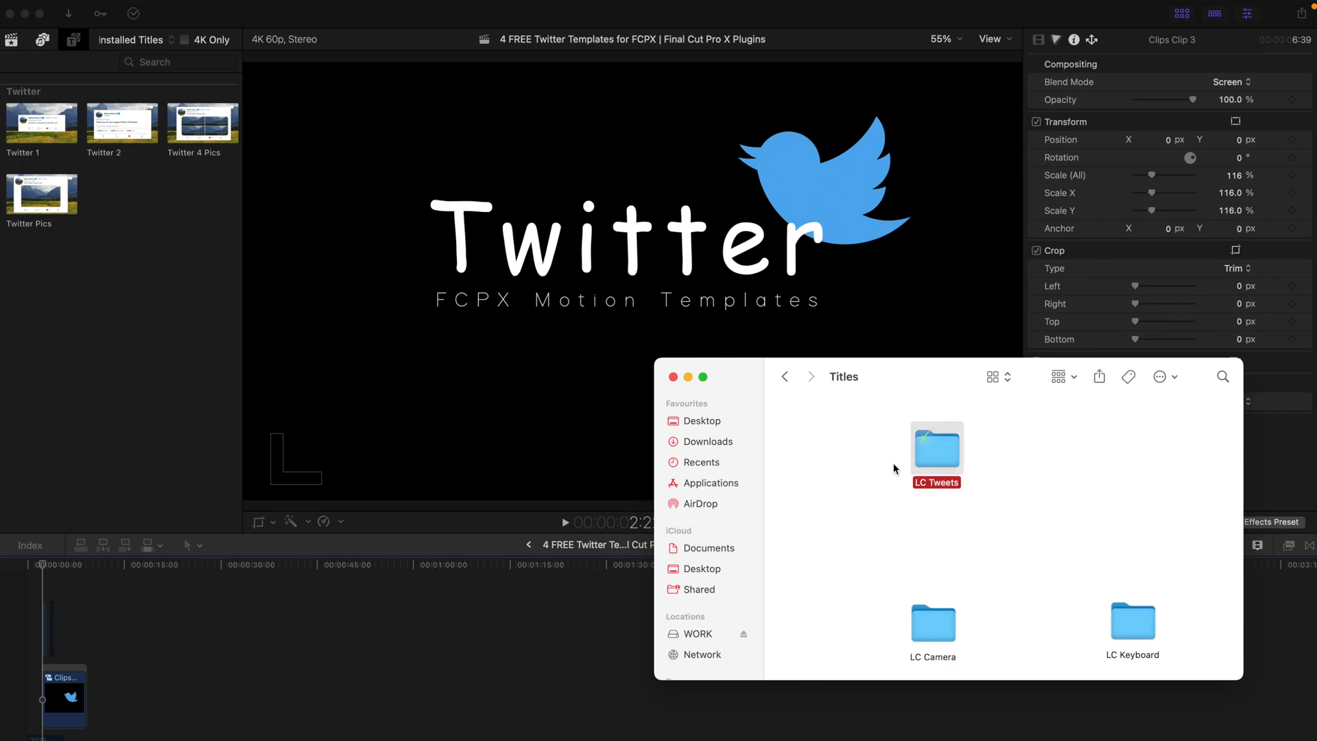
pyautogui.click(672, 376)
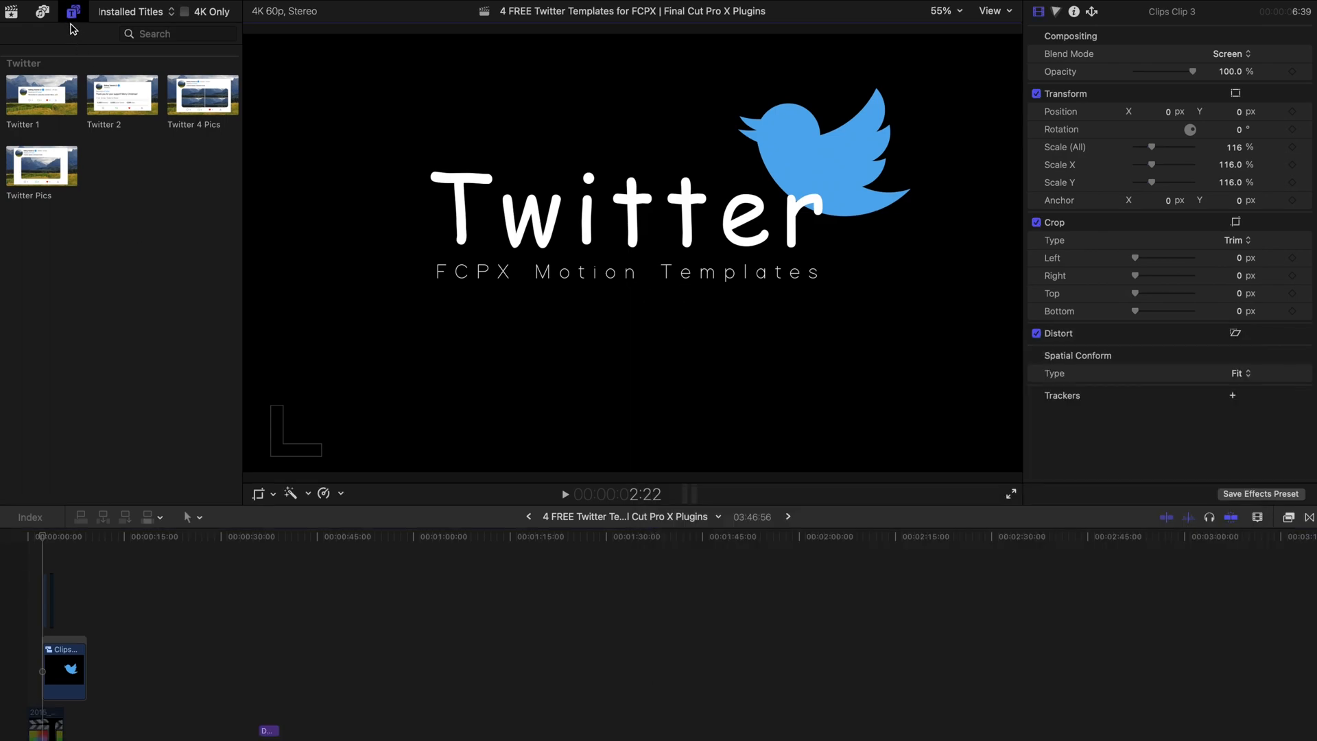
pyautogui.moveTo(71, 13)
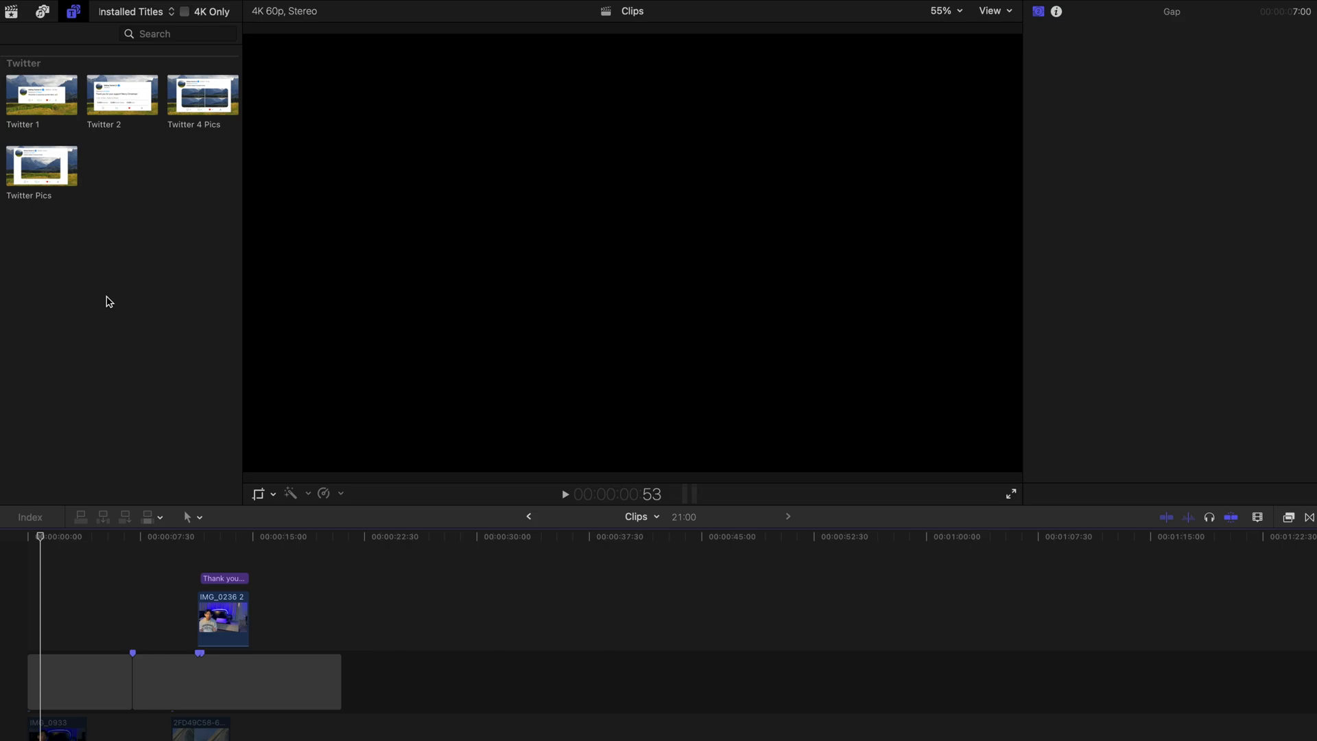
pyautogui.moveTo(192, 176)
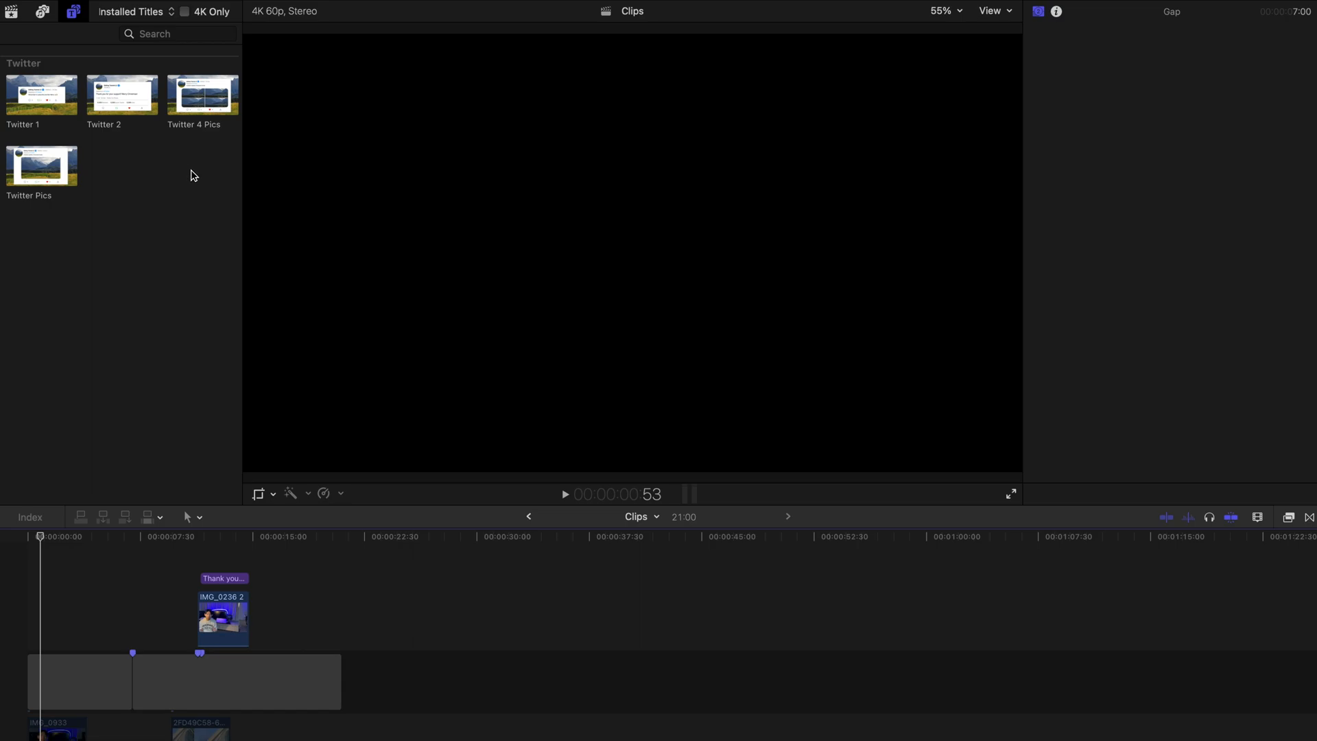
pyautogui.moveTo(252, 203)
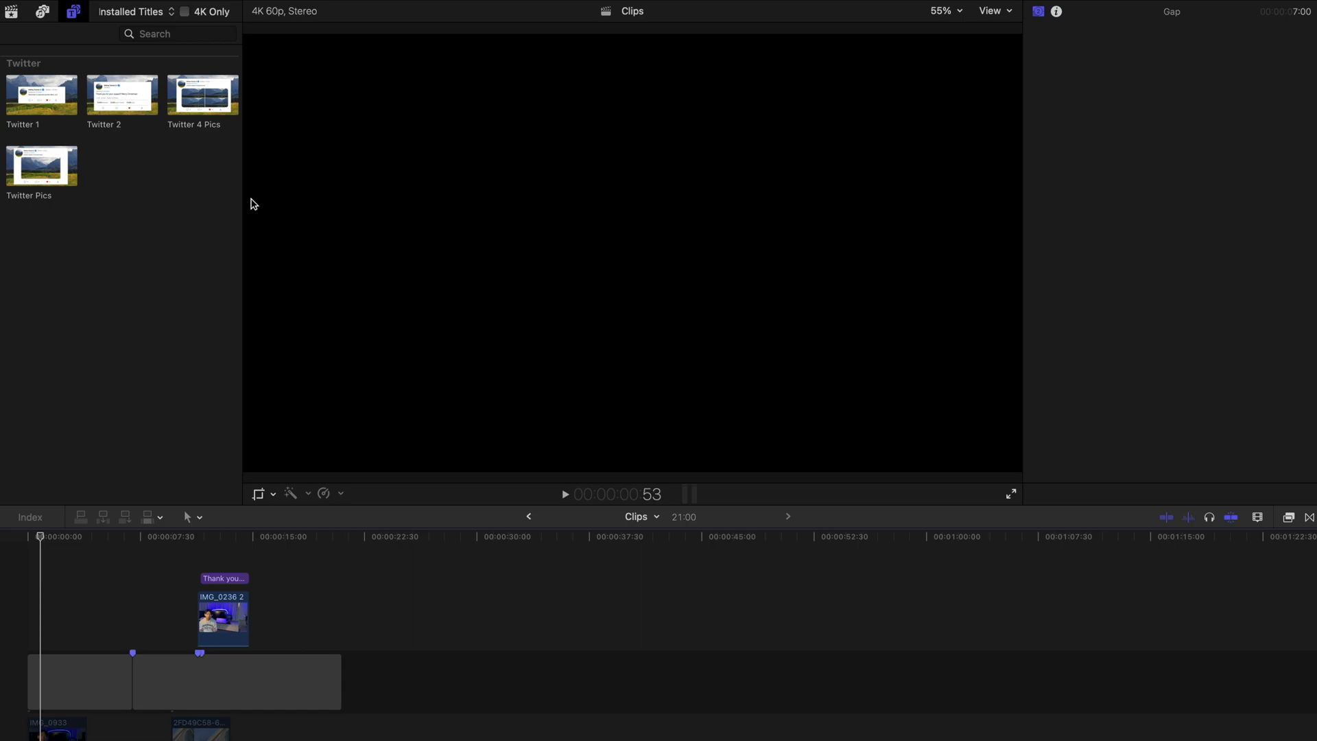
pyautogui.moveTo(97, 79)
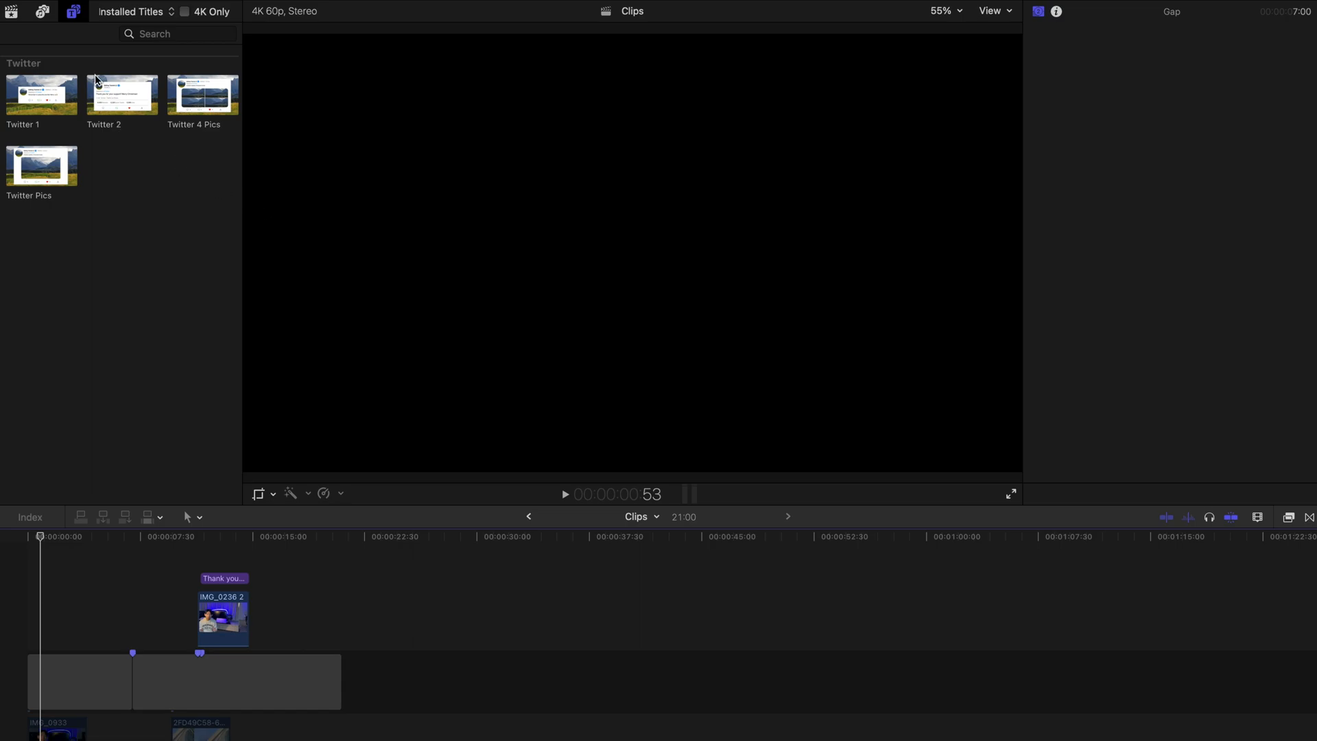
# Step: Add the Twitter 2 title from the Titles browser to the start of the Clips timeline
pyautogui.click(122, 94)
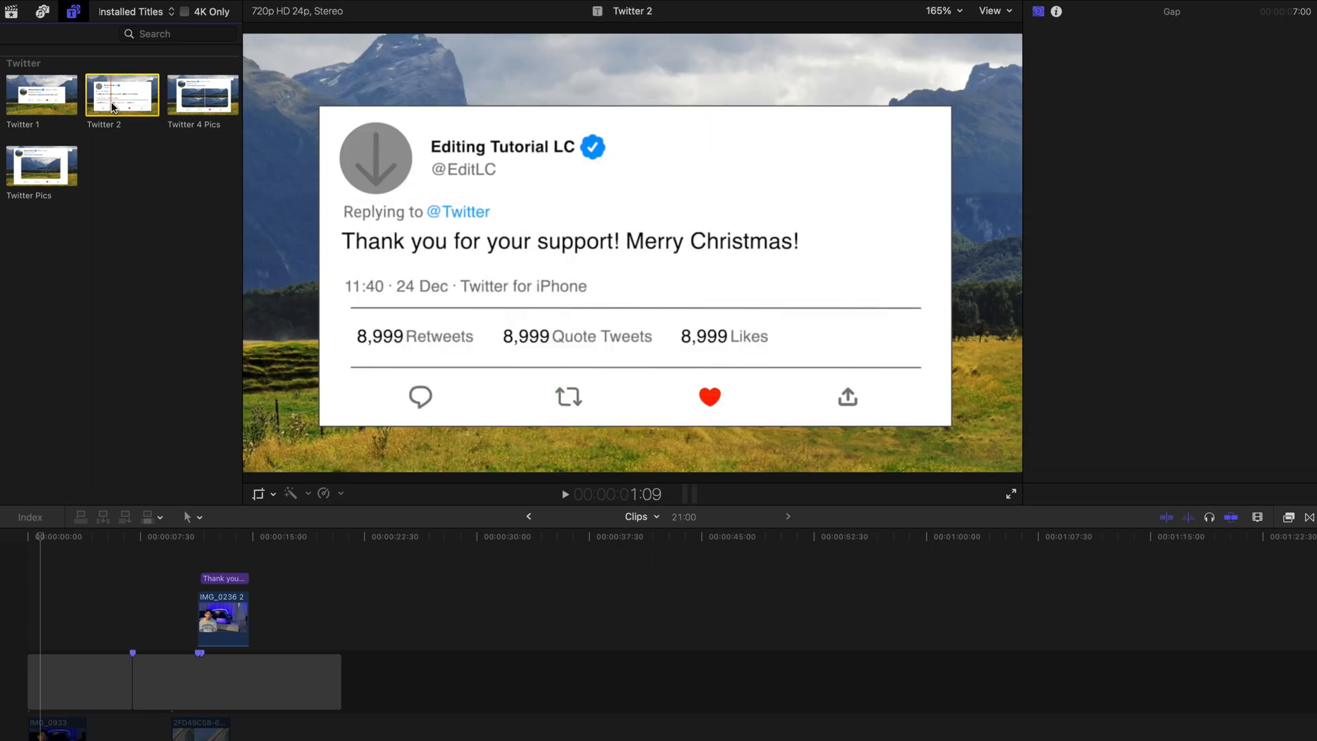
pyautogui.click(122, 93)
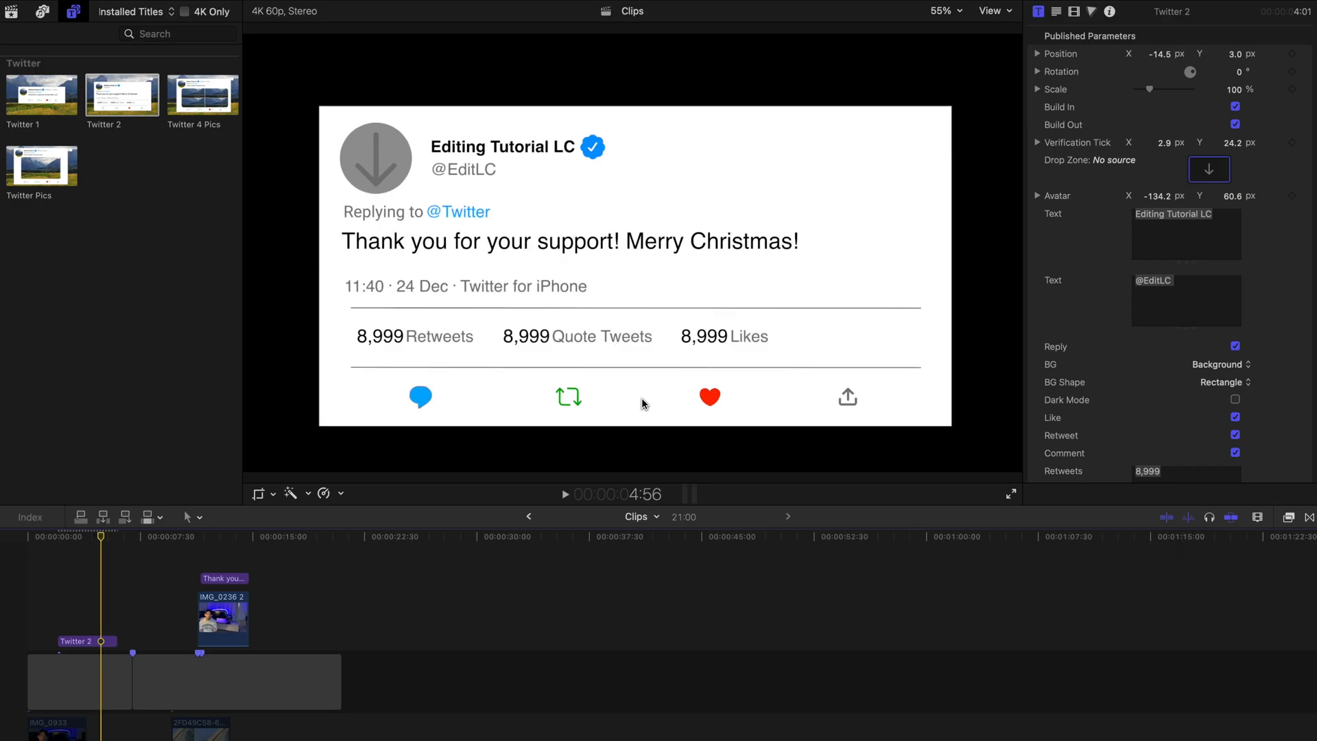
pyautogui.moveTo(78, 513)
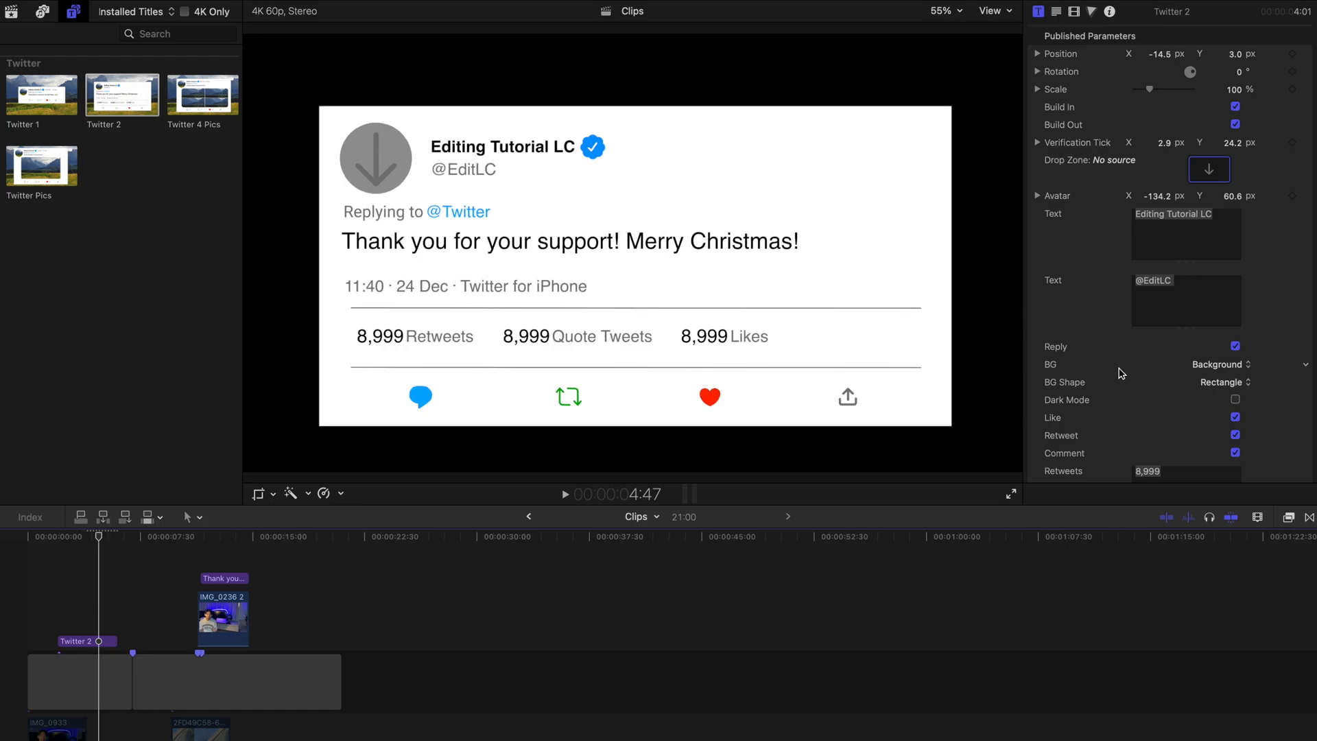
pyautogui.moveTo(514, 261)
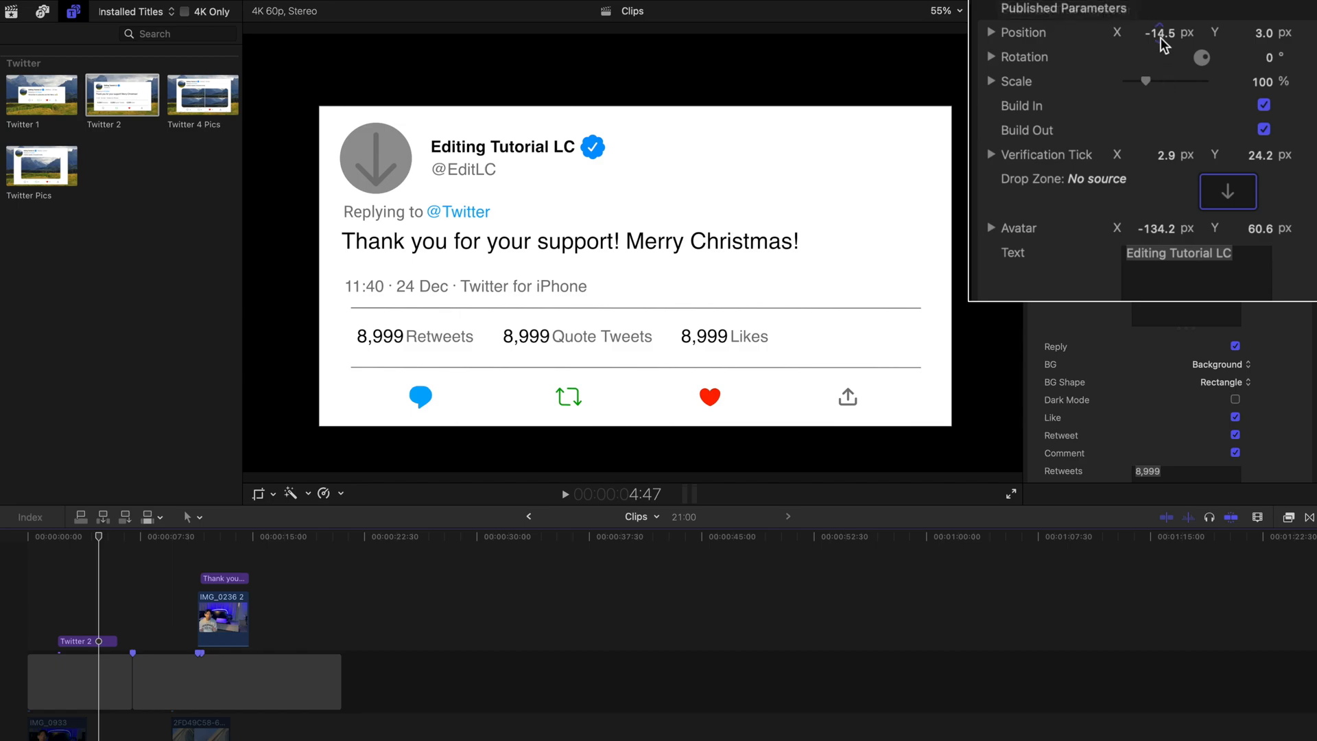
# Step: Scale the Twitter 2 tweet card down to 92% in Published Parameters
pyautogui.moveTo(1166, 33); pyautogui.dragTo(1143, 33)
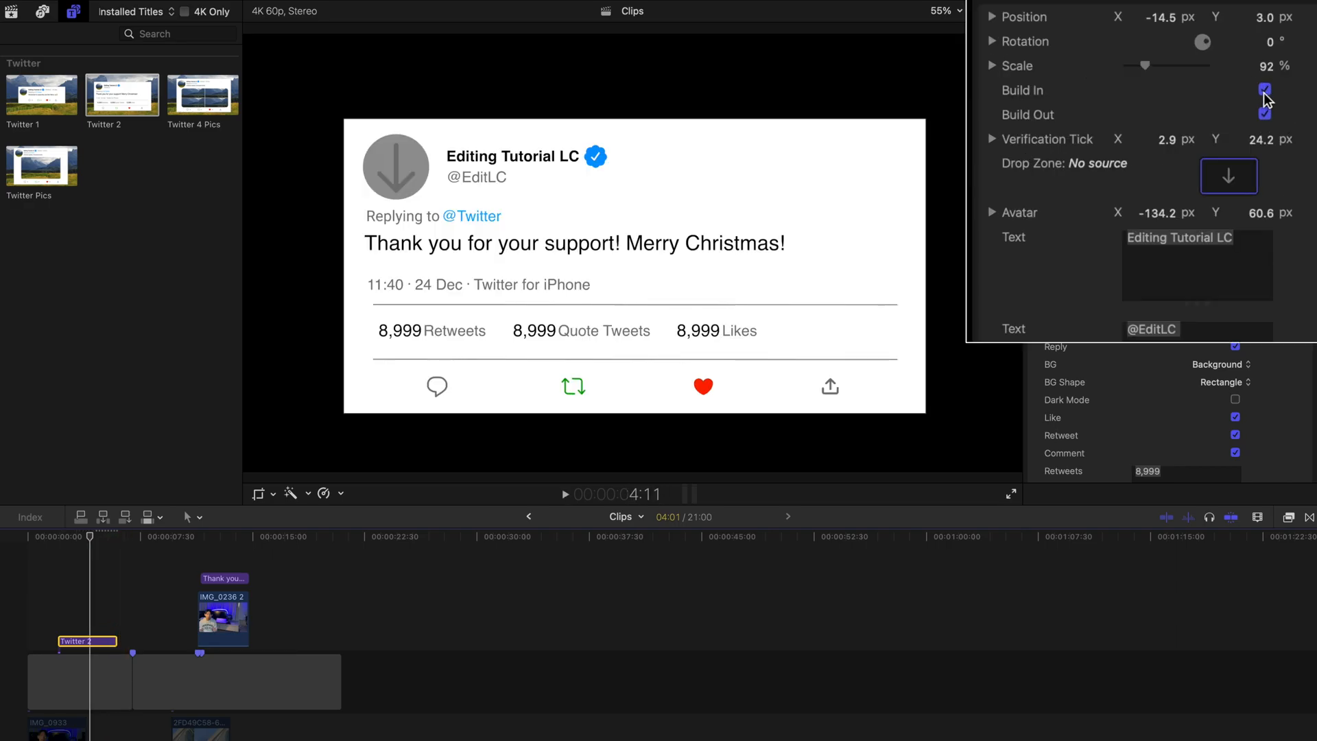
pyautogui.scroll(-3)
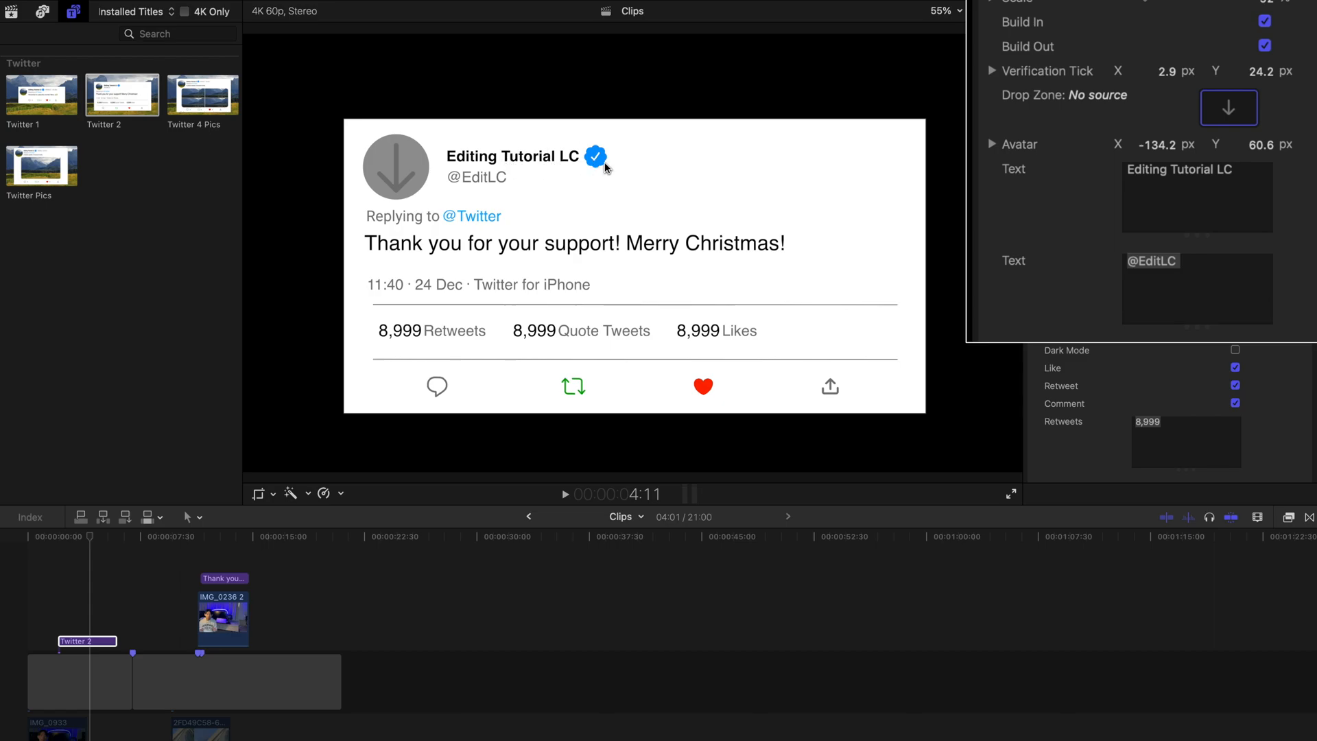
pyautogui.moveTo(499, 179)
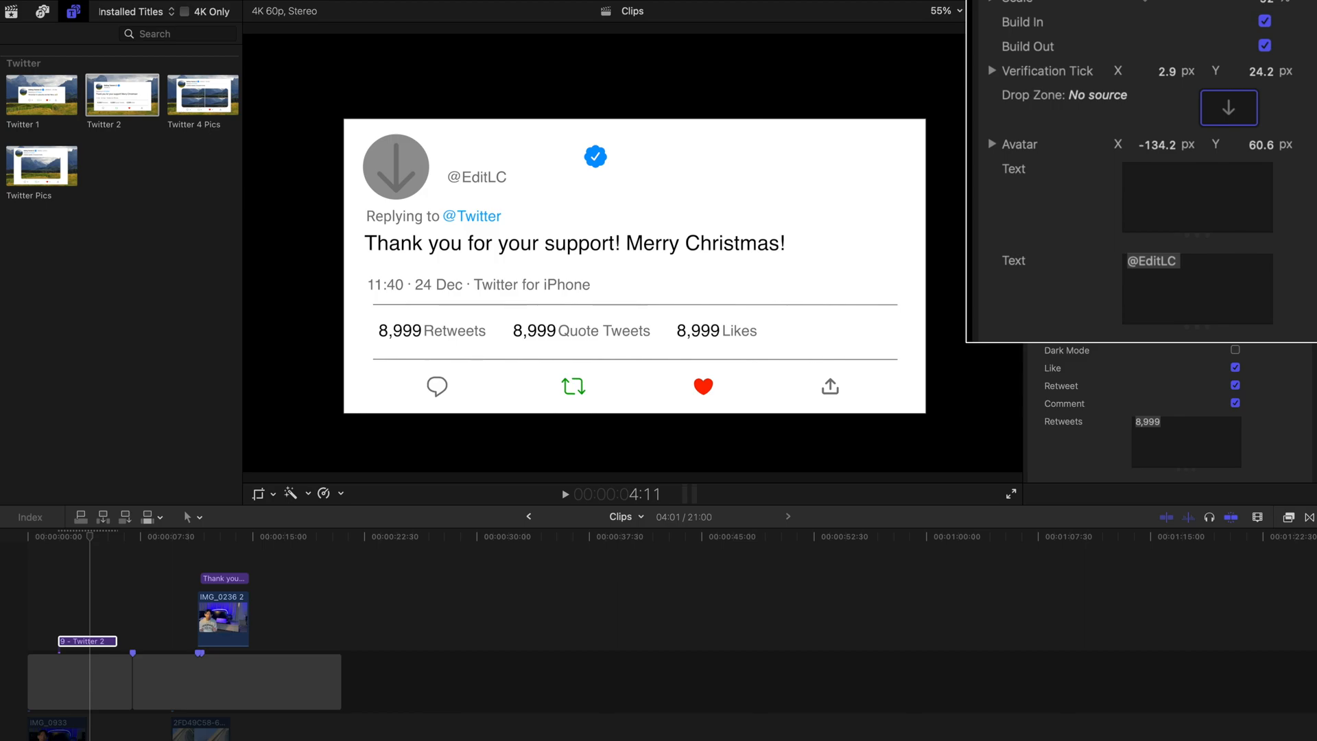
# Step: Name the tweet author Steve and move the verification tick beside the name
pyautogui.write('Stev')
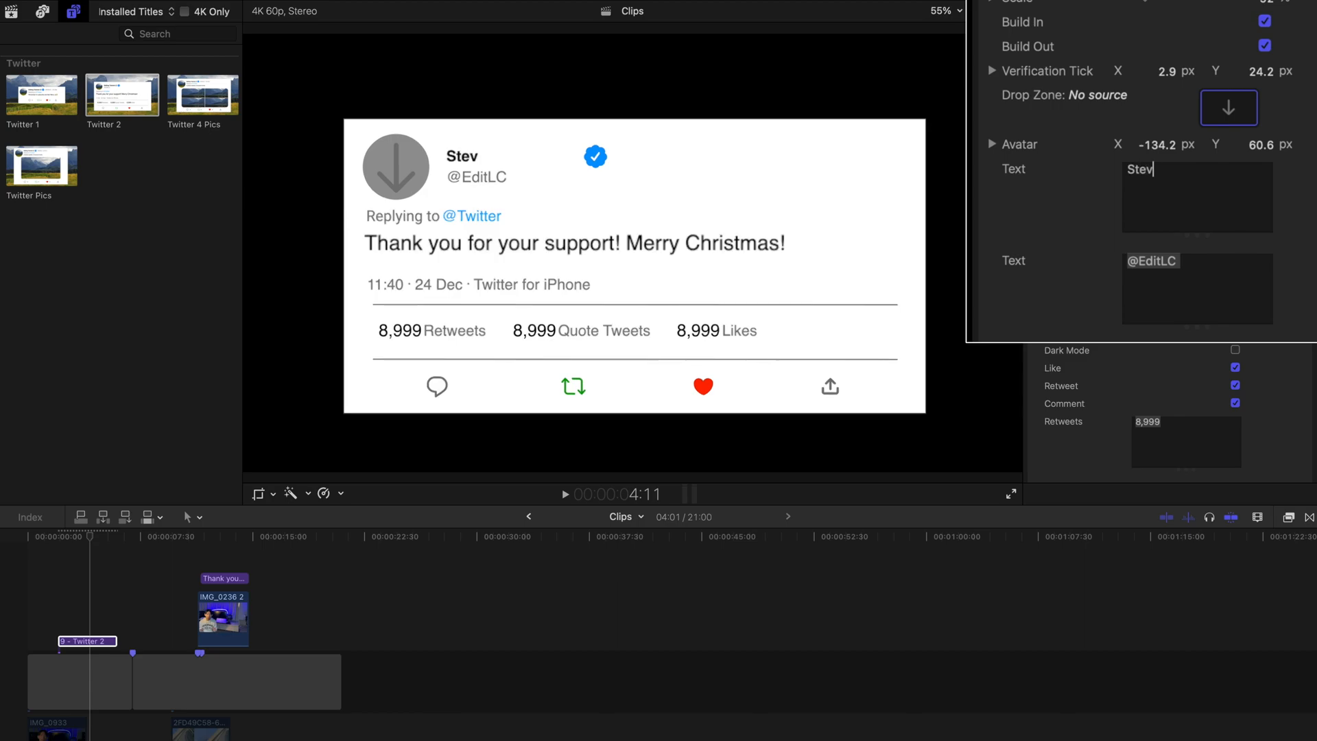
pyautogui.write('e')
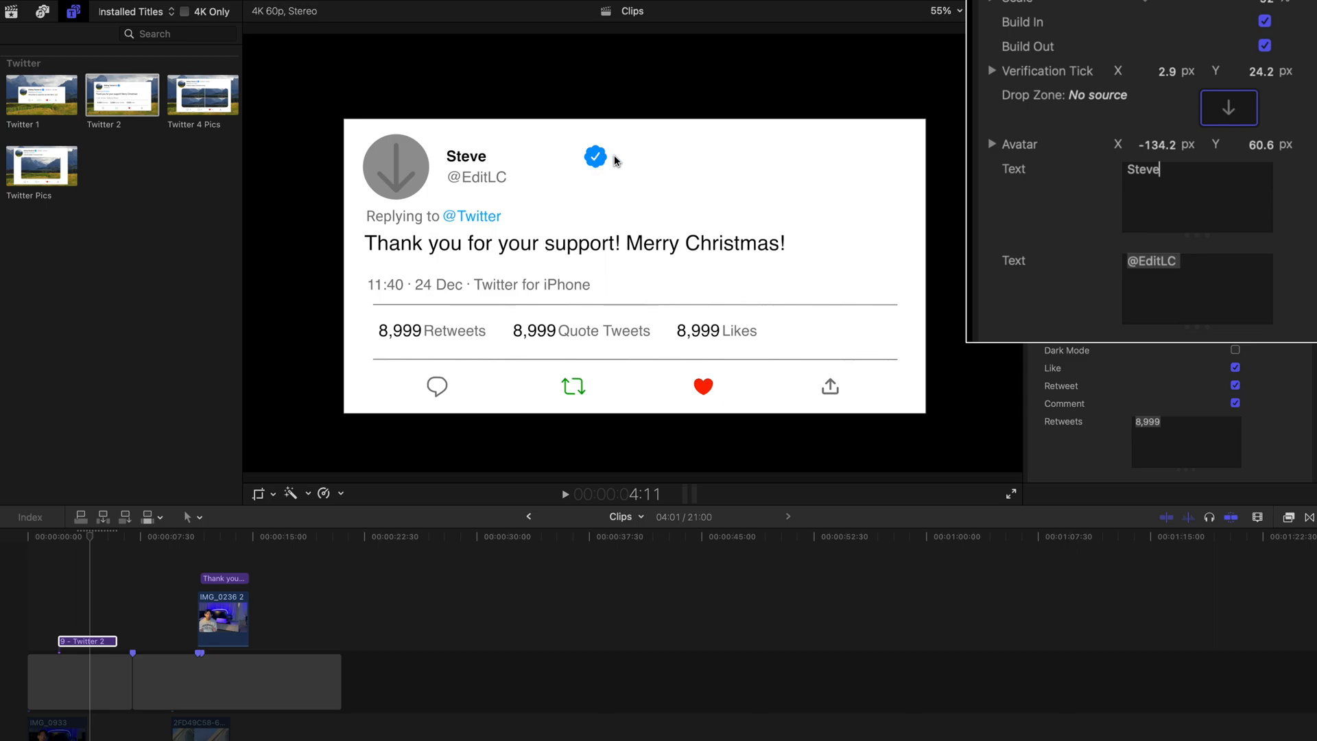
pyautogui.moveTo(1021, 292)
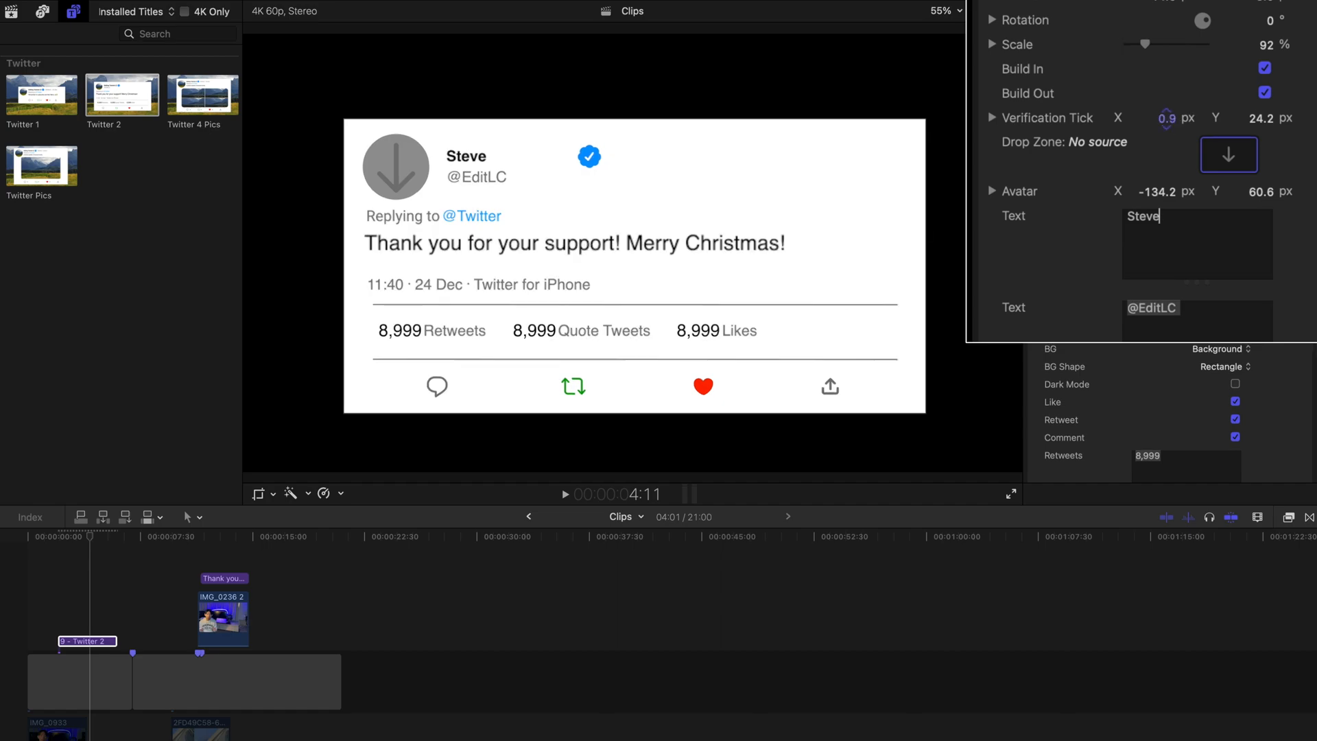
pyautogui.moveTo(1176, 118); pyautogui.dragTo(1184, 125)
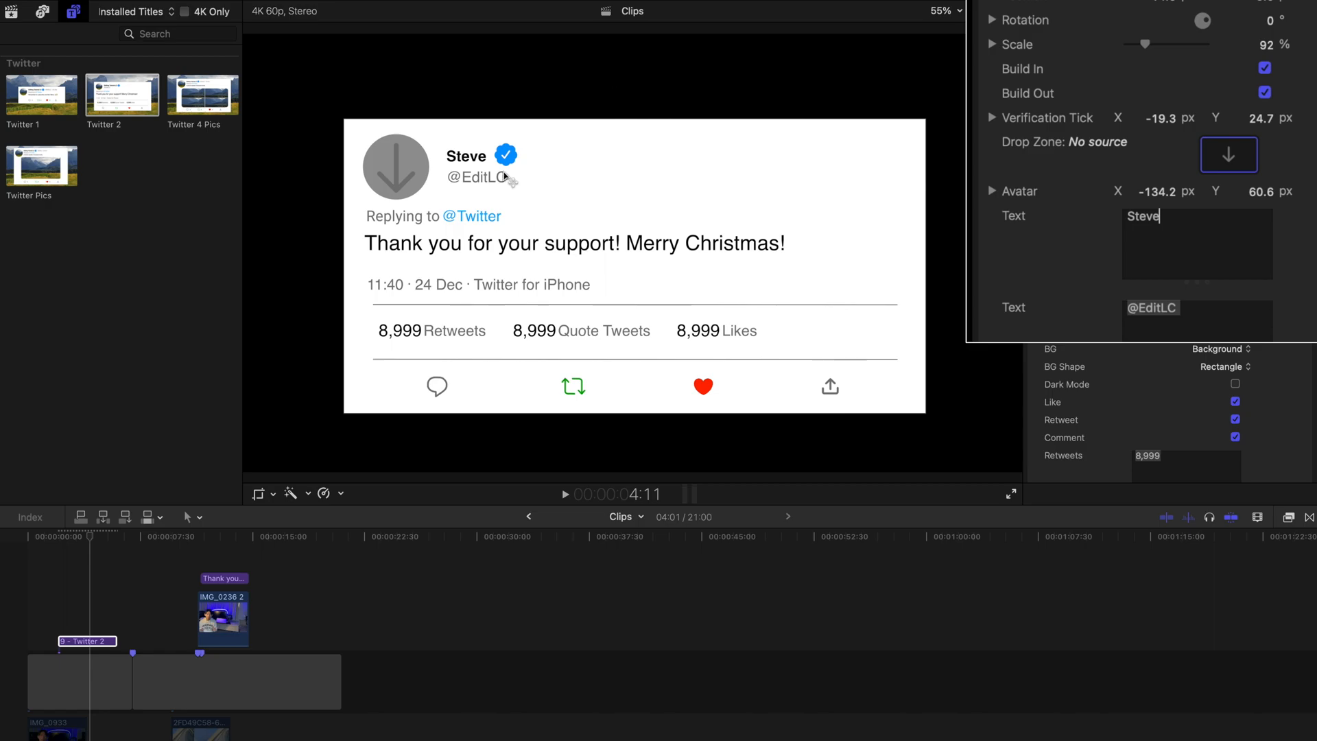
pyautogui.scroll(-3)
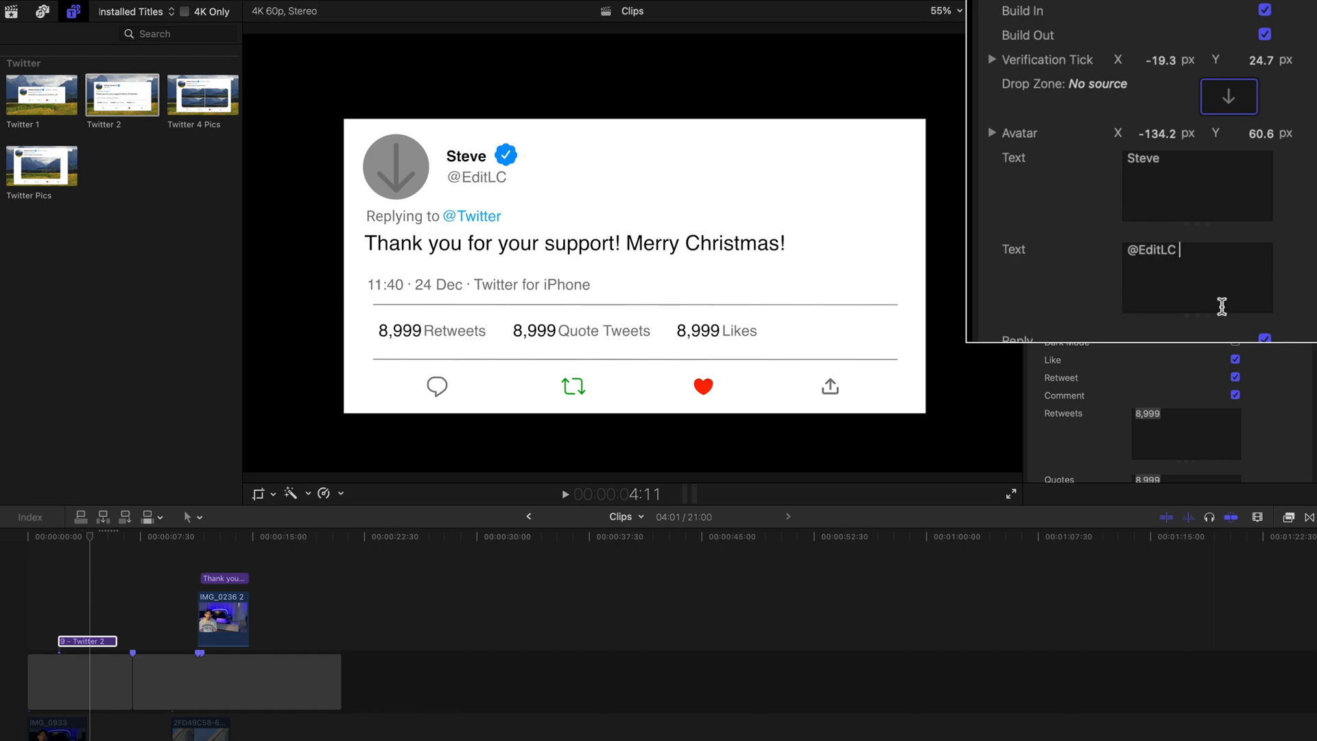
pyautogui.doubleClick(1152, 250)
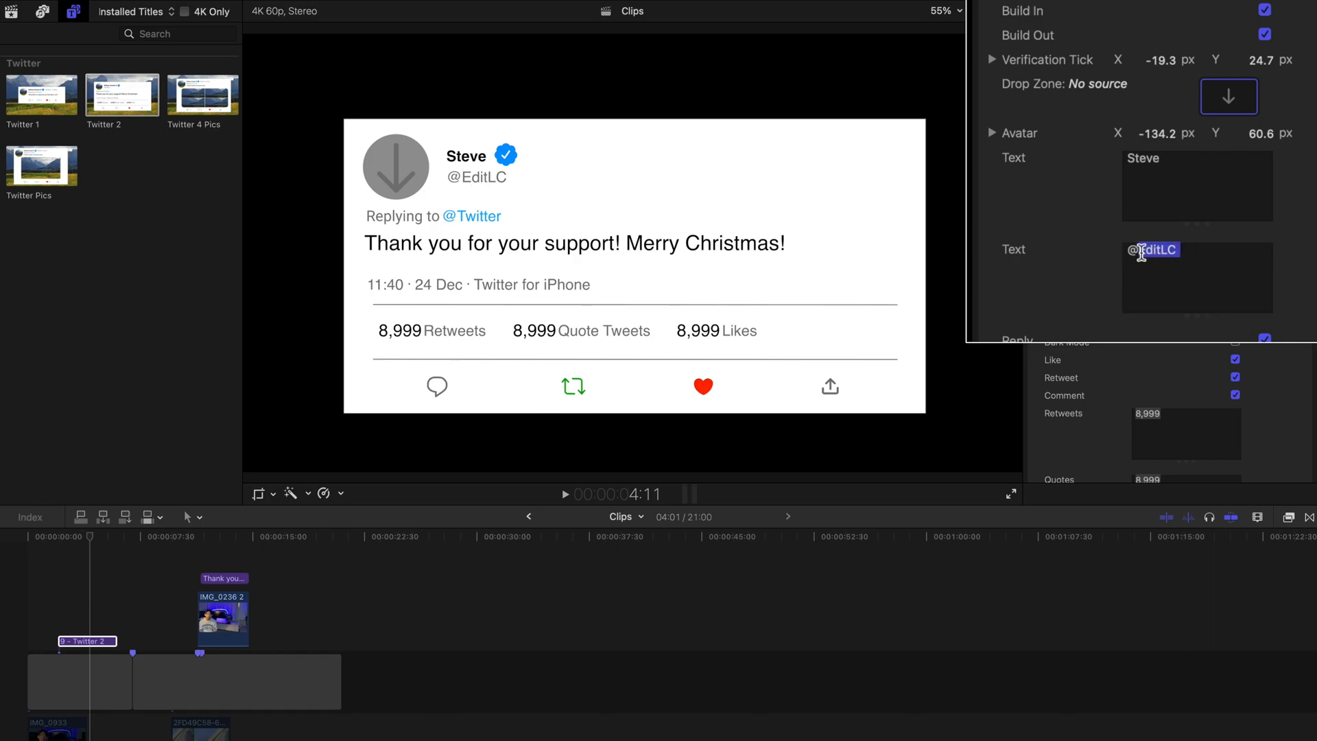
pyautogui.write('@Steve')
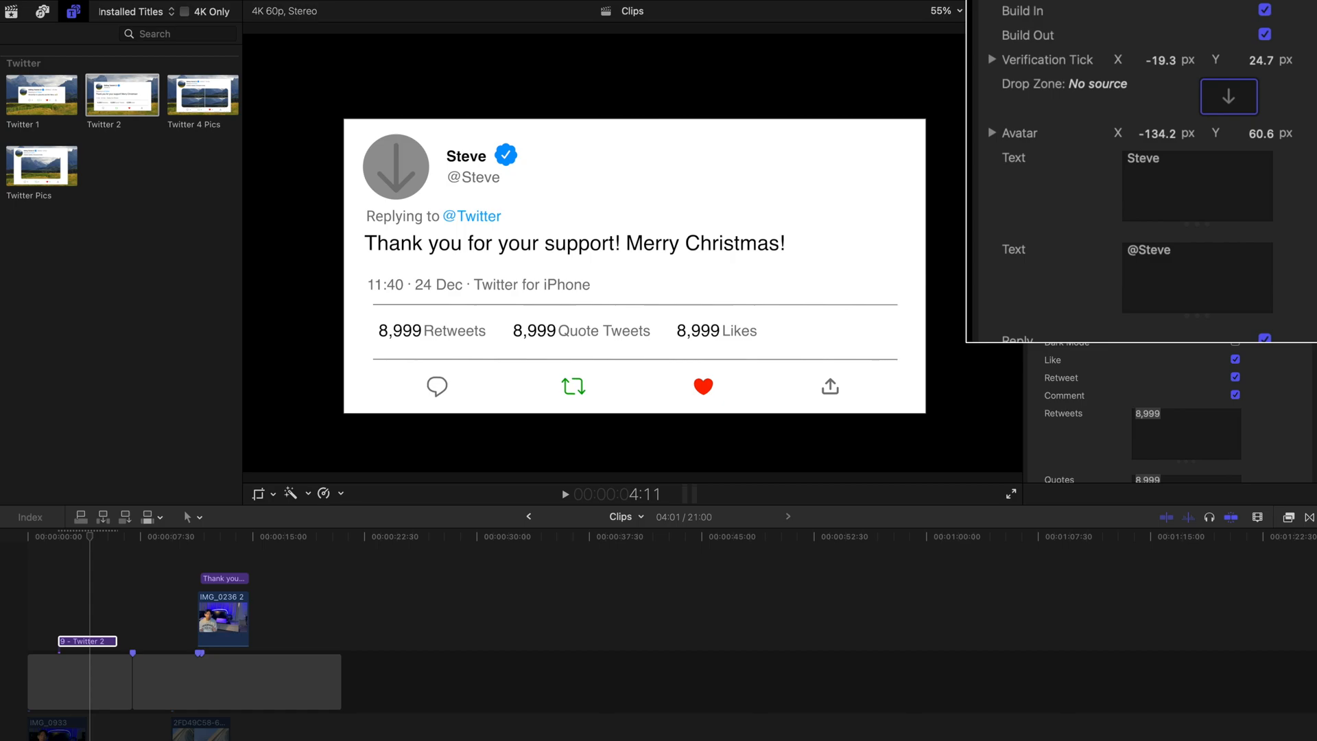
pyautogui.moveTo(1222, 248)
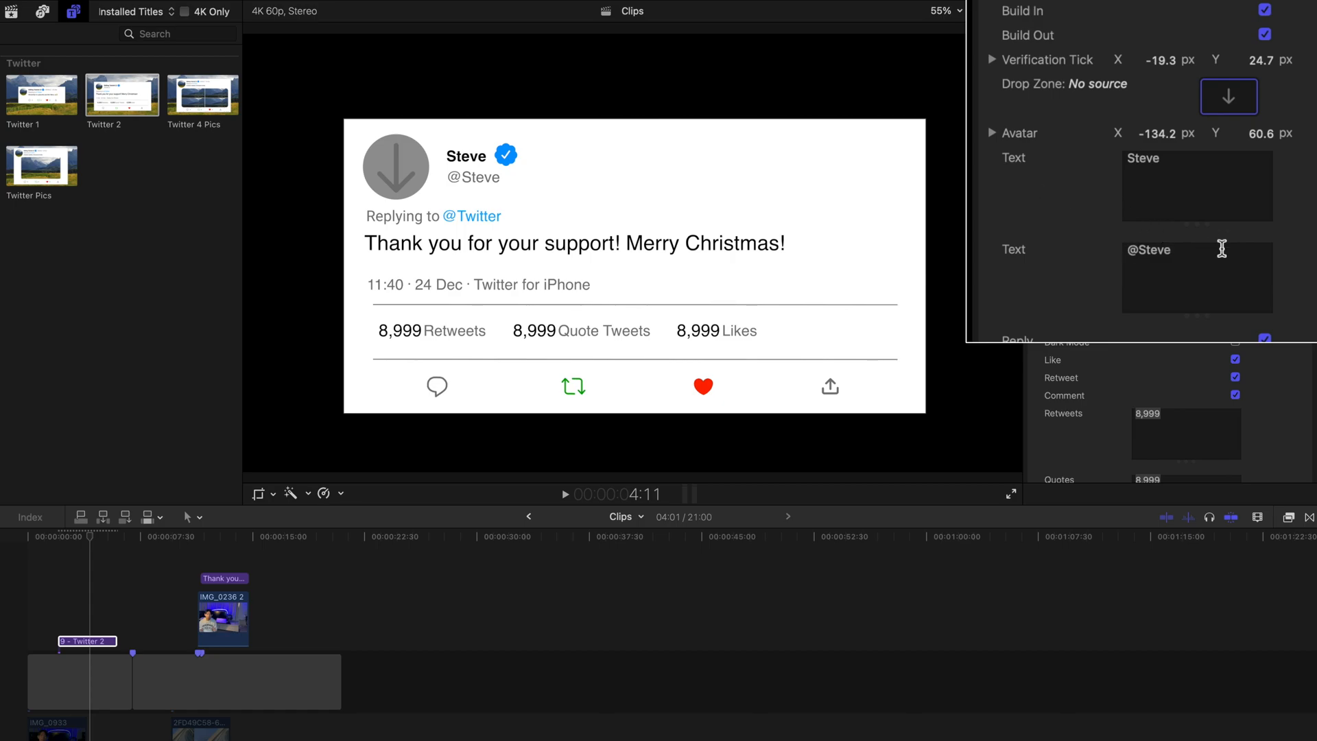
pyautogui.scroll(-3)
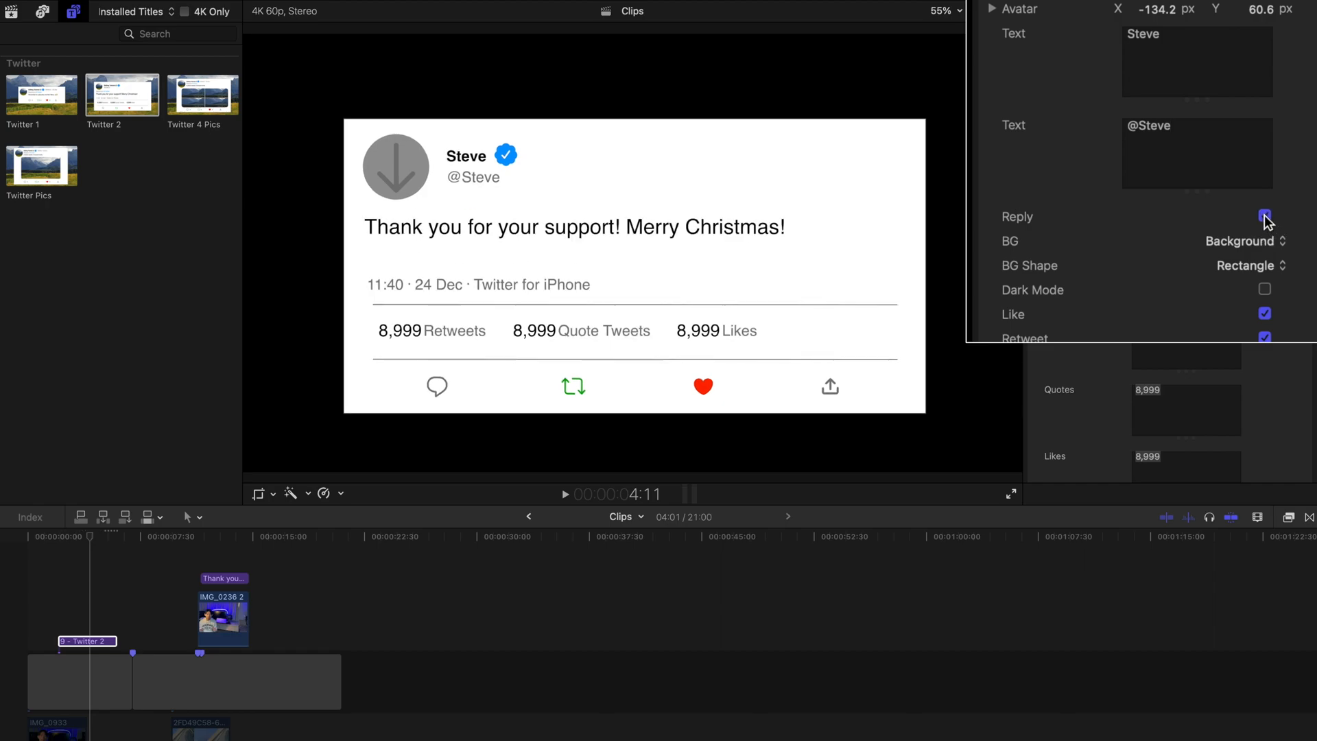
pyautogui.click(1262, 216)
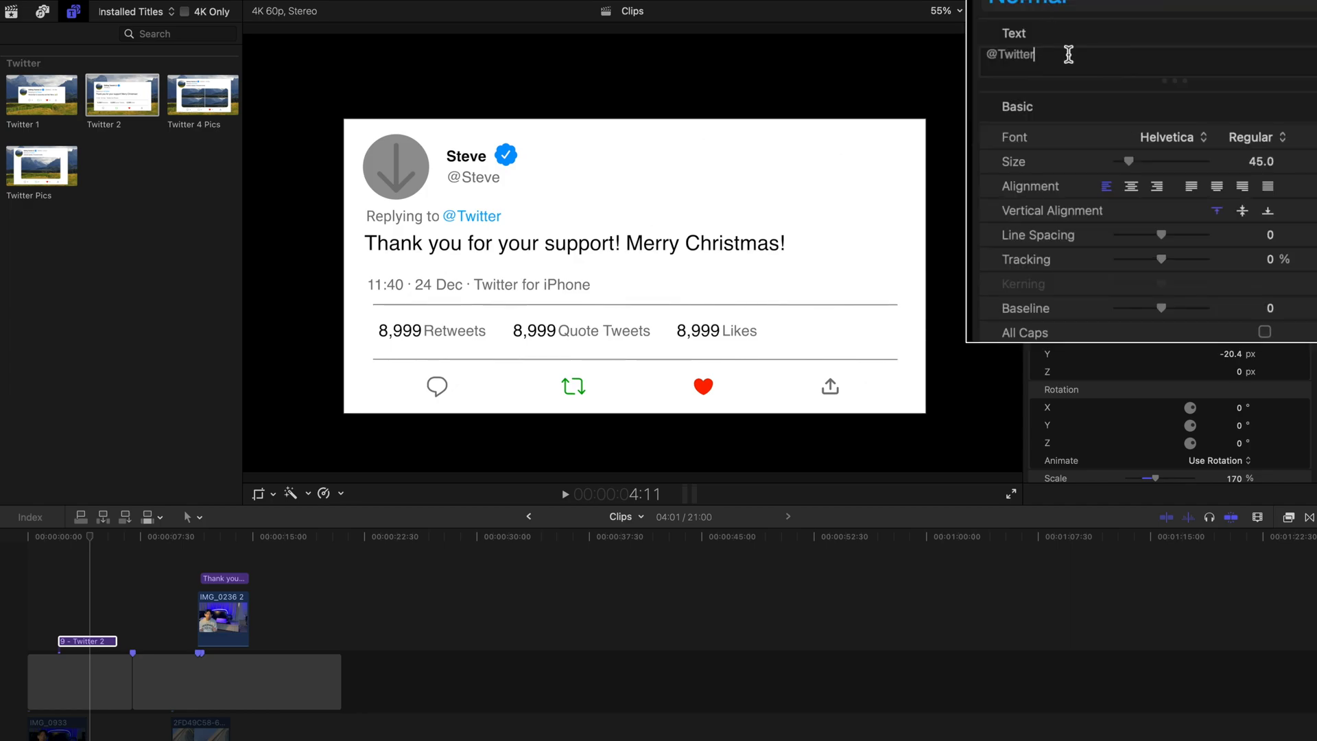
pyautogui.press('Backspace')
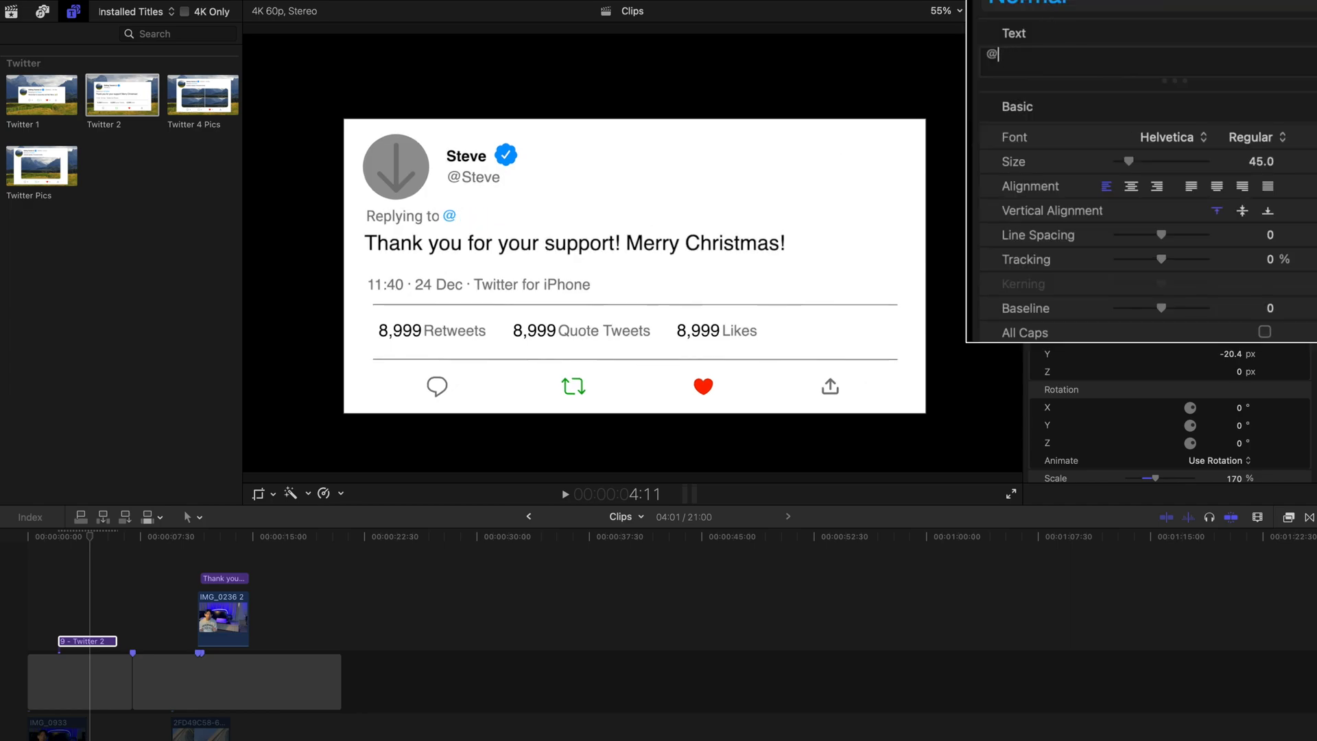
pyautogui.write('Job')
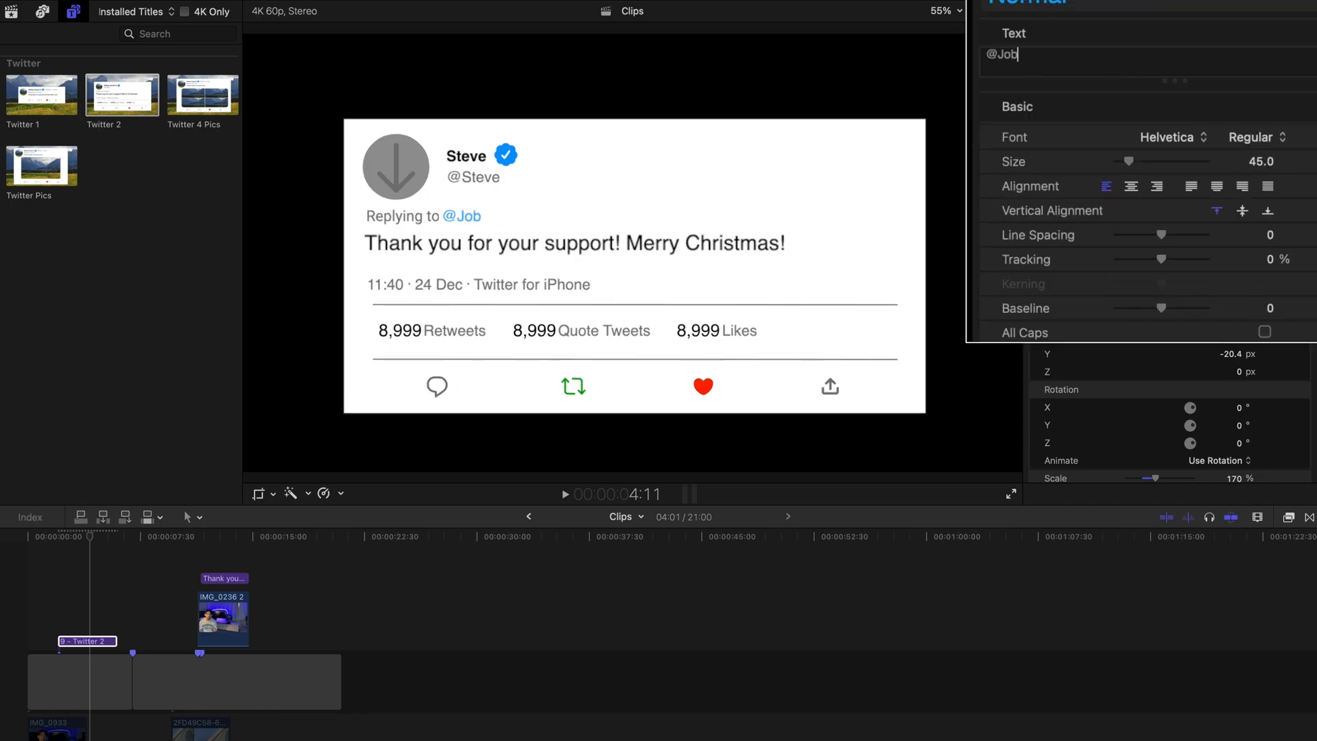
pyautogui.write('s')
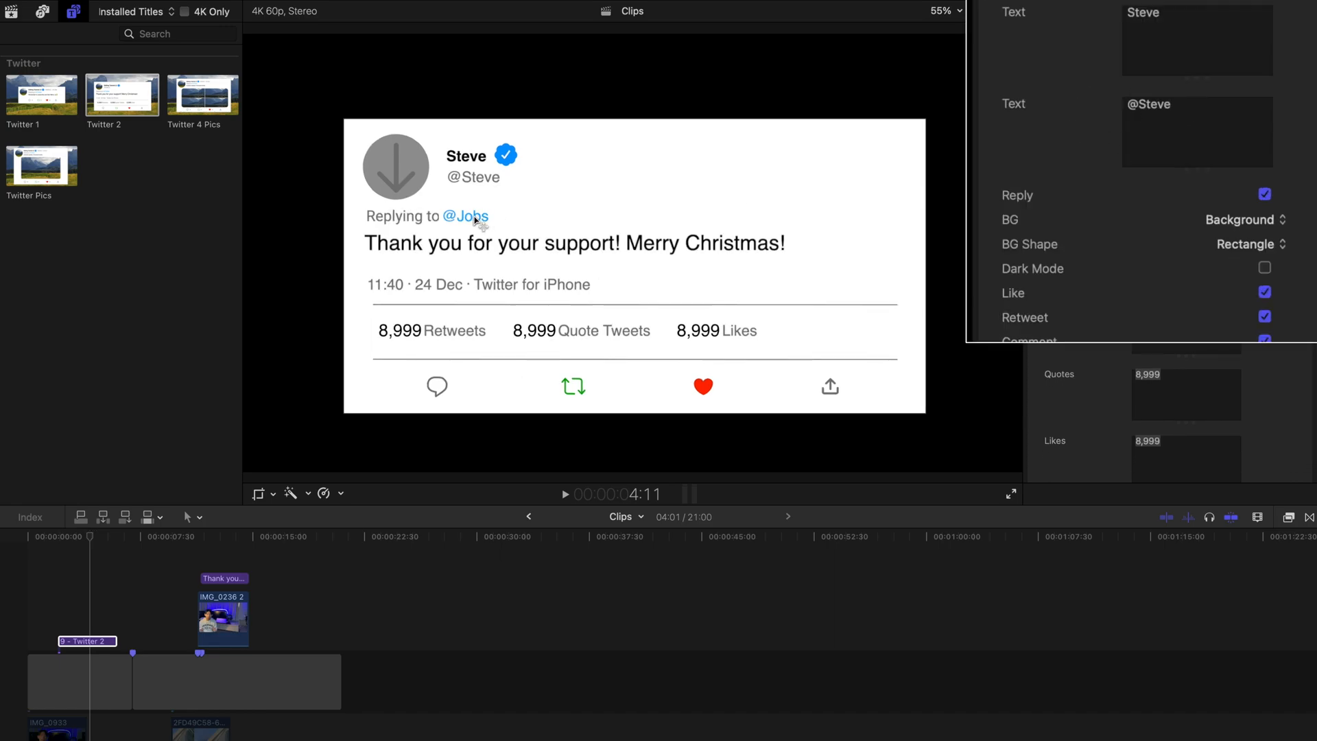
# Step: Keep the card's solid Background and set its BG Shape to Round
pyautogui.scroll(-3)
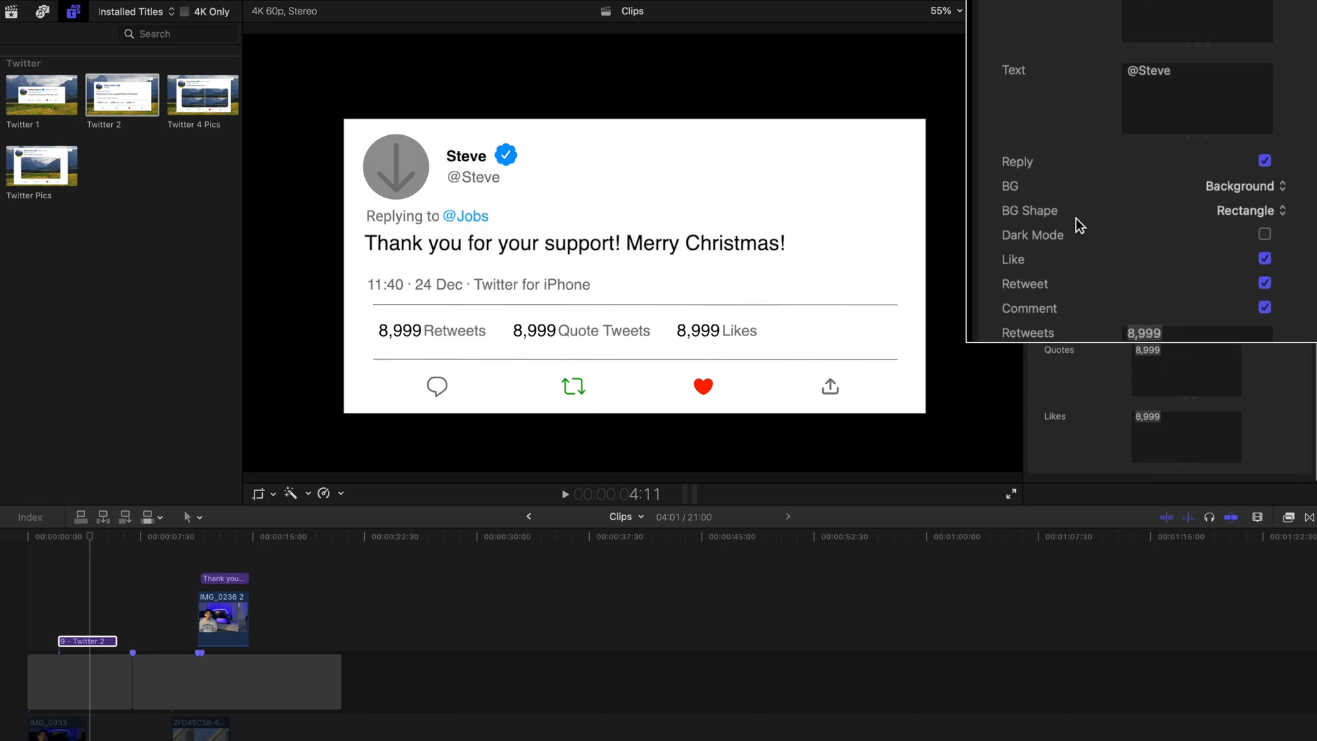
pyautogui.moveTo(1249, 192)
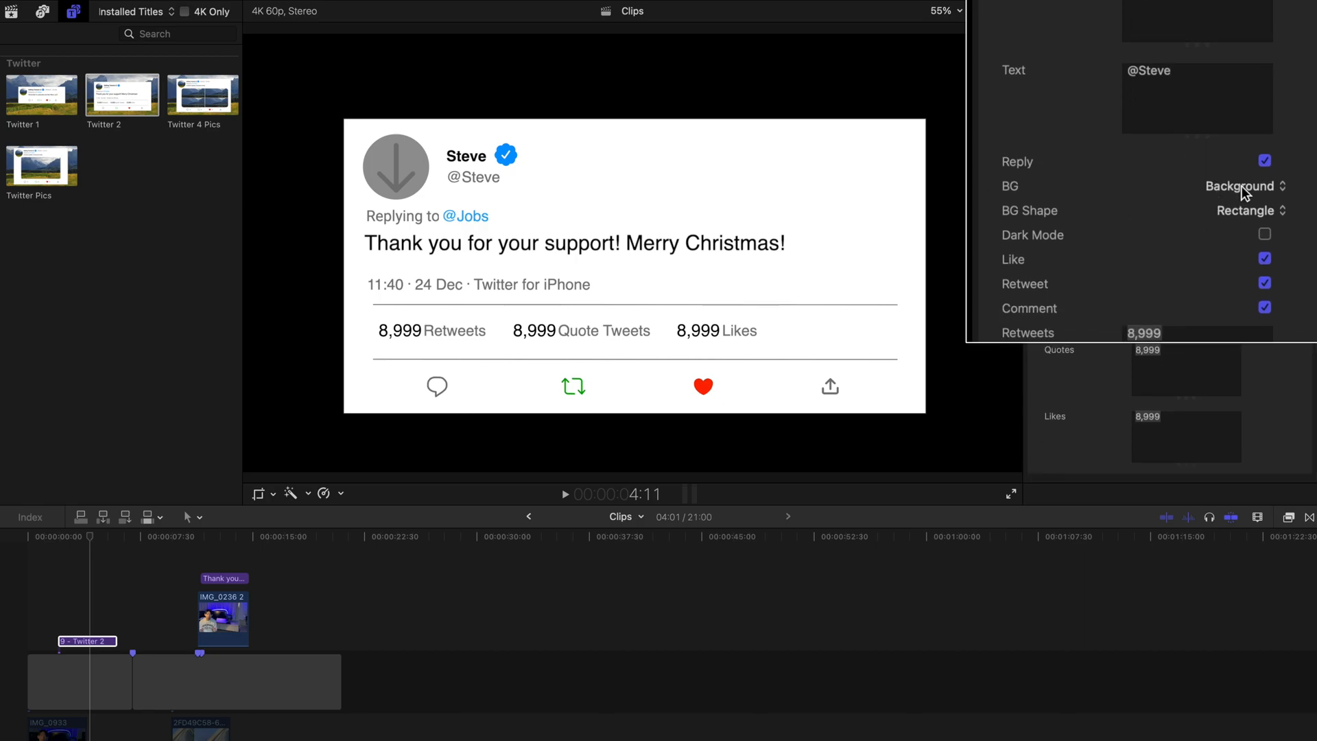
pyautogui.click(1238, 186)
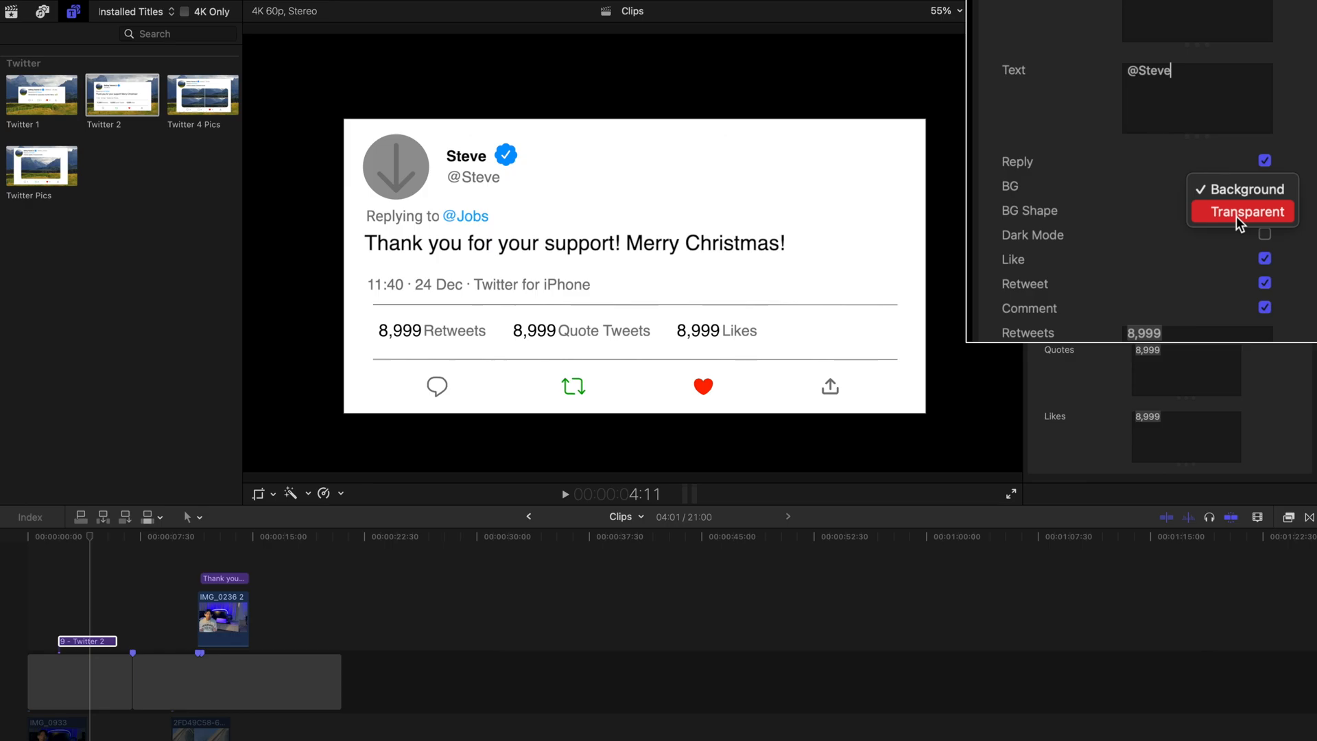
pyautogui.click(1243, 212)
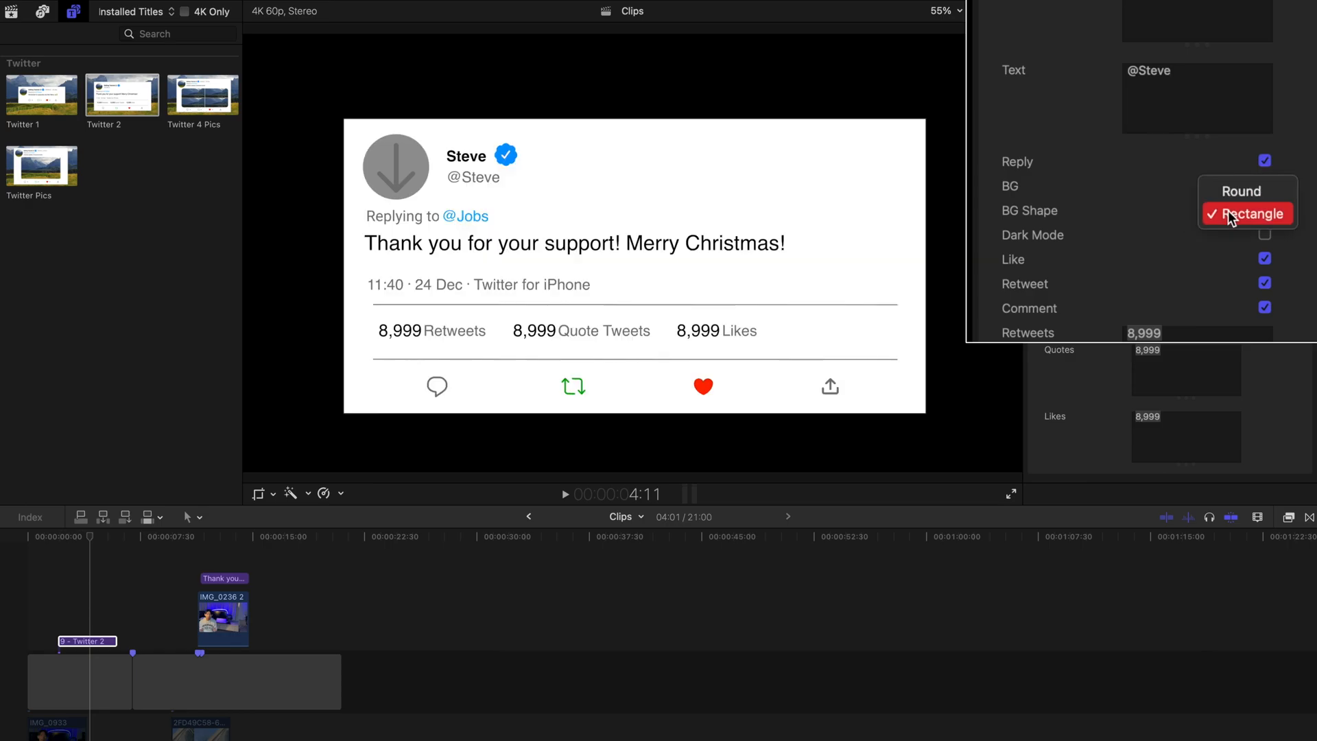
pyautogui.moveTo(1240, 195)
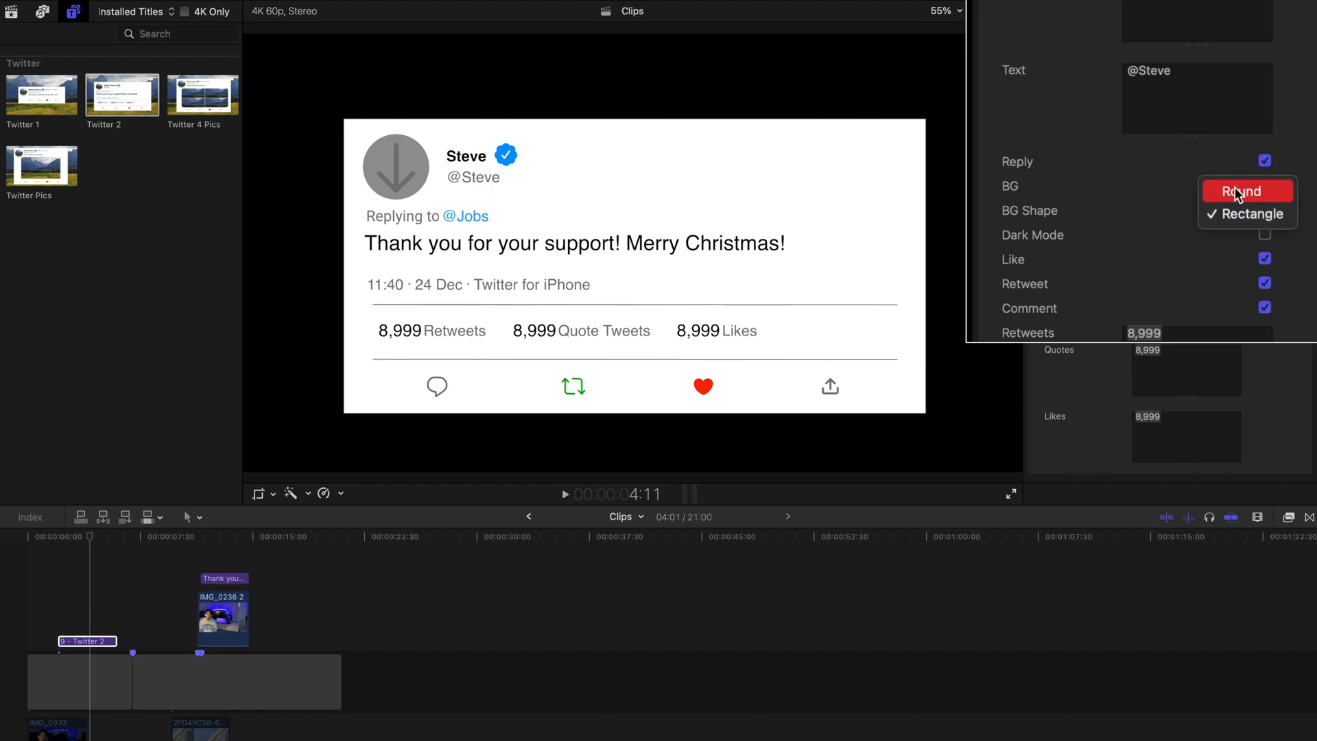
pyautogui.click(1245, 191)
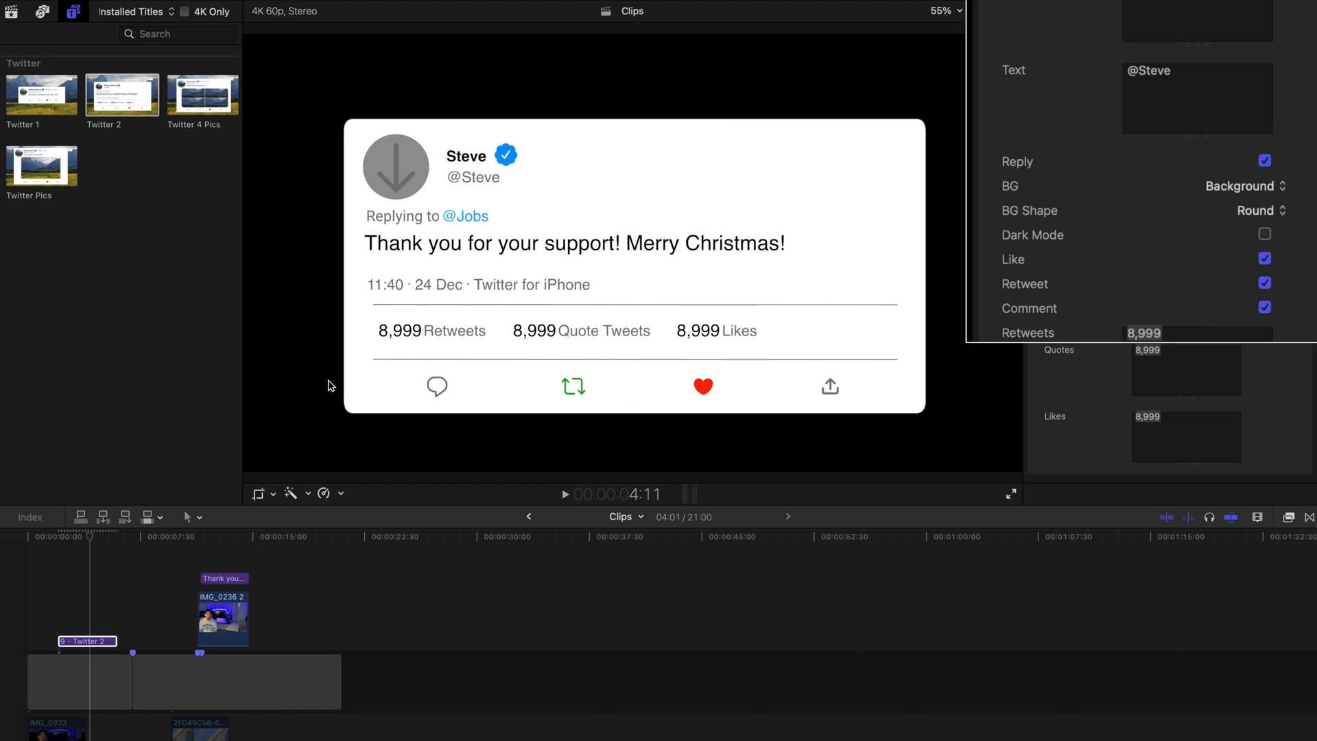
pyautogui.moveTo(922, 133)
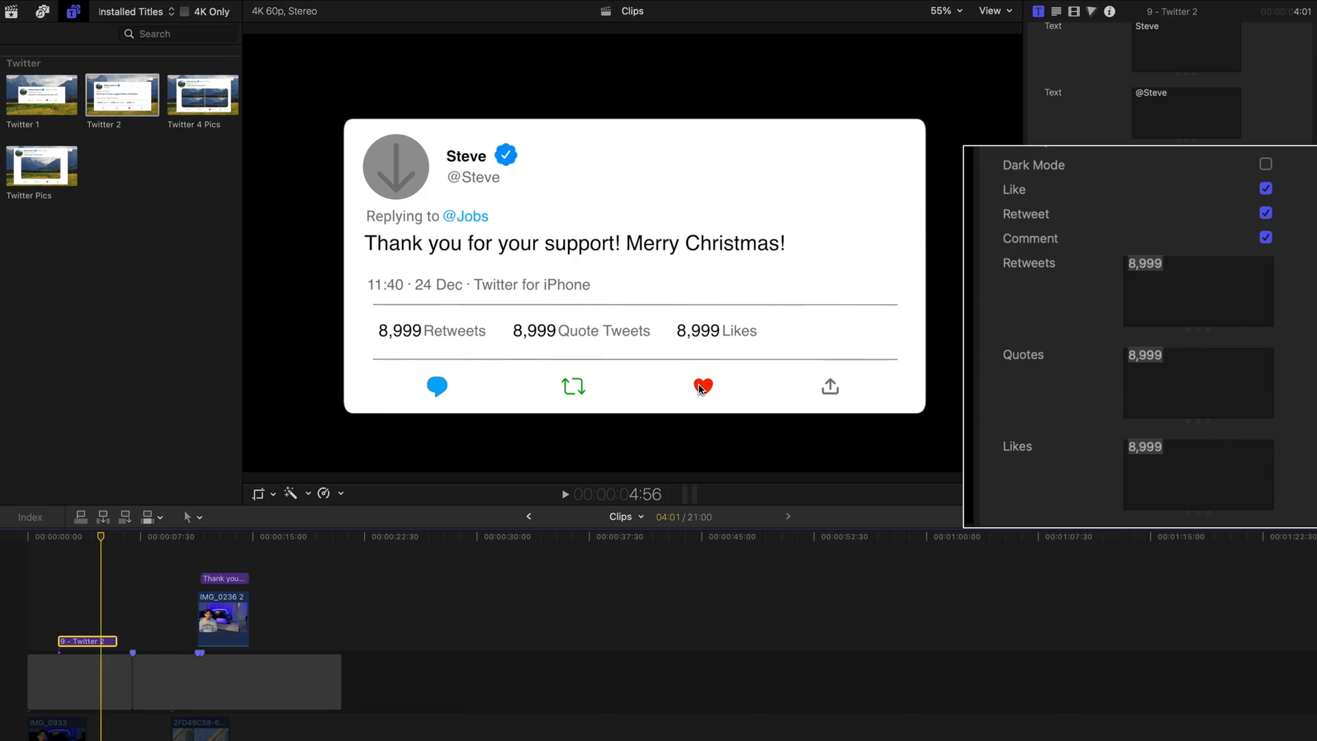
pyautogui.moveTo(733, 398)
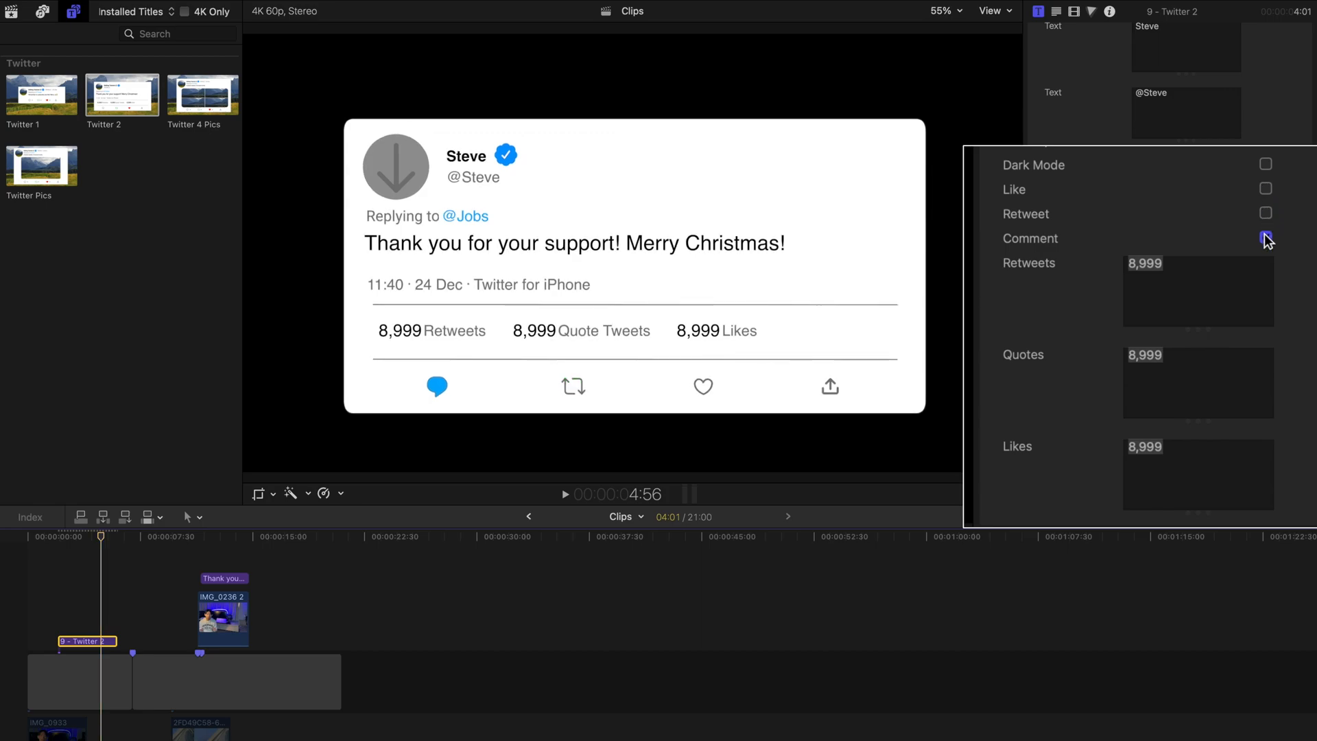
# Step: Turn off the commented highlight and set the engagement counts to 10
pyautogui.click(1265, 239)
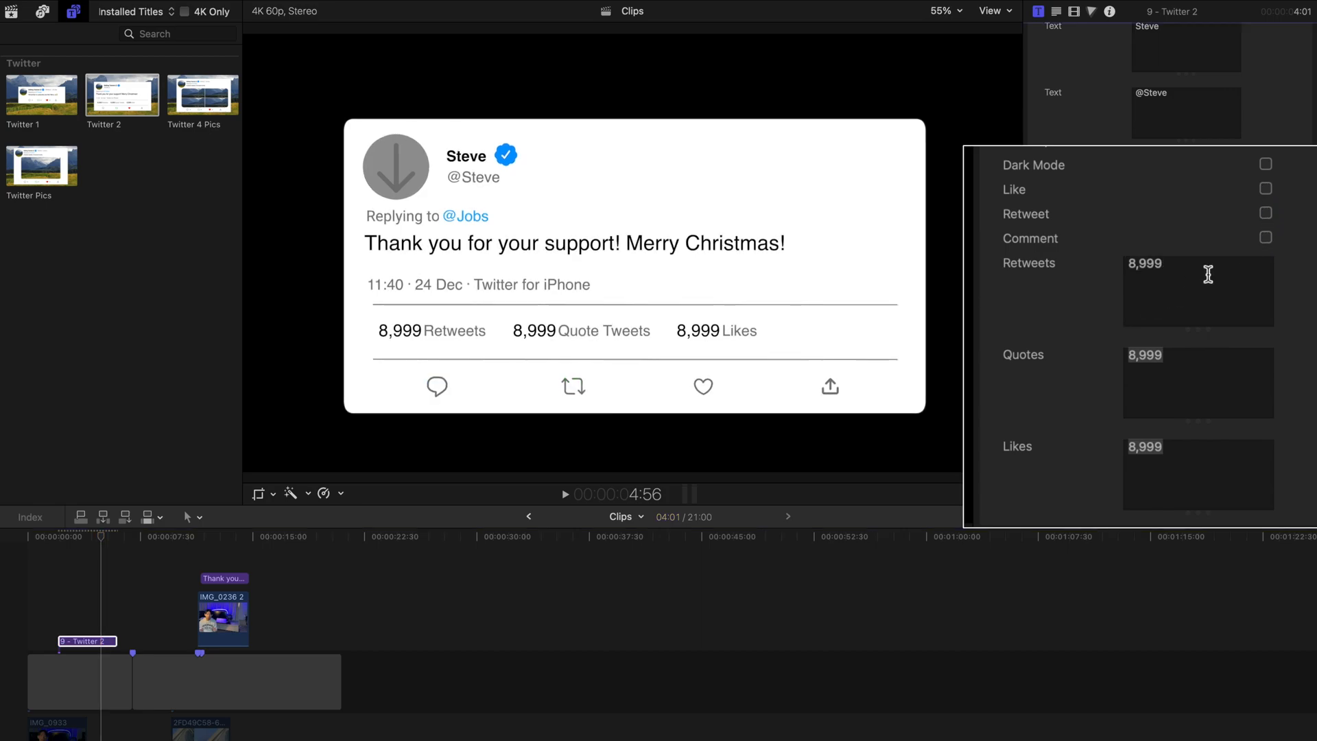
pyautogui.write('10')
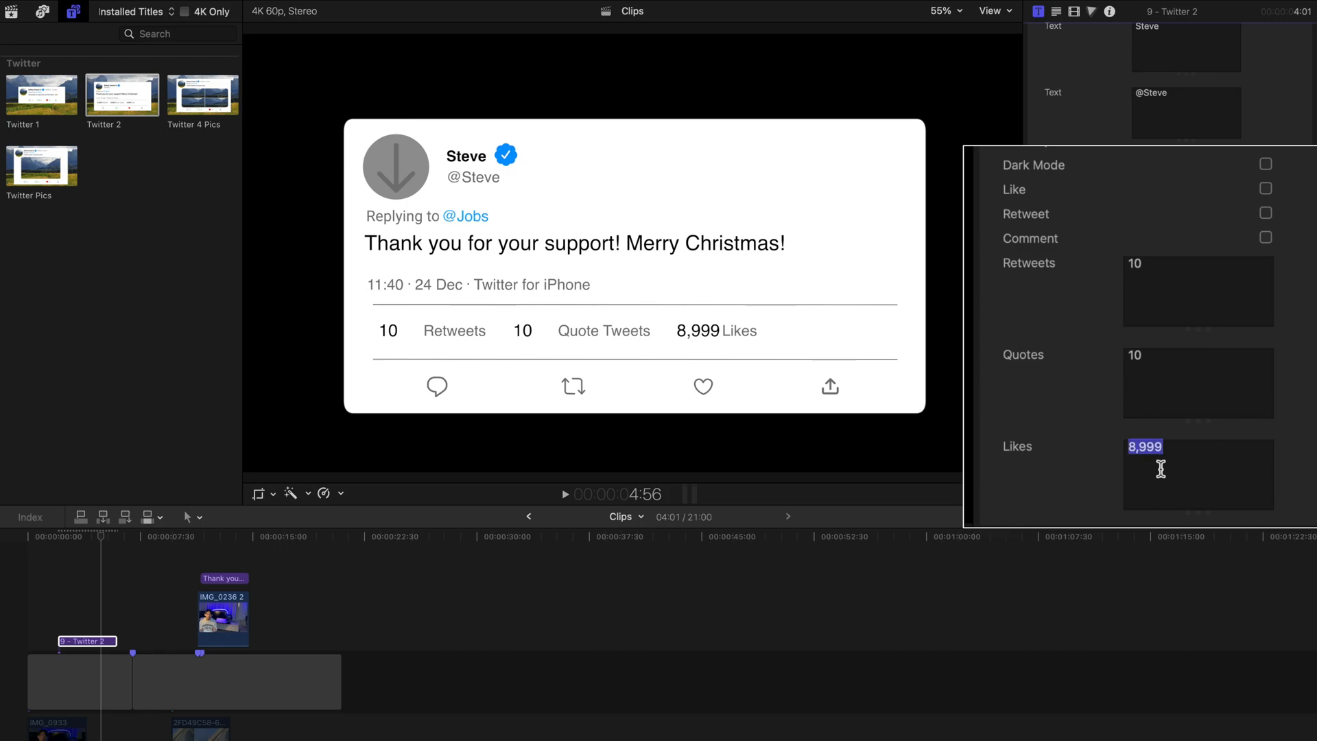
pyautogui.write('10')
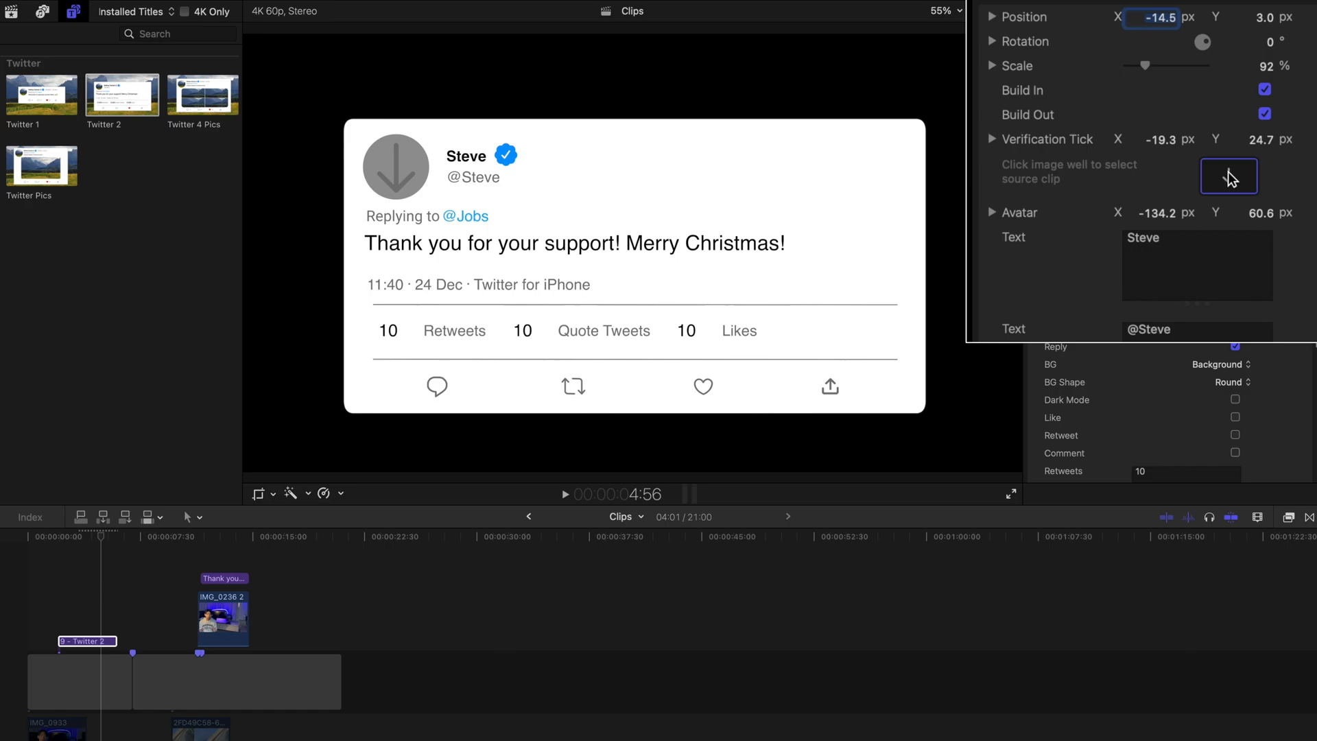
# Step: Fill the tweet avatar's drop zone with the presenter clip
pyautogui.click(1228, 177)
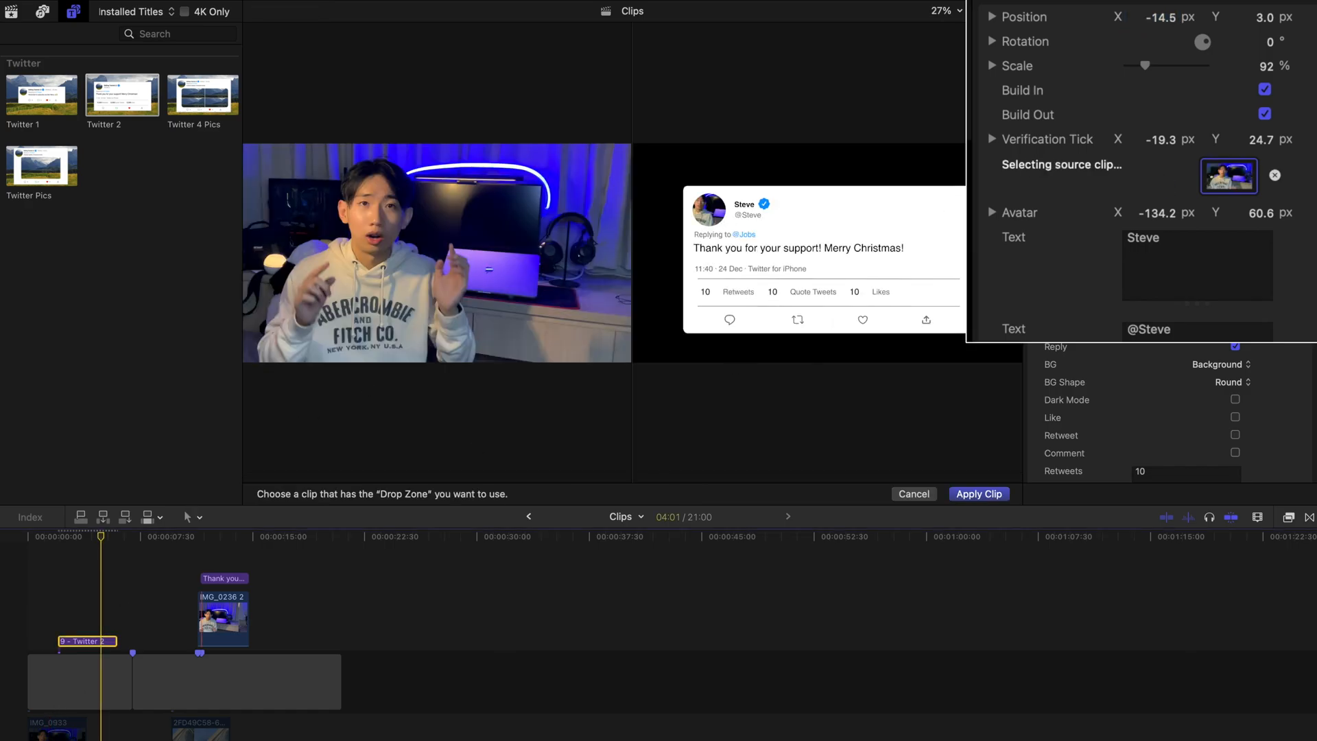
pyautogui.click(980, 494)
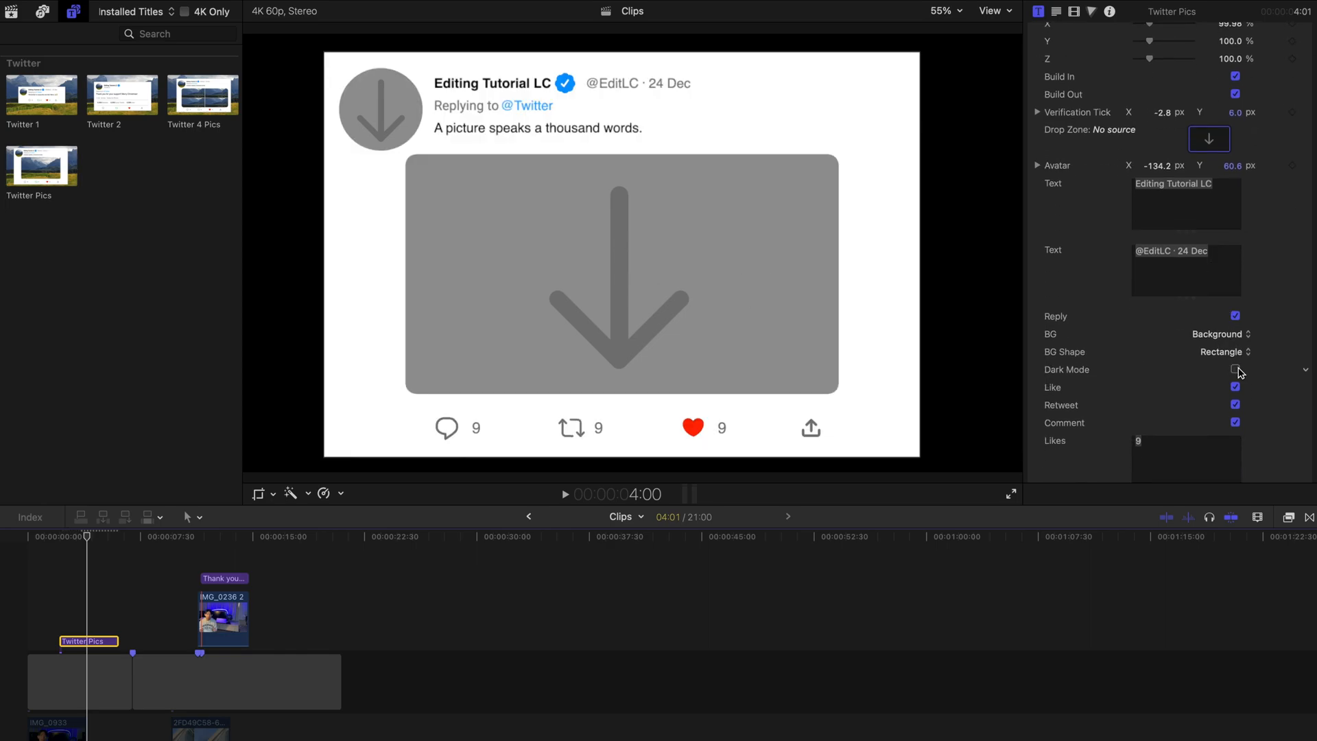
# Step: Switch the Twitter Pics card to dark mode with a Round background shape
pyautogui.click(1235, 369)
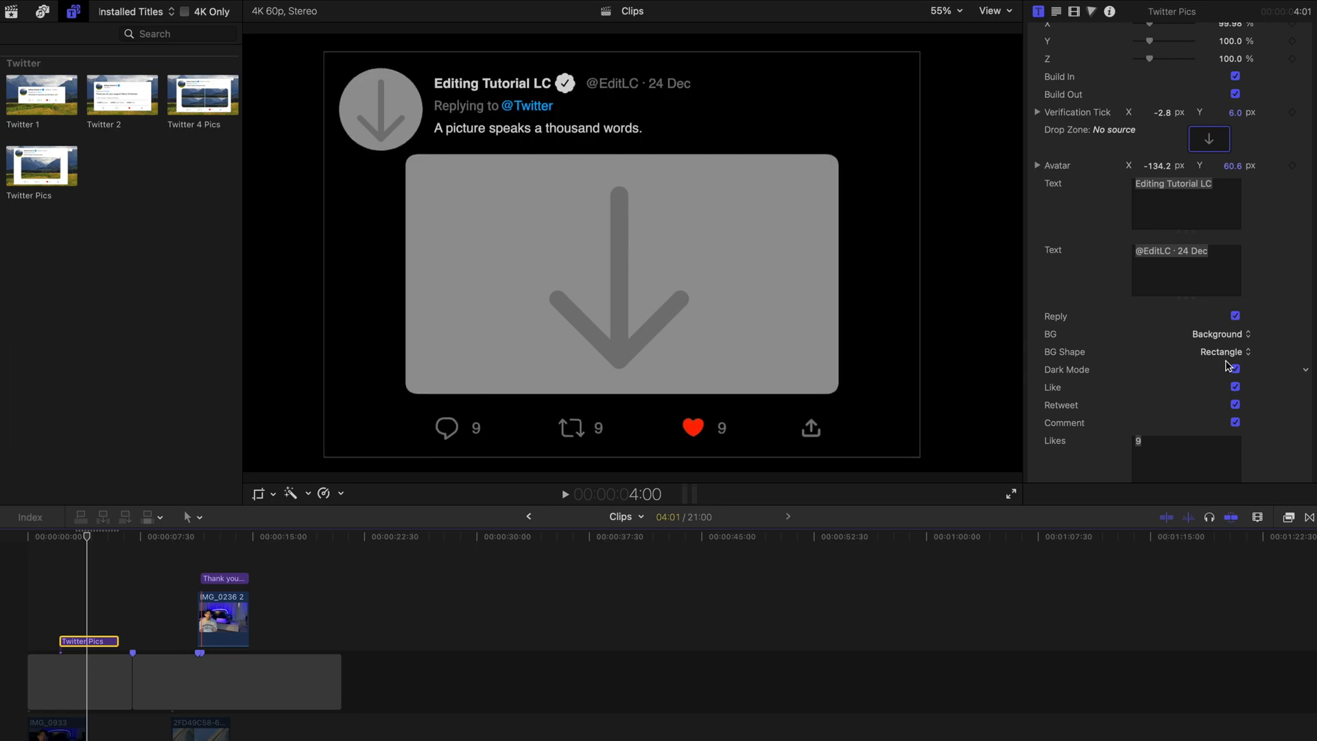
pyautogui.click(1221, 352)
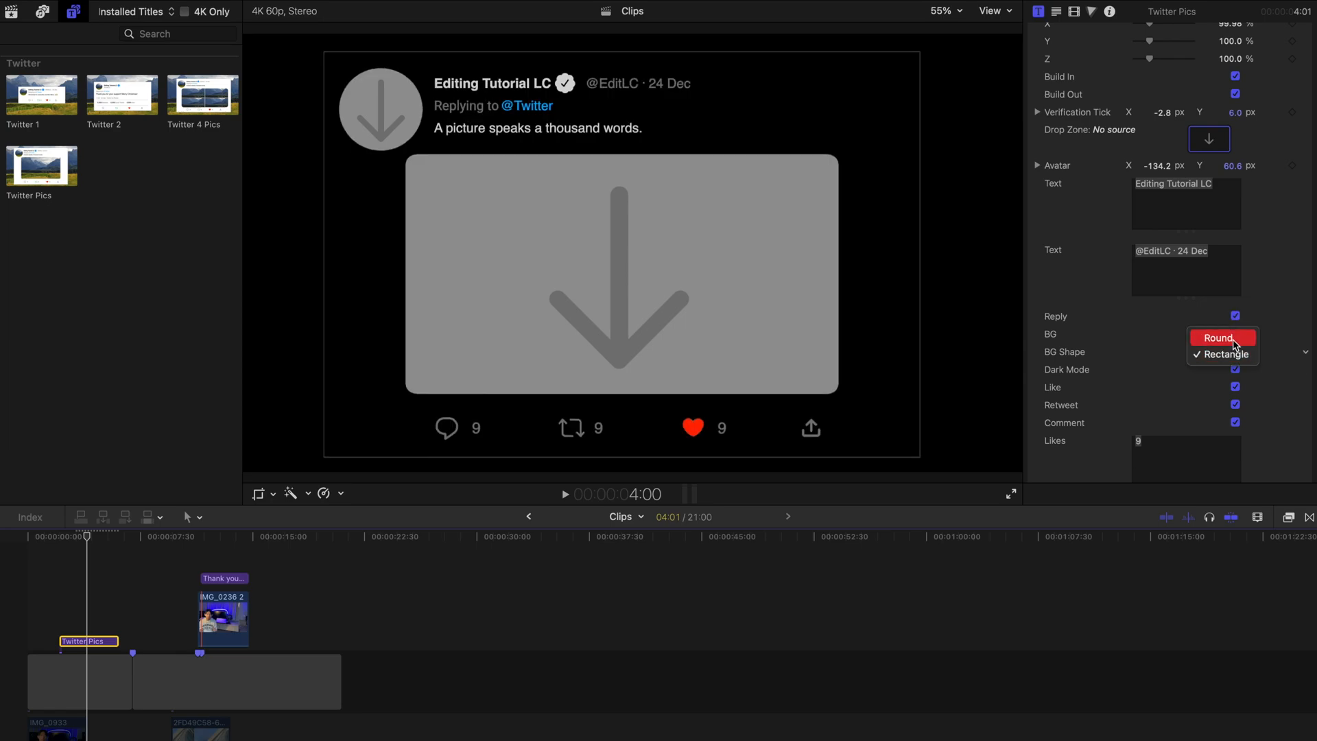
pyautogui.click(1223, 338)
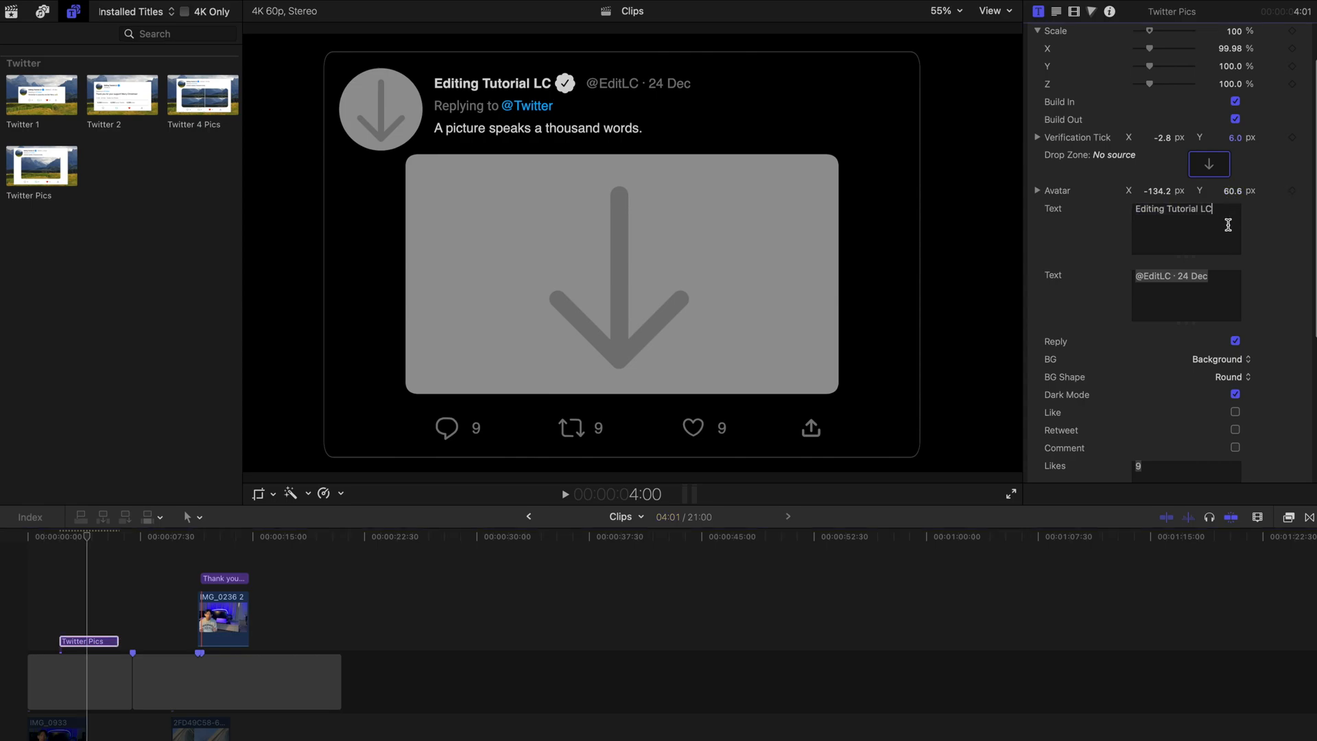
pyautogui.moveTo(1187, 161)
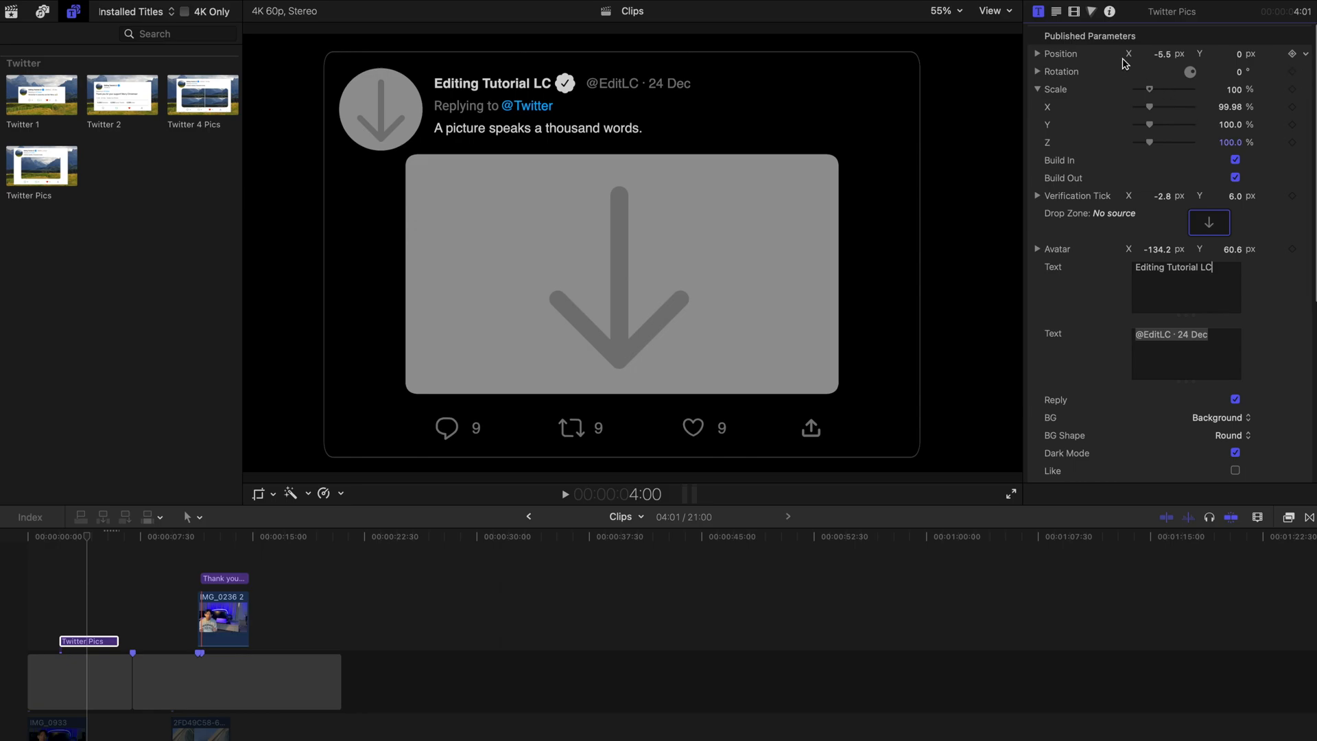
pyautogui.scroll(-3)
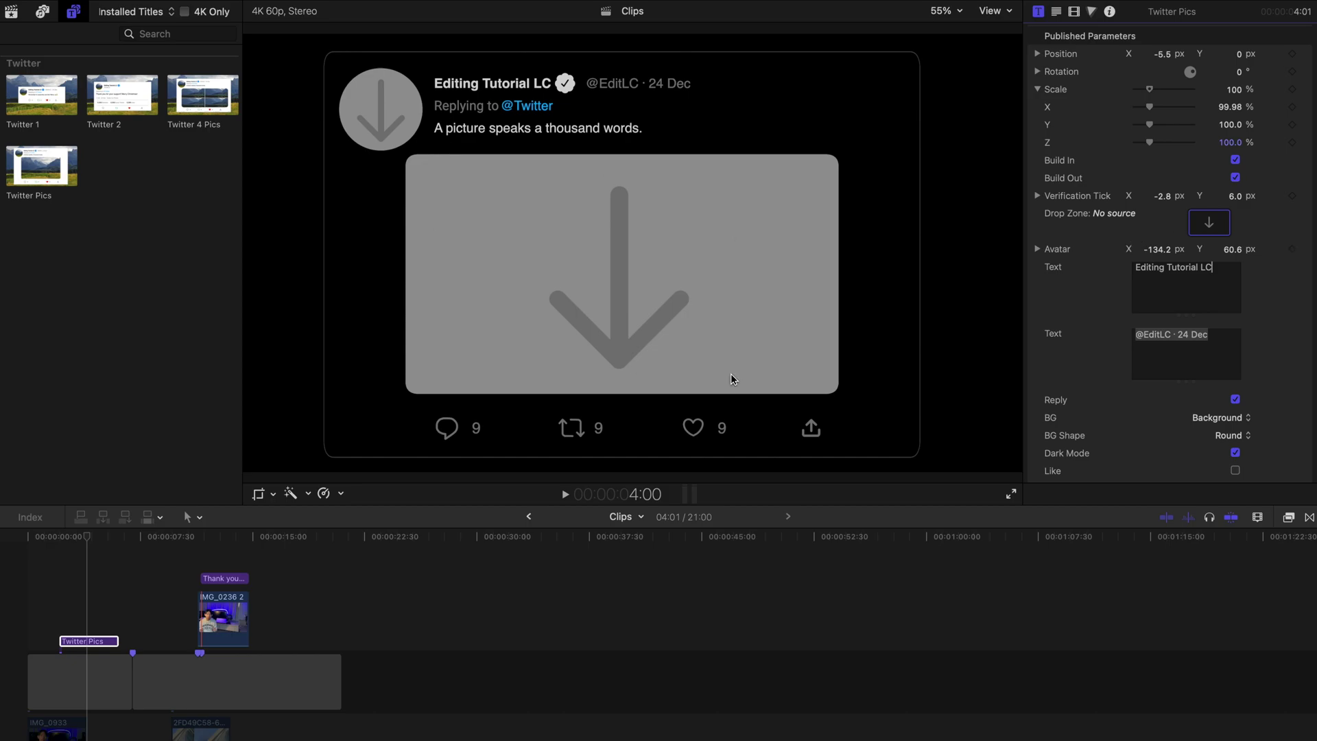
# Step: Apply clip IMG_0933 to the Avatar drop zone and nudge its X position inside the circle
pyautogui.click(1209, 222)
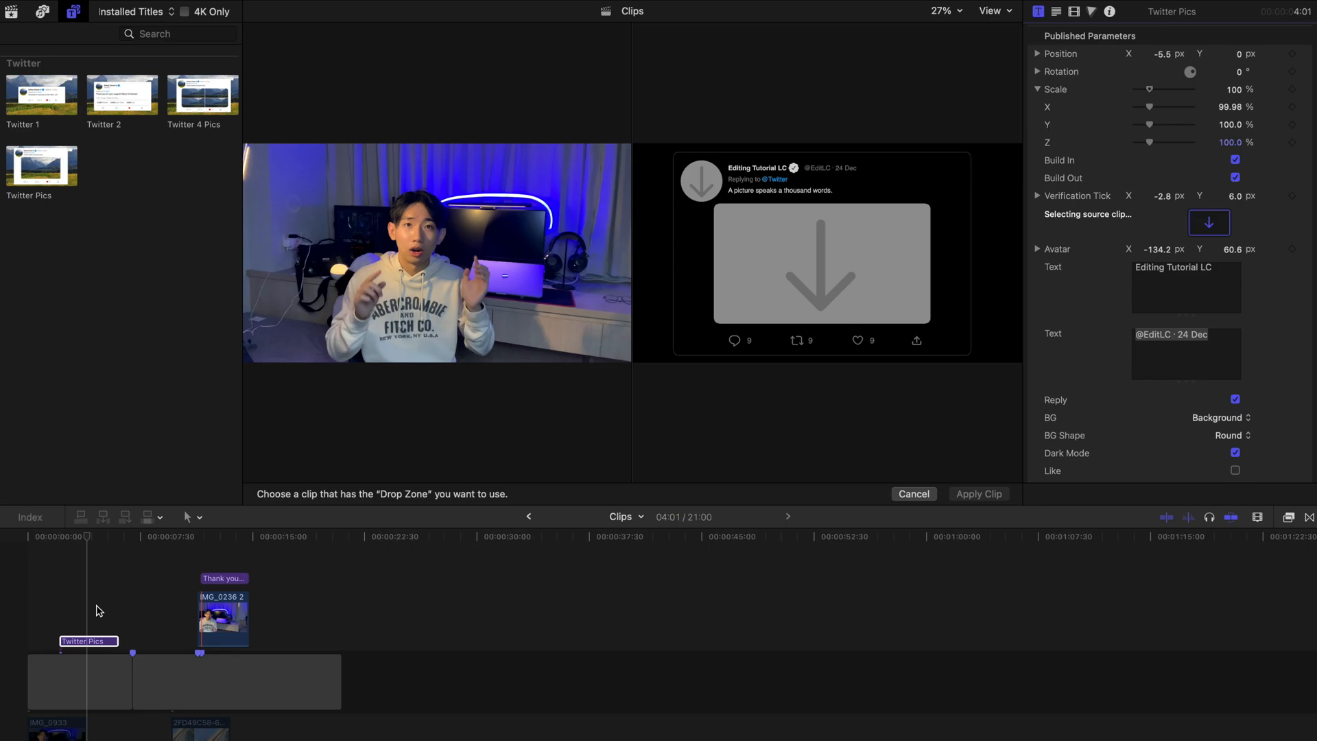
pyautogui.click(436, 253)
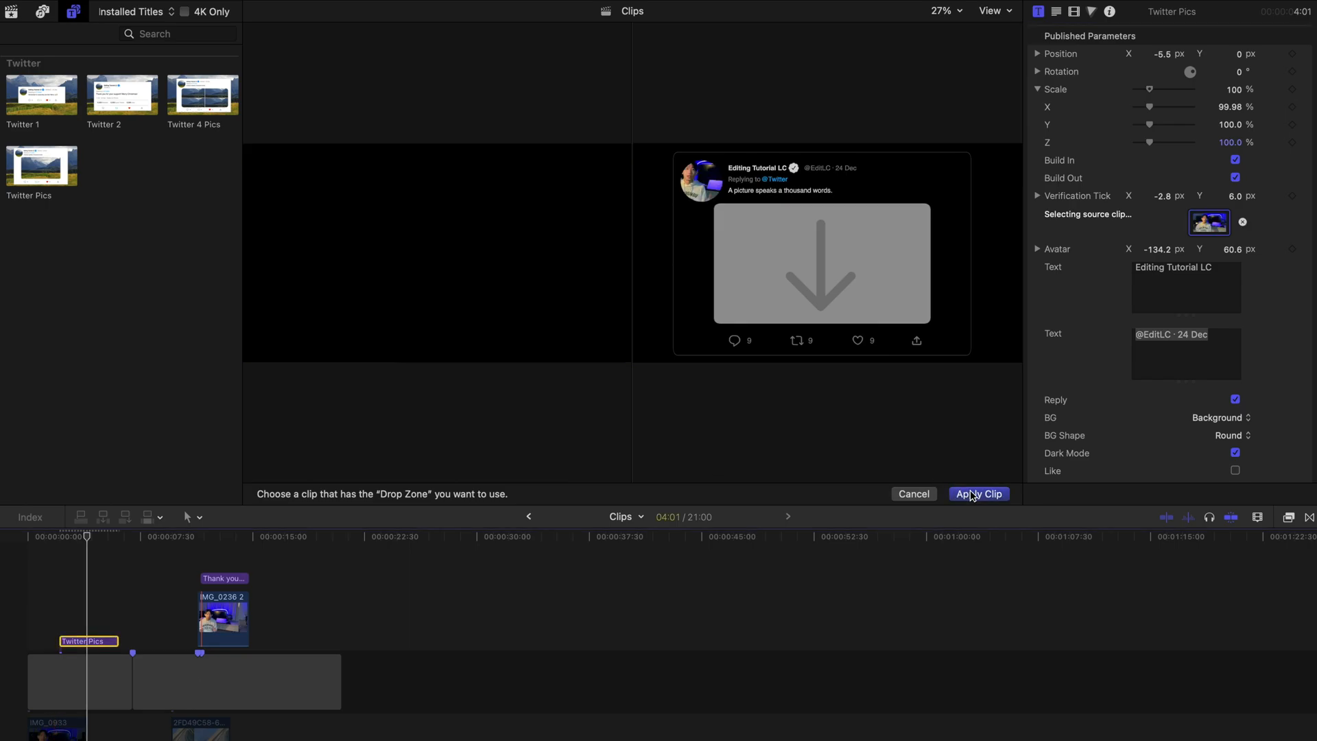
pyautogui.click(980, 493)
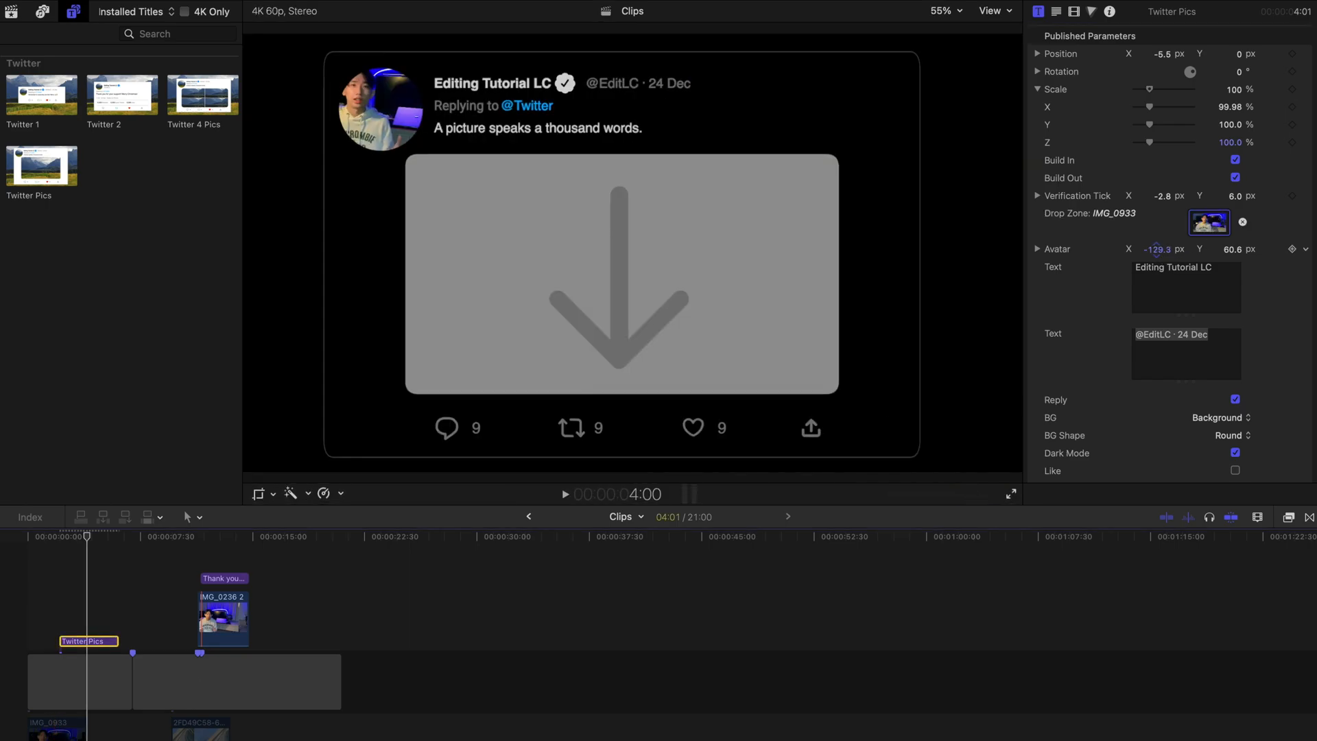
pyautogui.moveTo(1158, 248); pyautogui.dragTo(1164, 255)
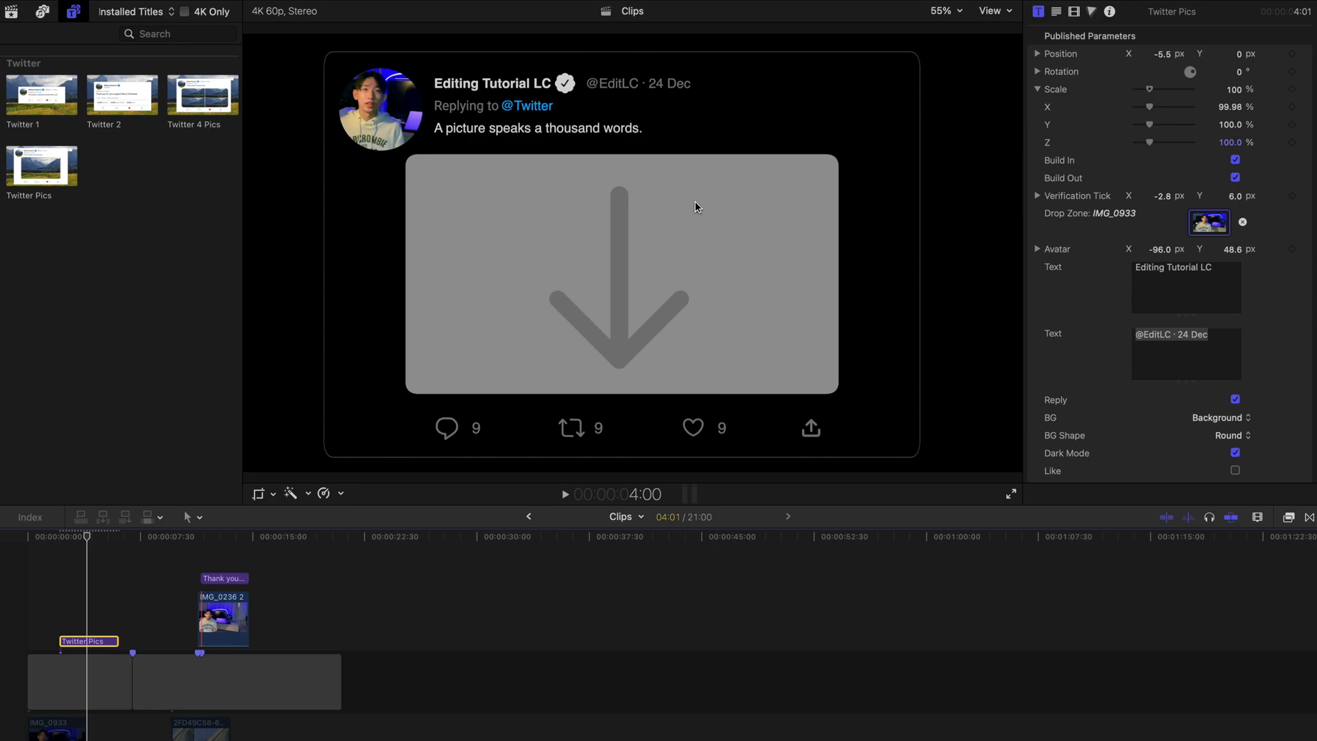
pyautogui.moveTo(1300, 293)
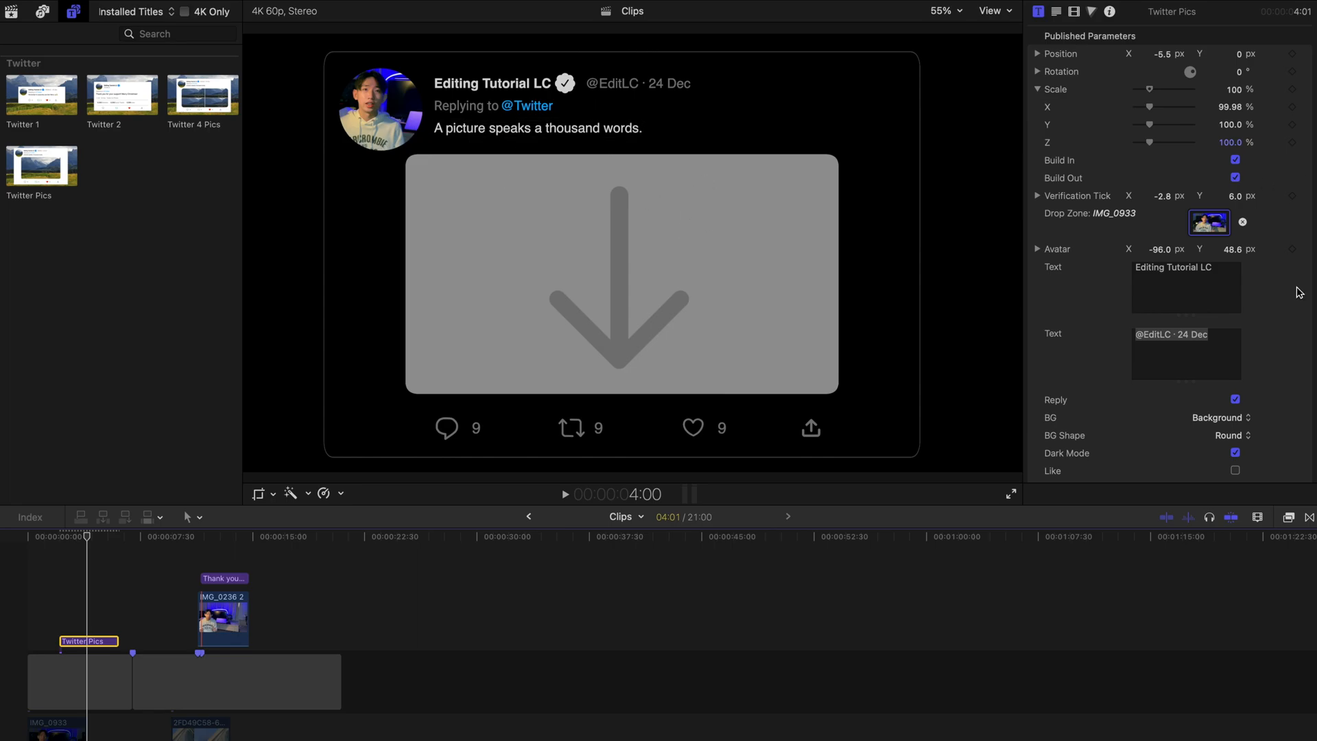
pyautogui.scroll(-3)
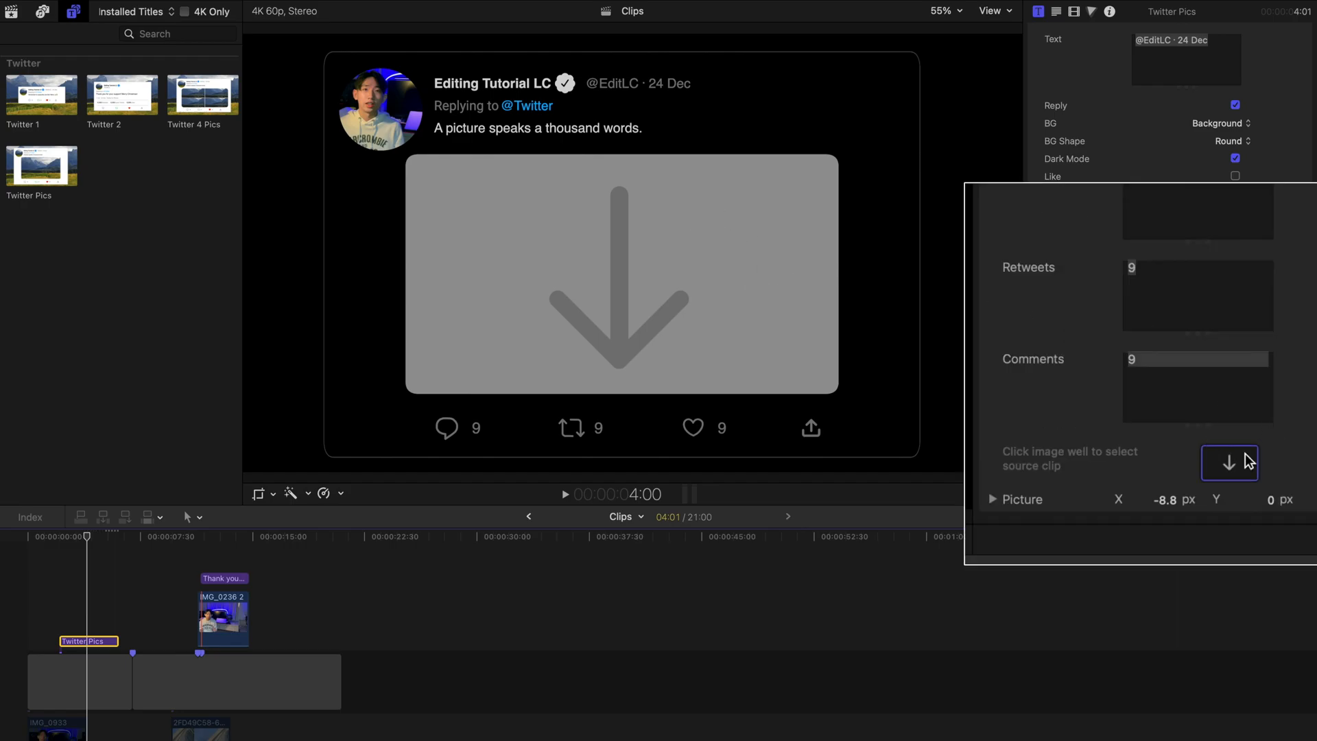
# Step: Put the curved-arch architecture clip in the Picture drop zone, offset to X -11.0, Y 4.0
pyautogui.click(1229, 463)
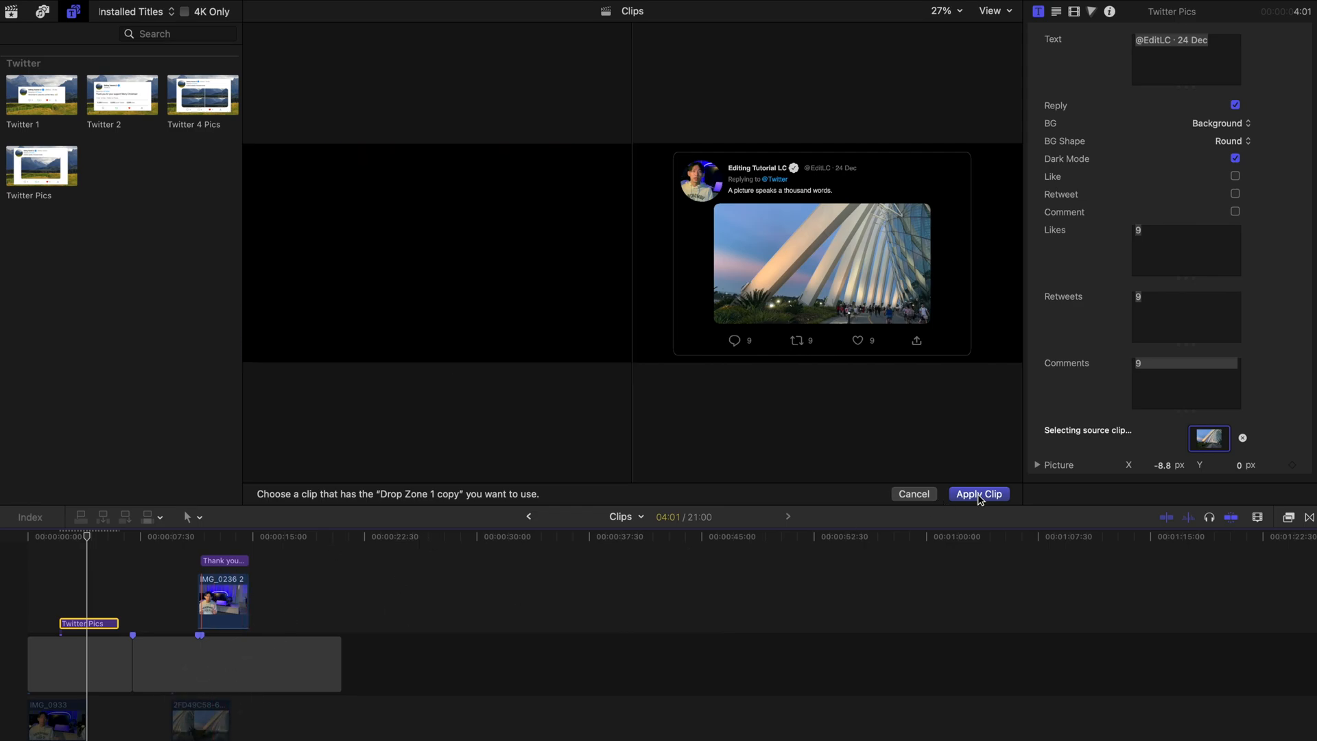
pyautogui.click(980, 494)
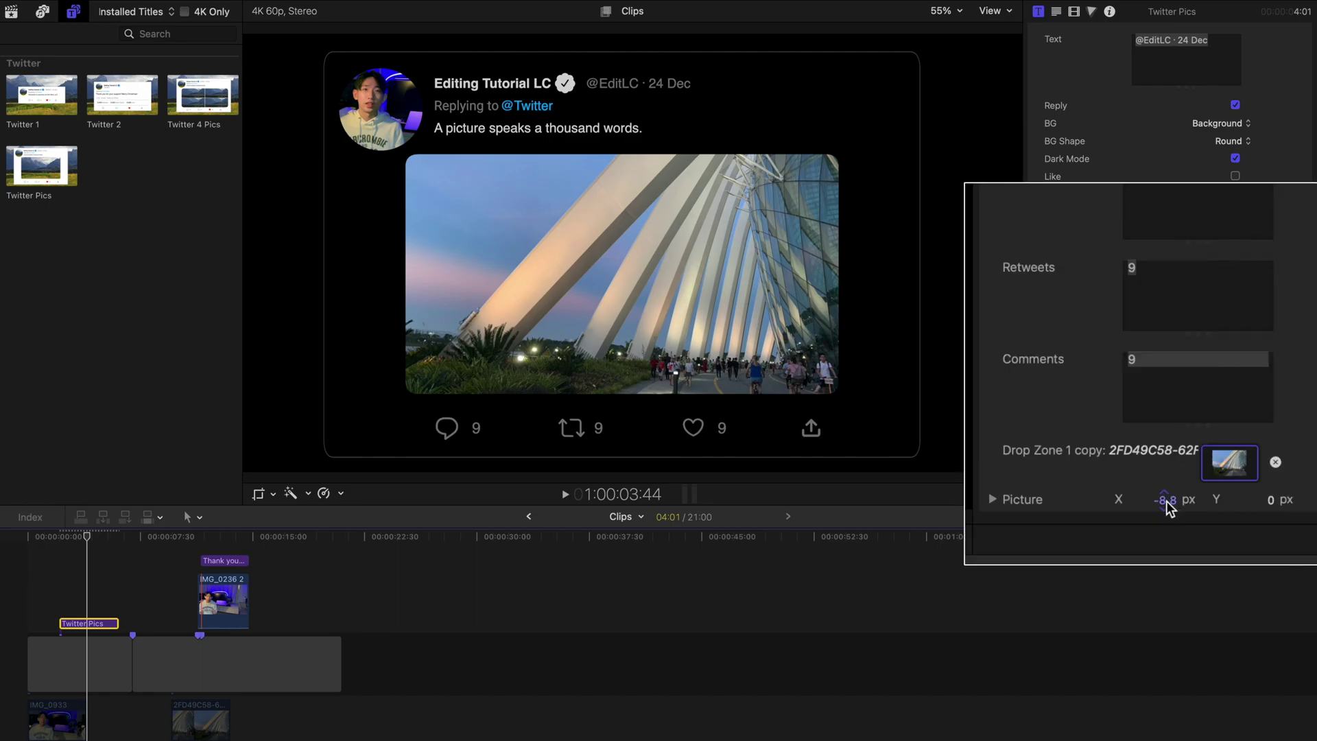
pyautogui.moveTo(1162, 499); pyautogui.dragTo(1160, 504)
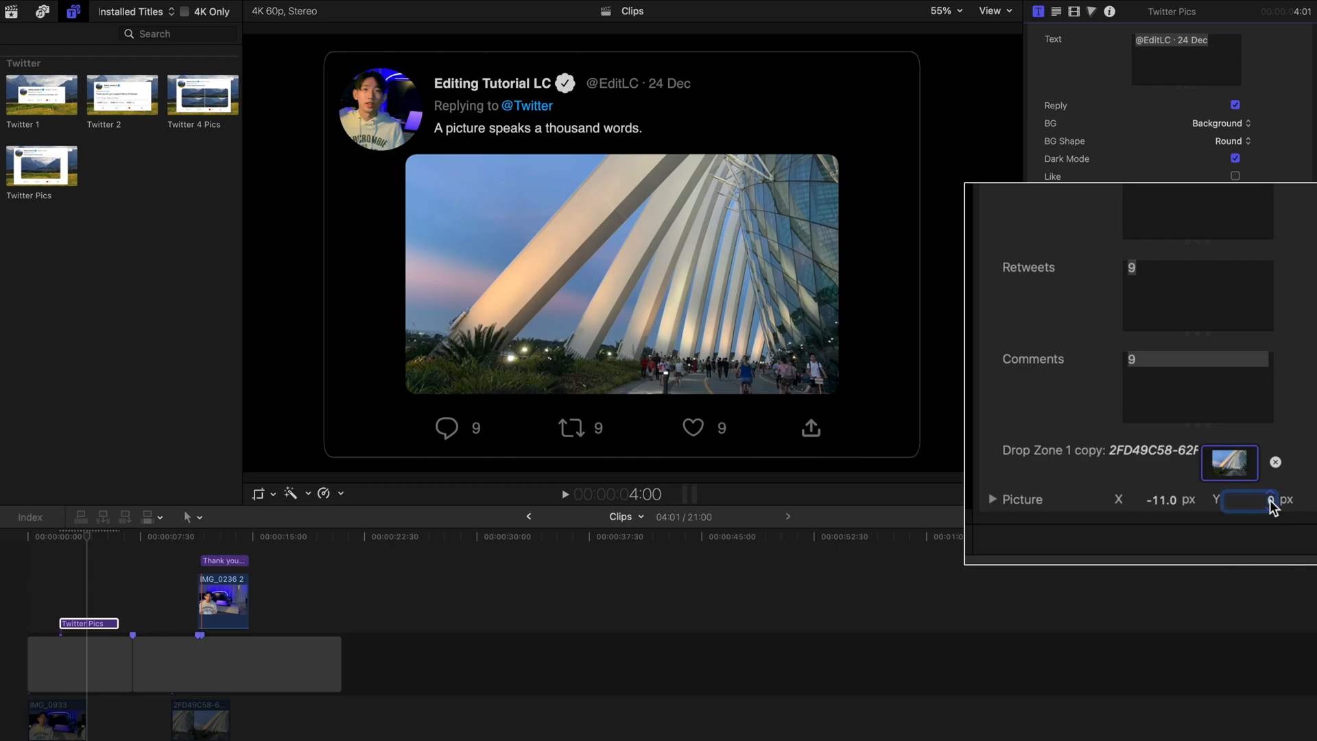
pyautogui.write('4.0')
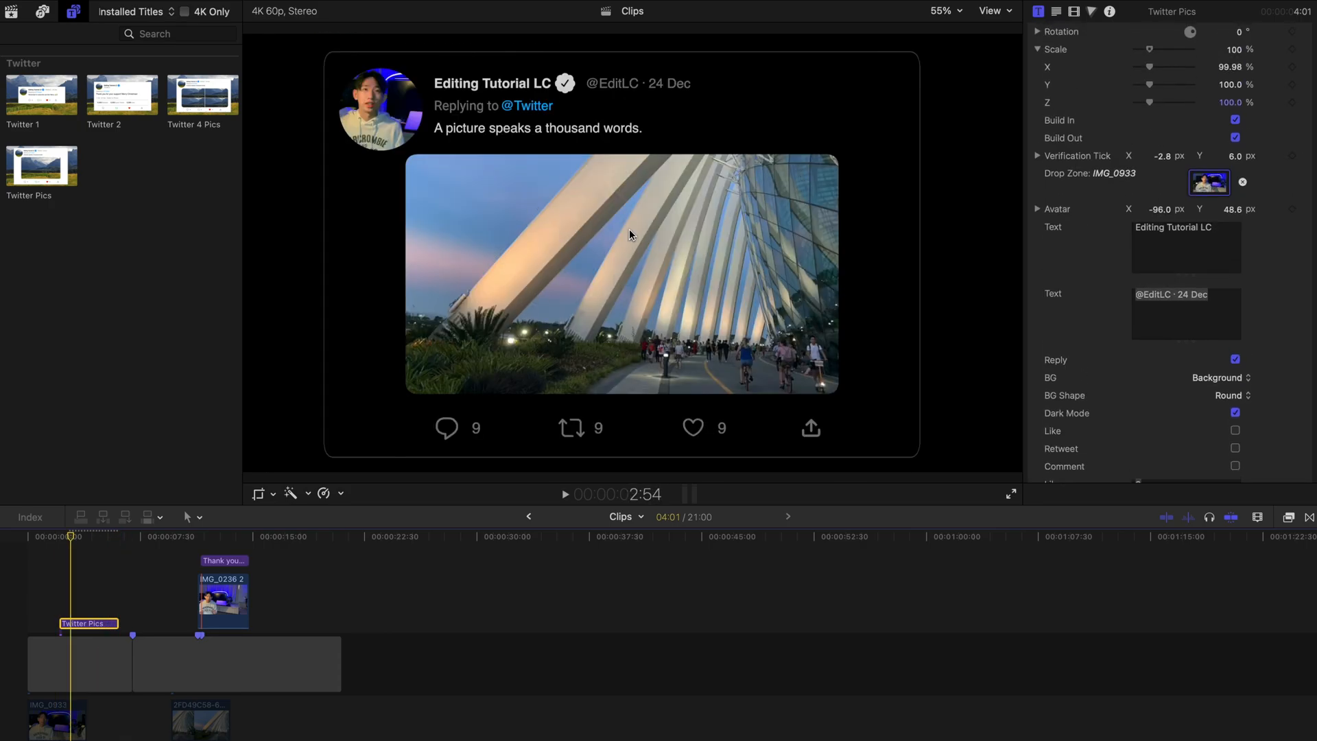
pyautogui.moveTo(647, 273)
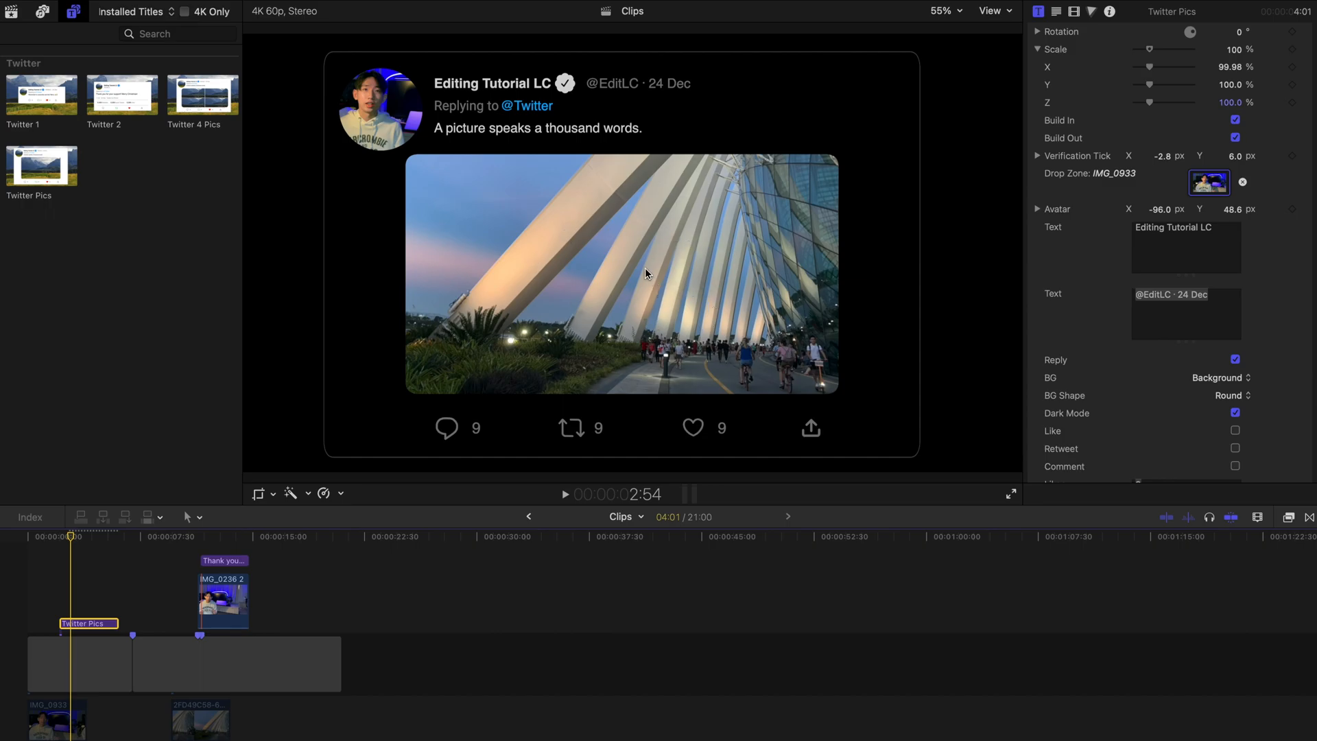
pyautogui.moveTo(1105, 273)
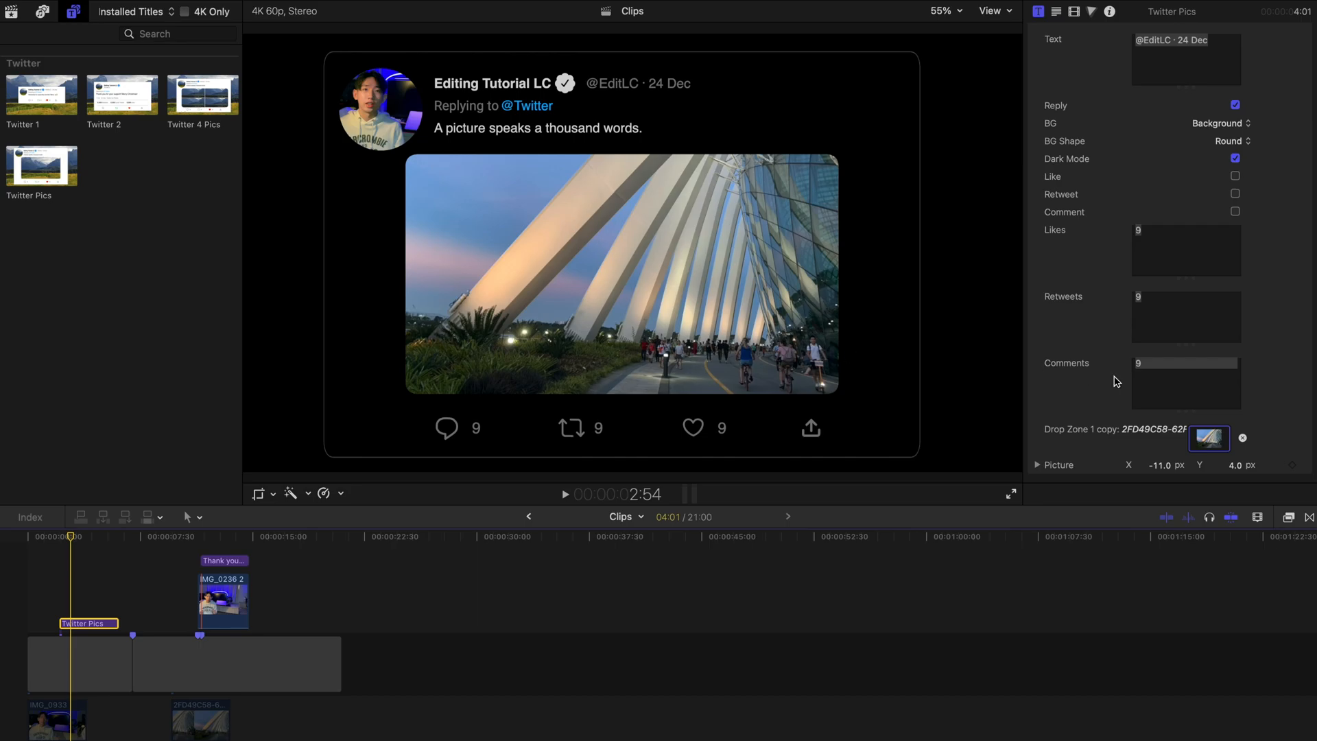
# Step: Clear the architecture clip from the Picture drop zone and keep the Twitter Pics title selected
pyautogui.click(1242, 439)
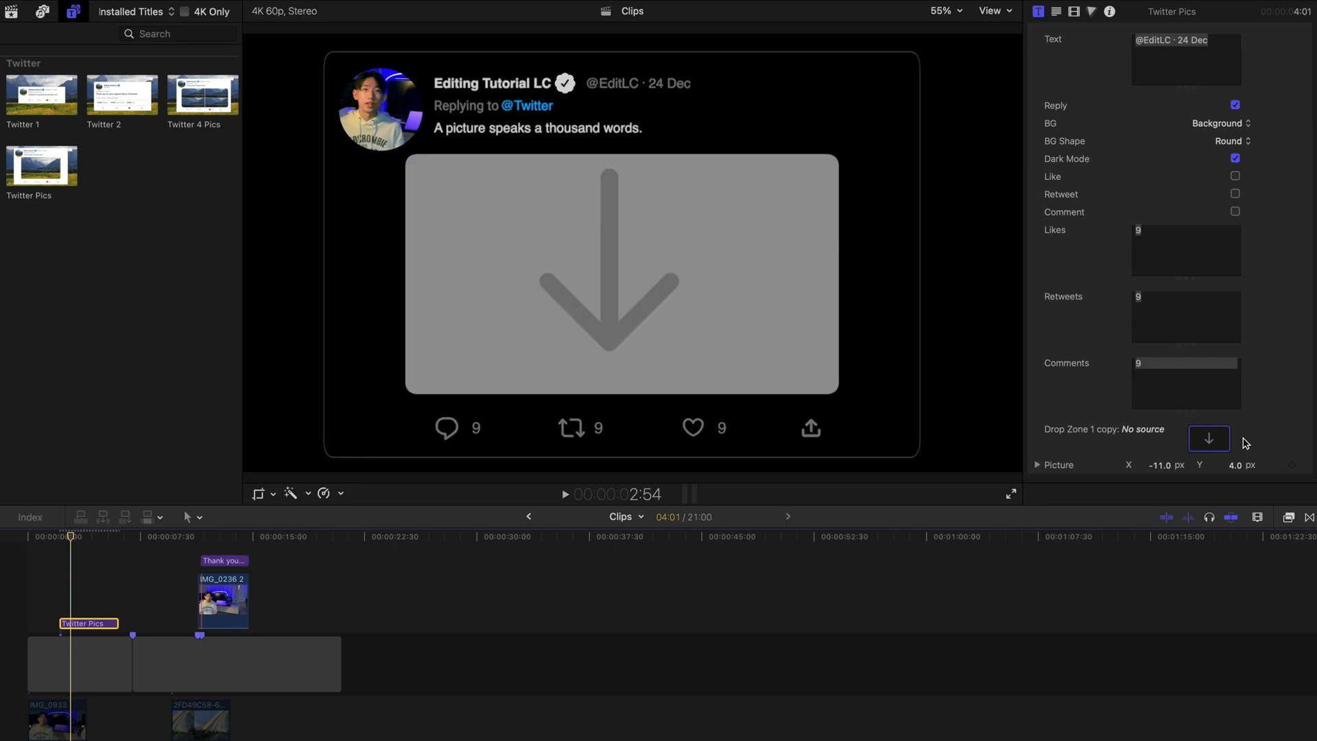
pyautogui.click(1209, 439)
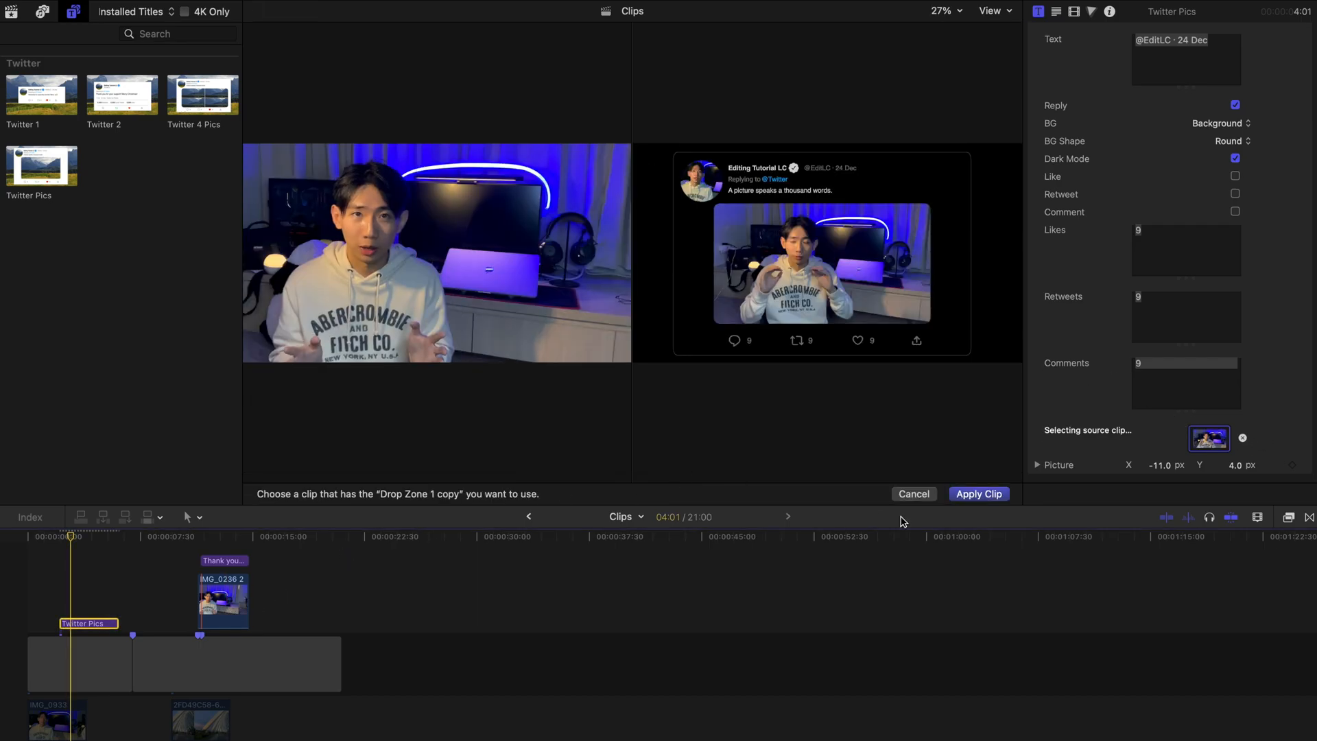
pyautogui.click(980, 494)
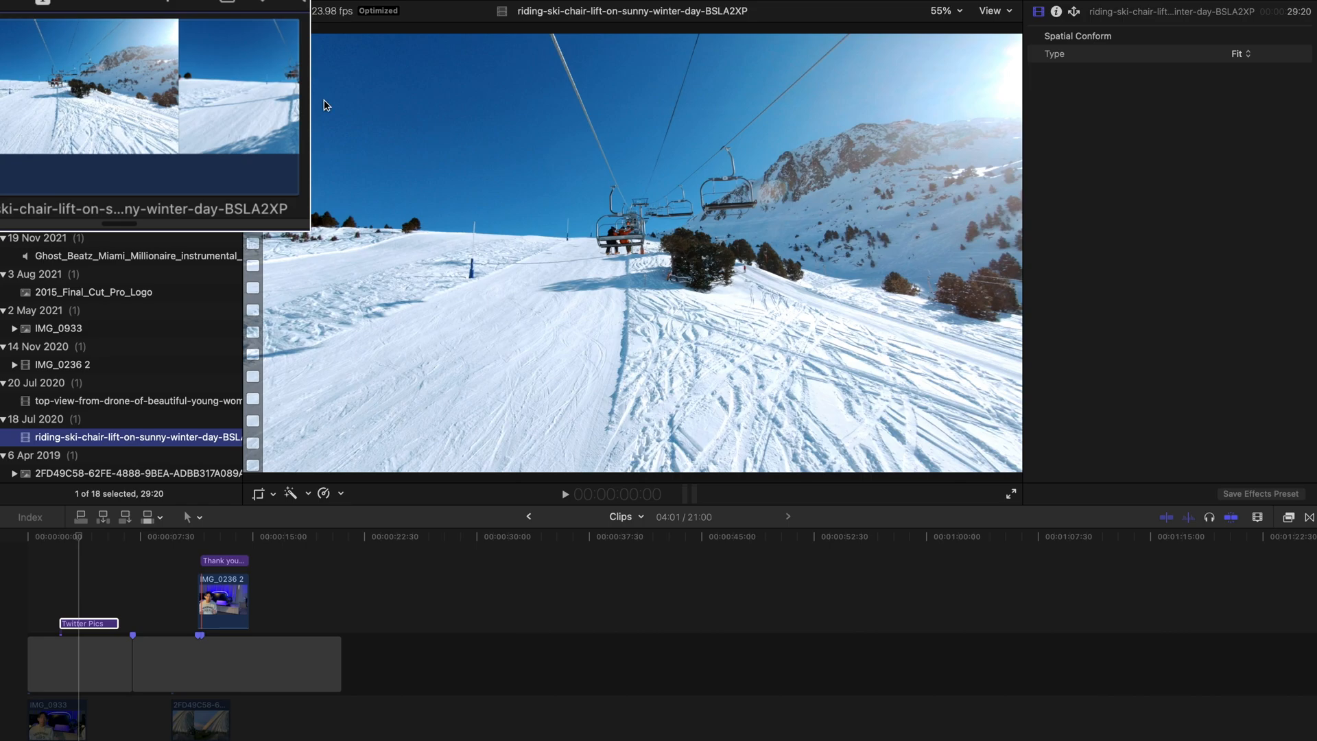
pyautogui.moveTo(121, 107)
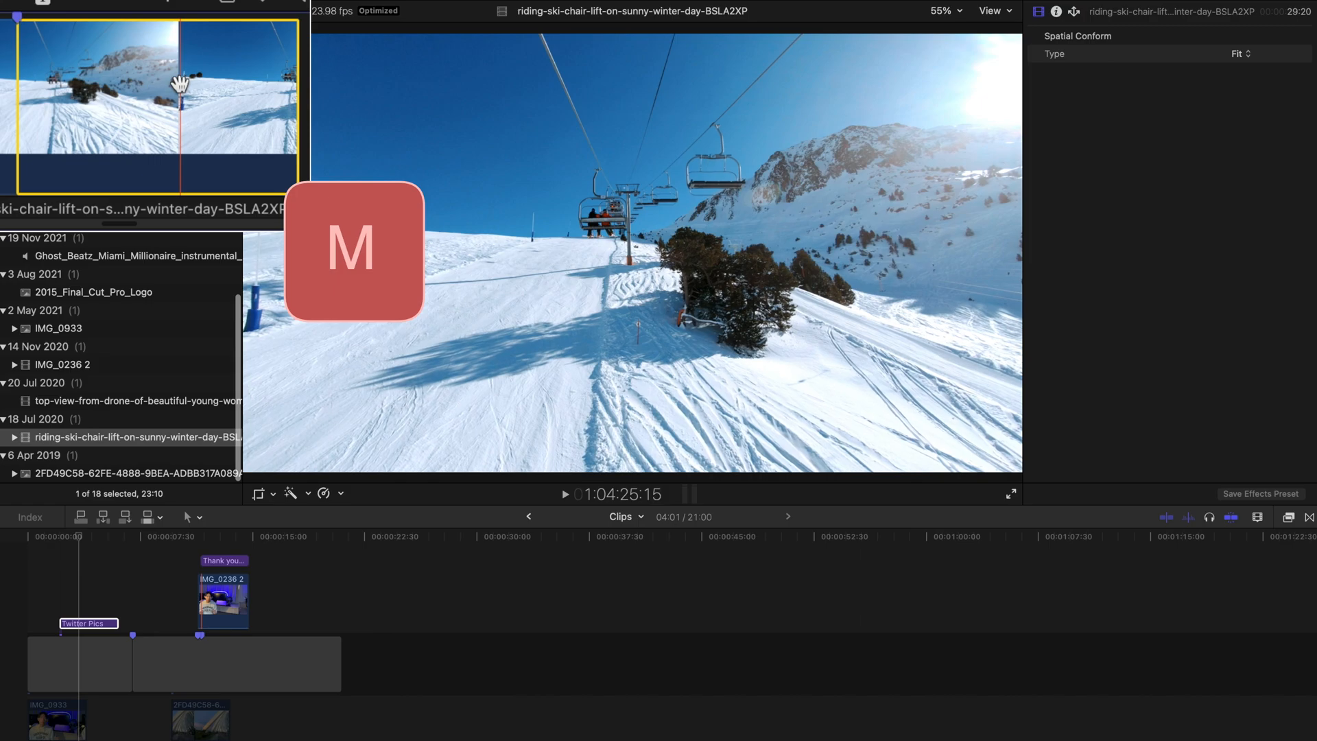
pyautogui.click(87, 623)
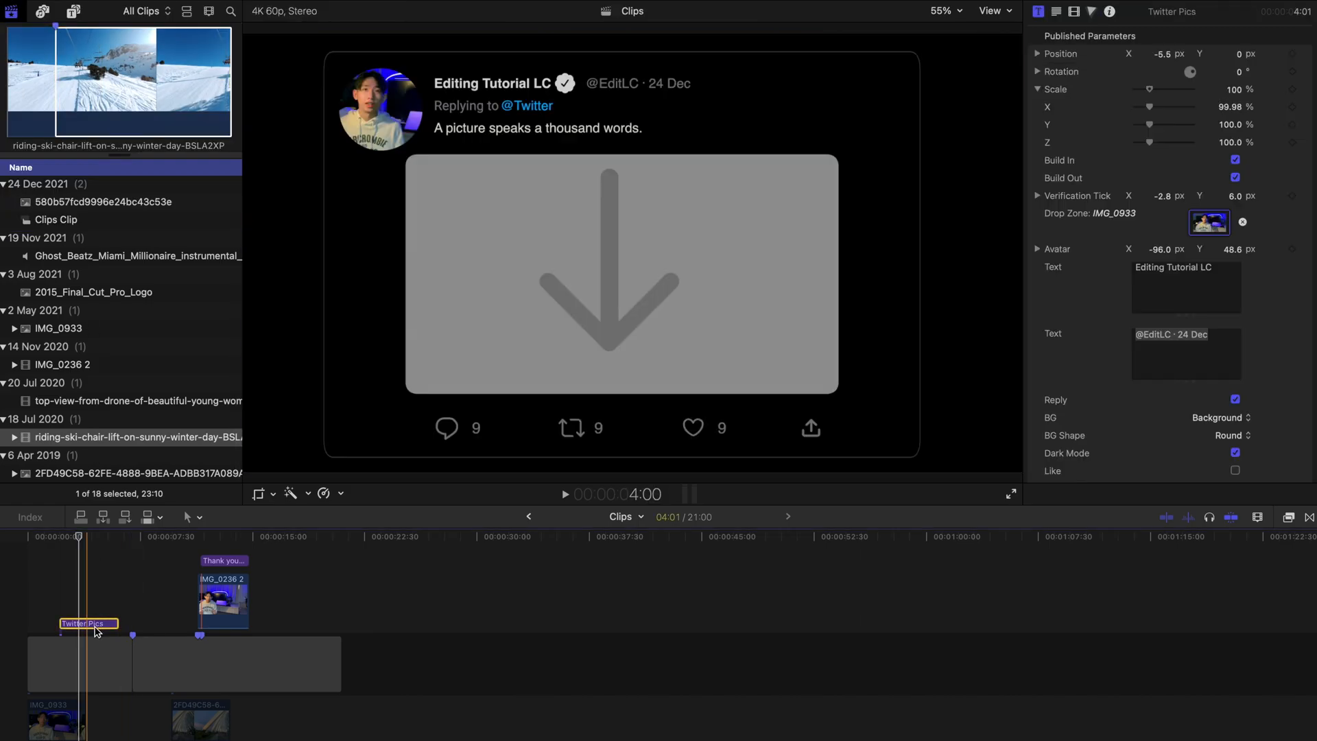
# Step: Apply the ski chair-lift clip to the Picture drop zone, then preview the Twitter 4 Pics title
pyautogui.scroll(-3)
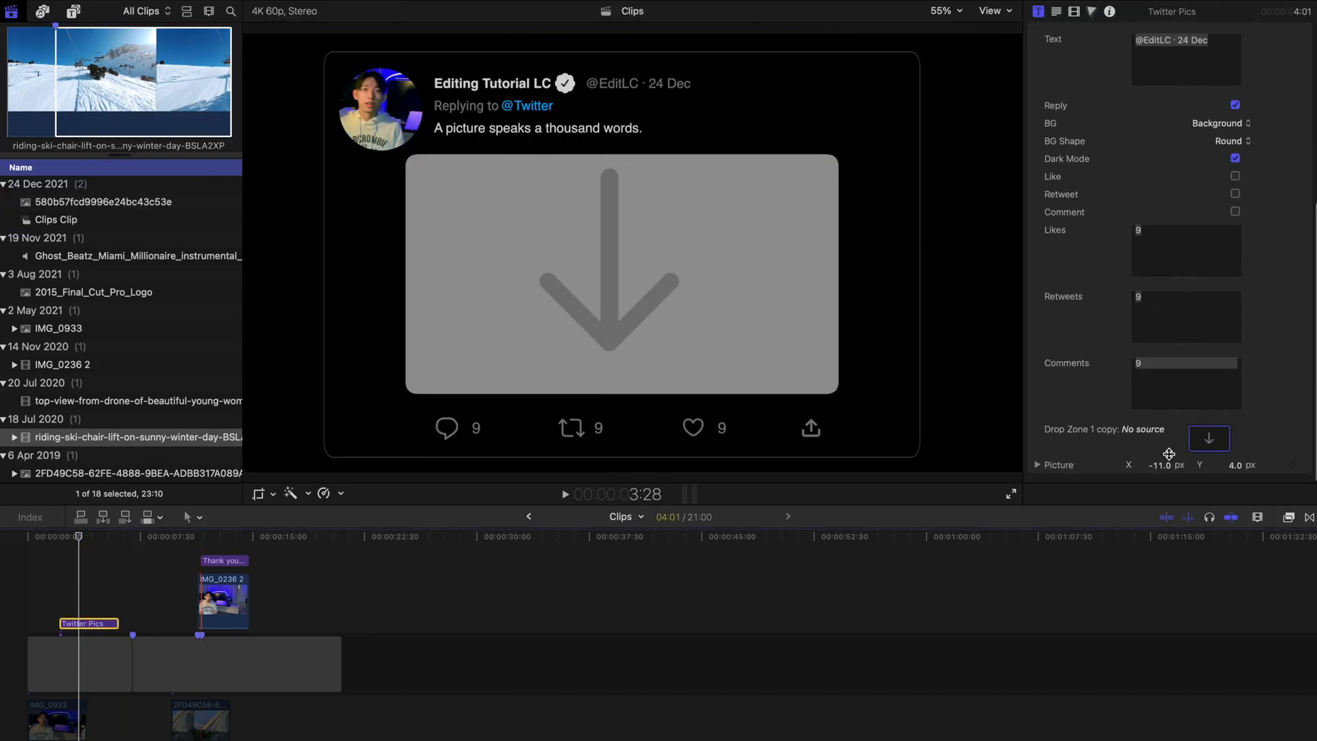
pyautogui.click(1209, 439)
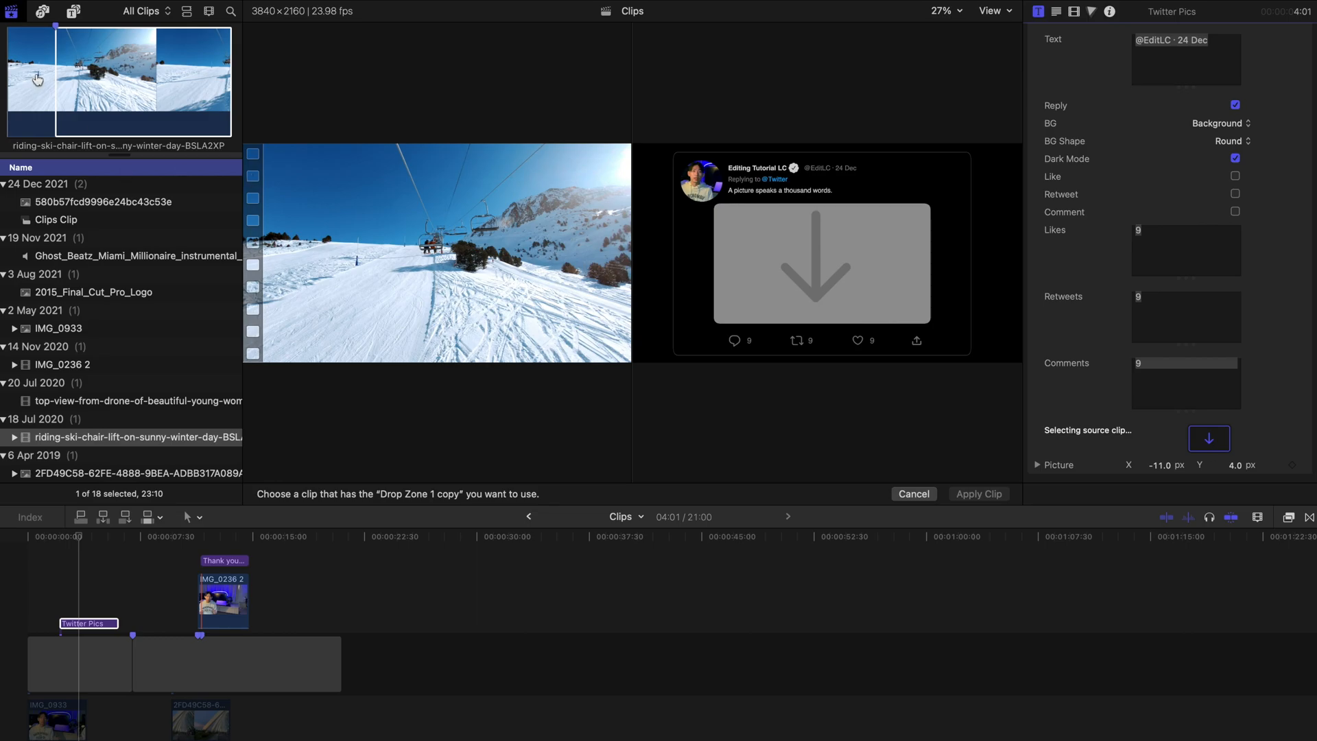
pyautogui.click(55, 61)
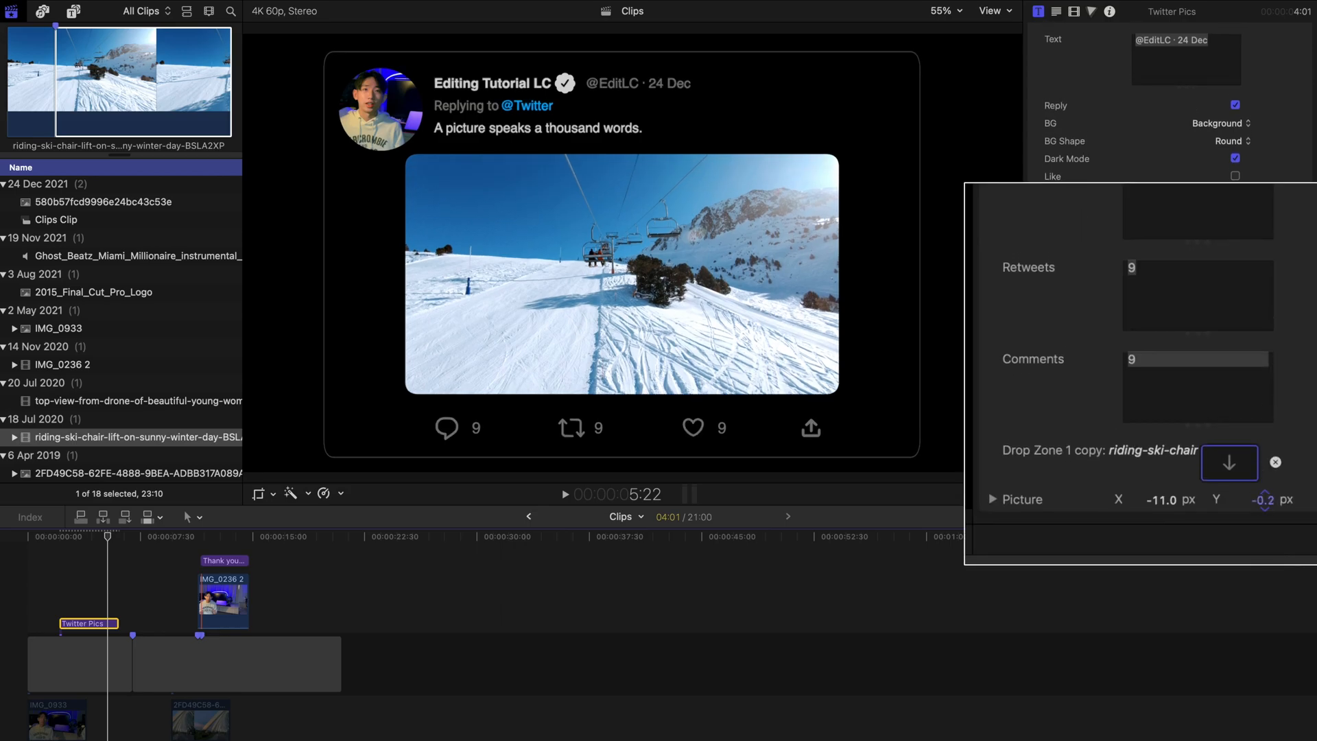
pyautogui.click(73, 11)
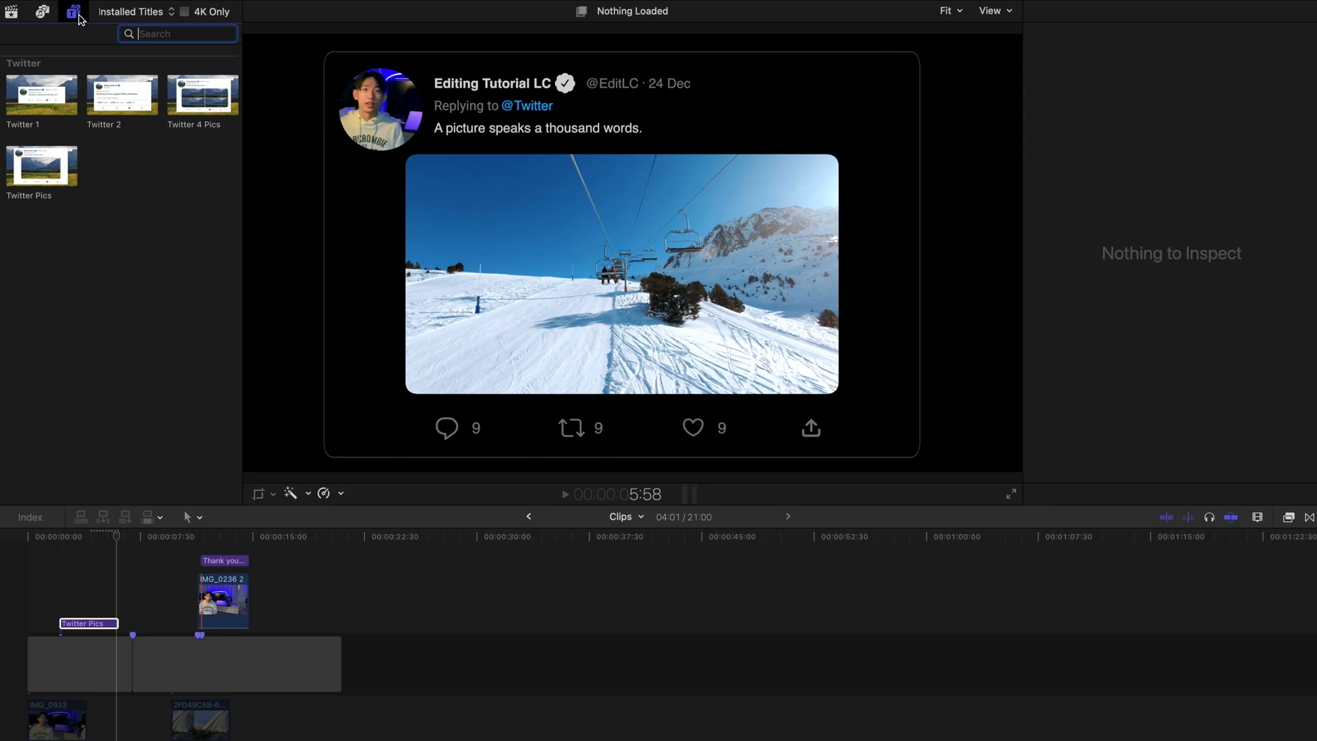
pyautogui.click(195, 95)
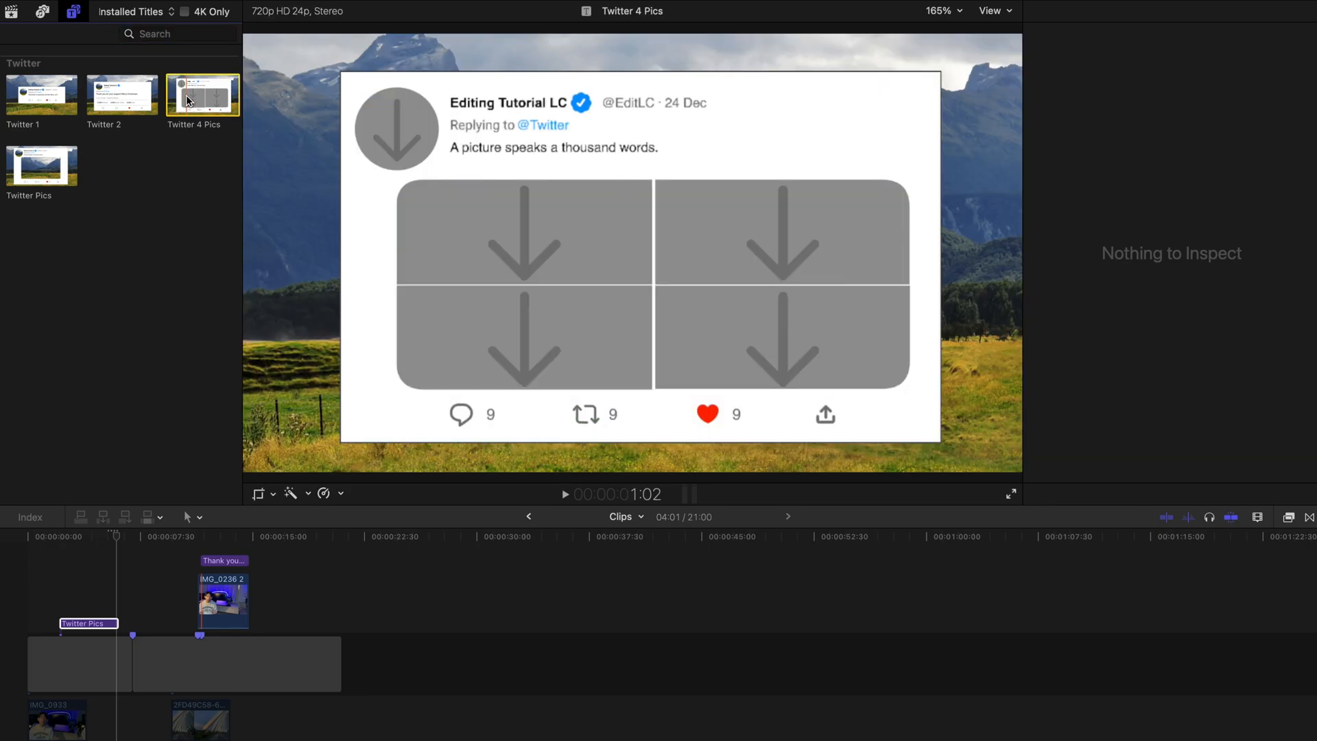